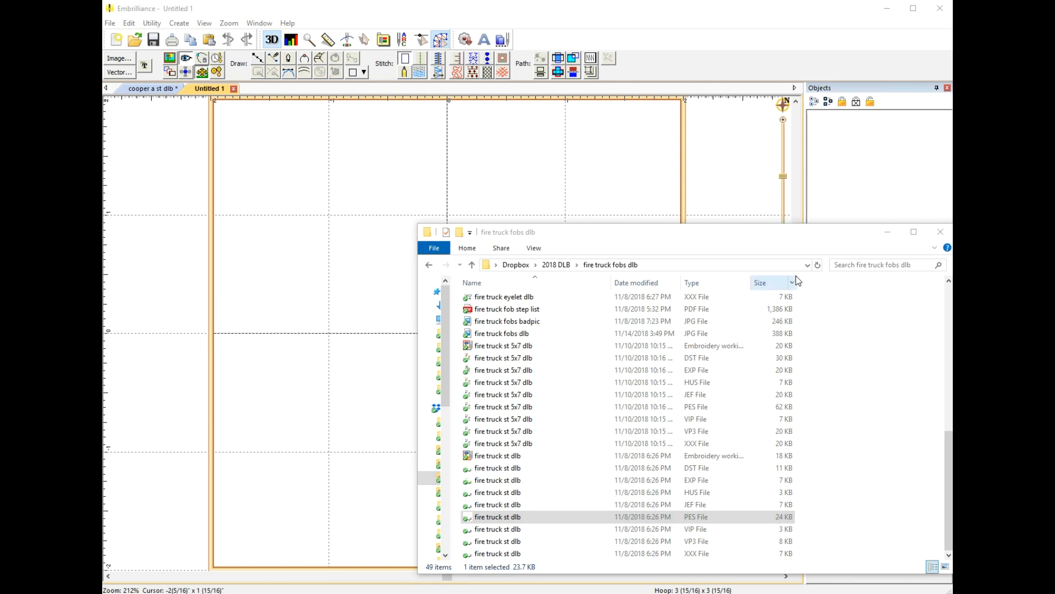
{"action": "mouse_move", "coordinate": [772, 238]}
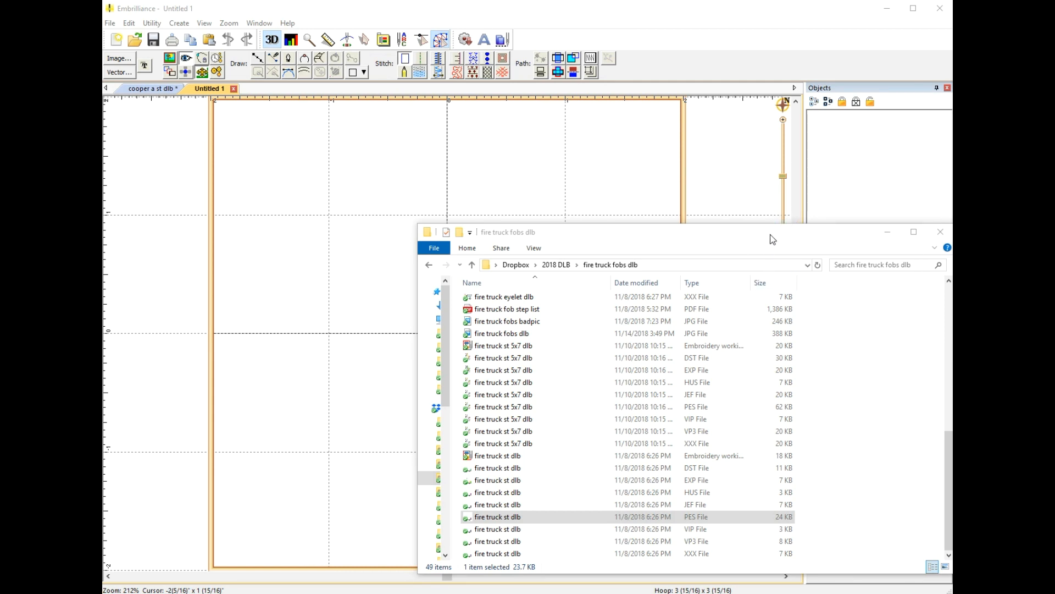
{"action": "mouse_move", "coordinate": [754, 241]}
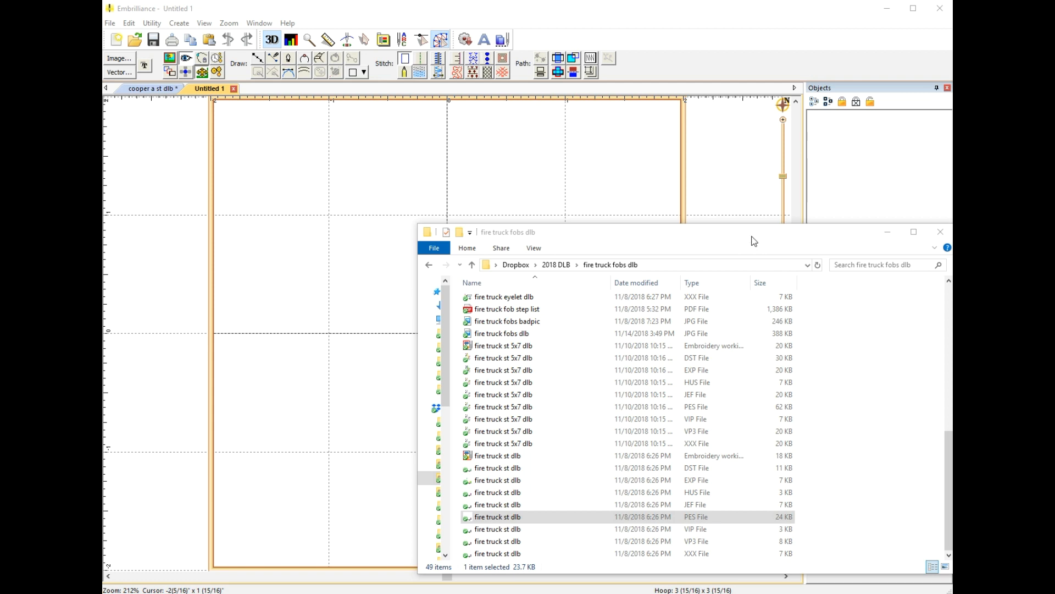
{"action": "mouse_move", "coordinate": [744, 267]}
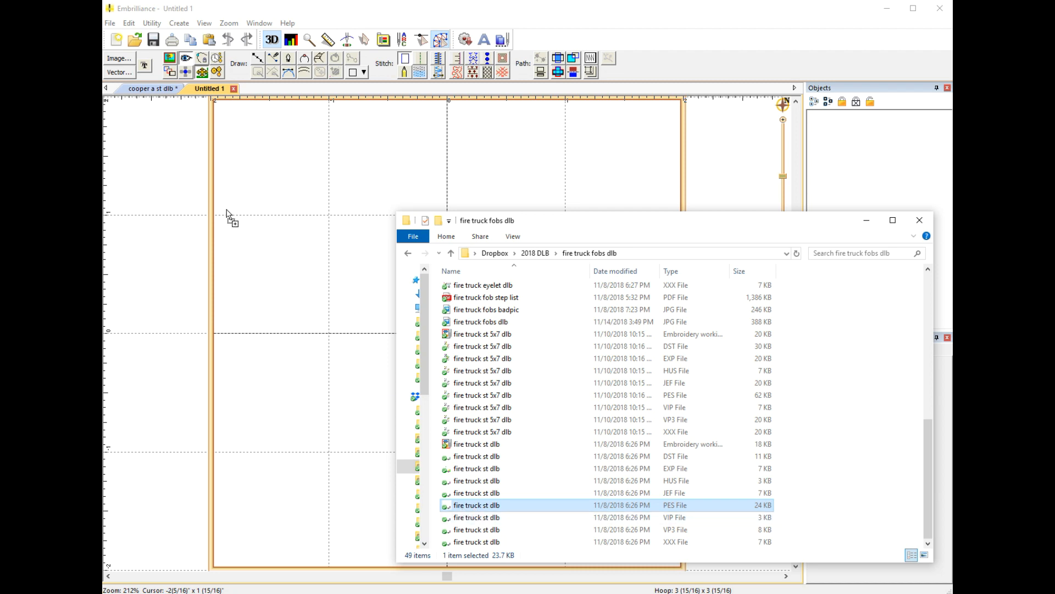
Step: Bring the fire truck st dlb.PES fob design onto the blank Untitled 1 canvas
{"action": "double_click", "coordinate": [476, 505]}
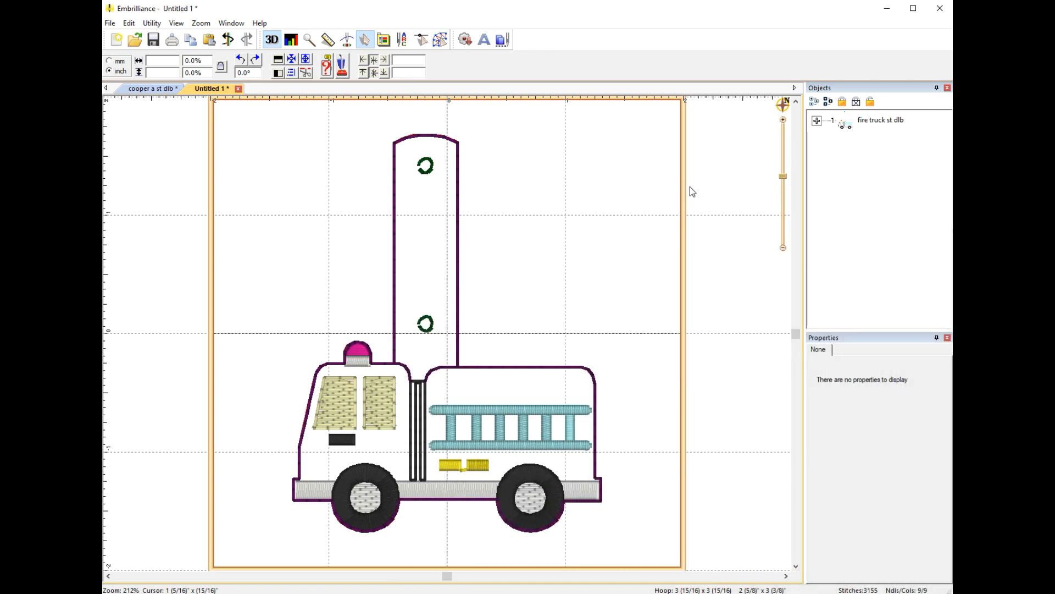
{"action": "mouse_move", "coordinate": [638, 283]}
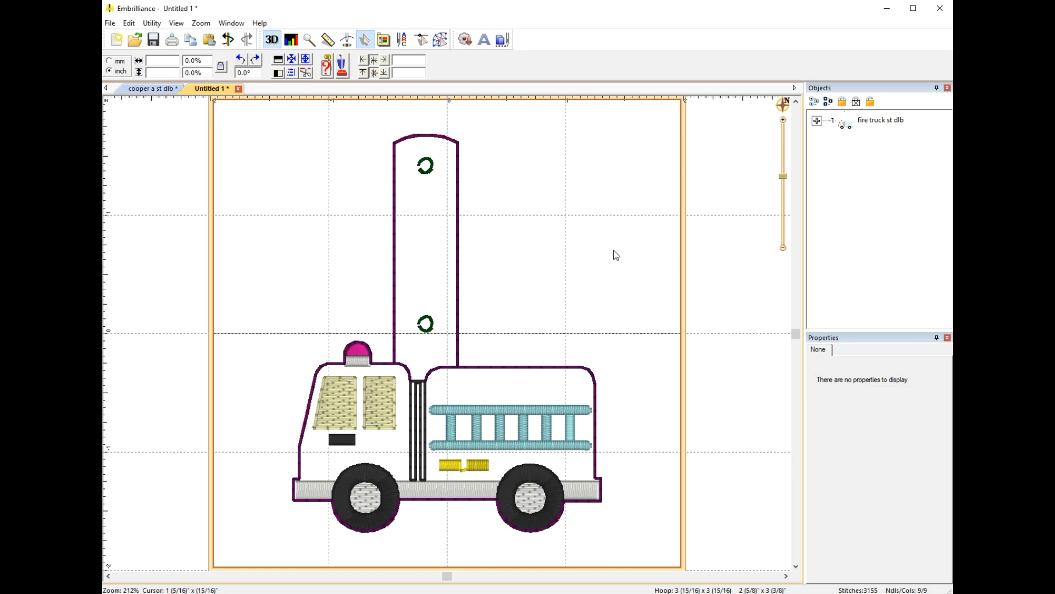
{"action": "mouse_move", "coordinate": [608, 249]}
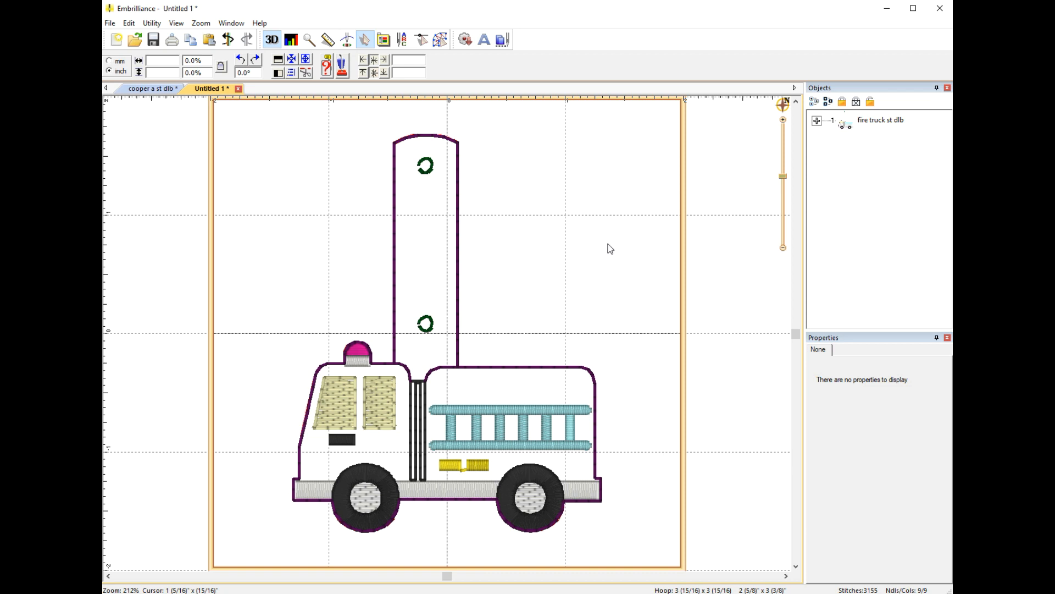
{"action": "mouse_move", "coordinate": [581, 223]}
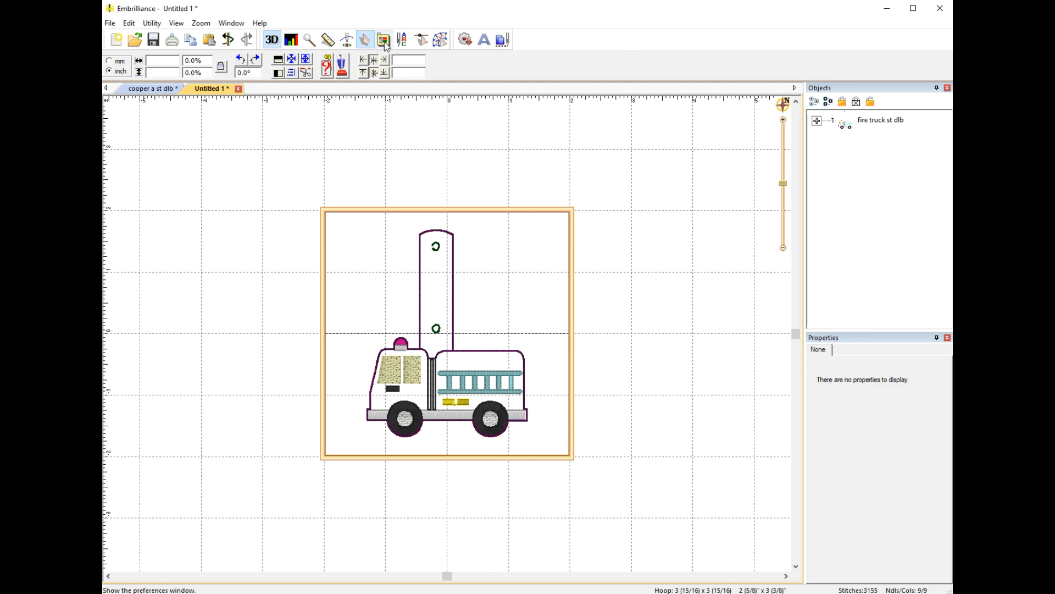
{"action": "mouse_move", "coordinate": [384, 39]}
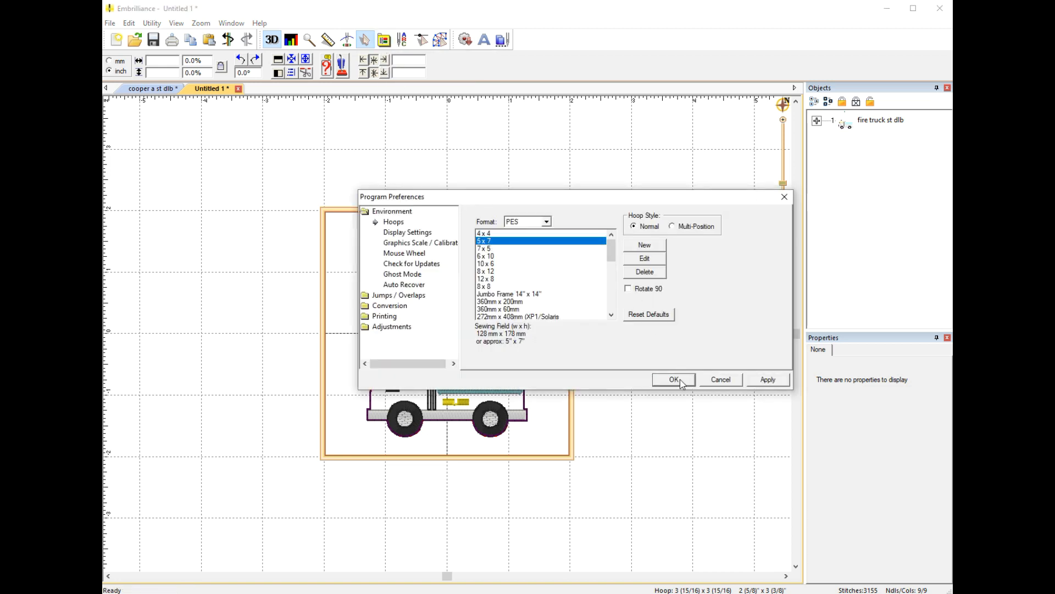
Step: Confirm the 5 x 7 PES hoop so the fire truck sits in the larger sewing field
{"action": "left_click", "coordinate": [674, 379]}
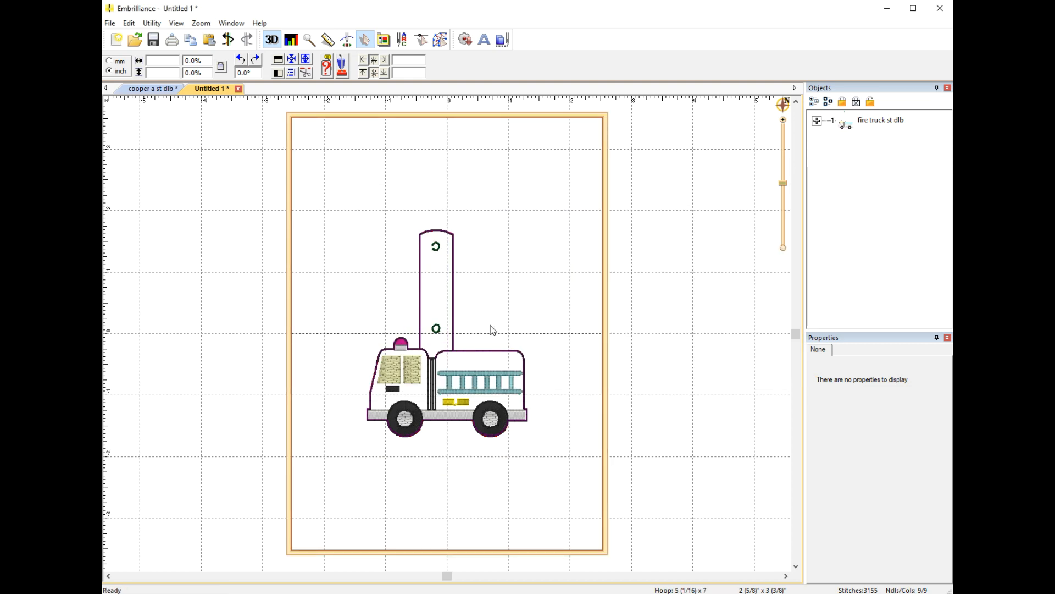
{"action": "mouse_move", "coordinate": [489, 307]}
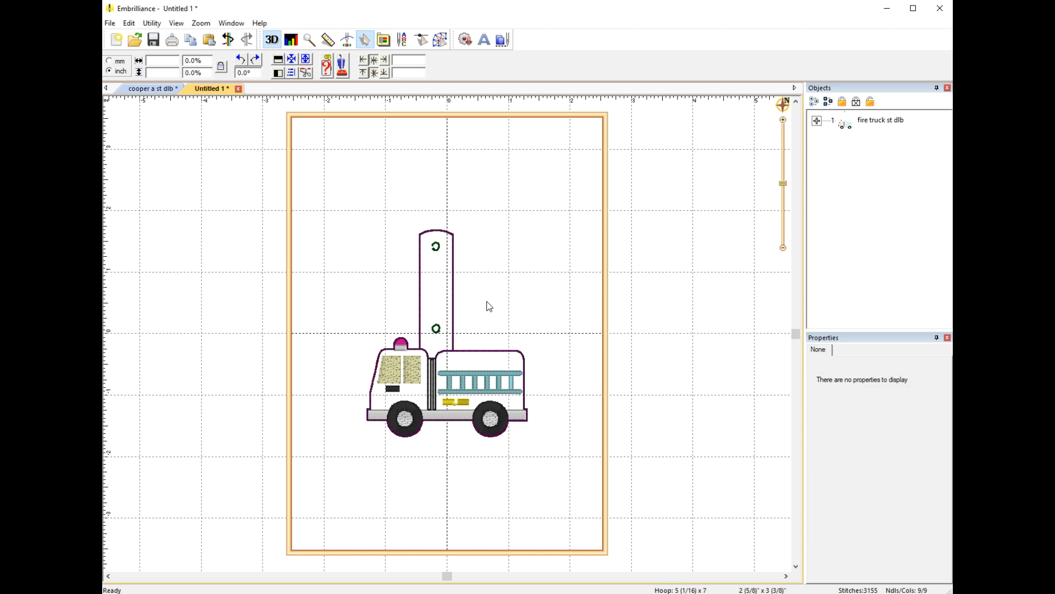
{"action": "mouse_move", "coordinate": [538, 468]}
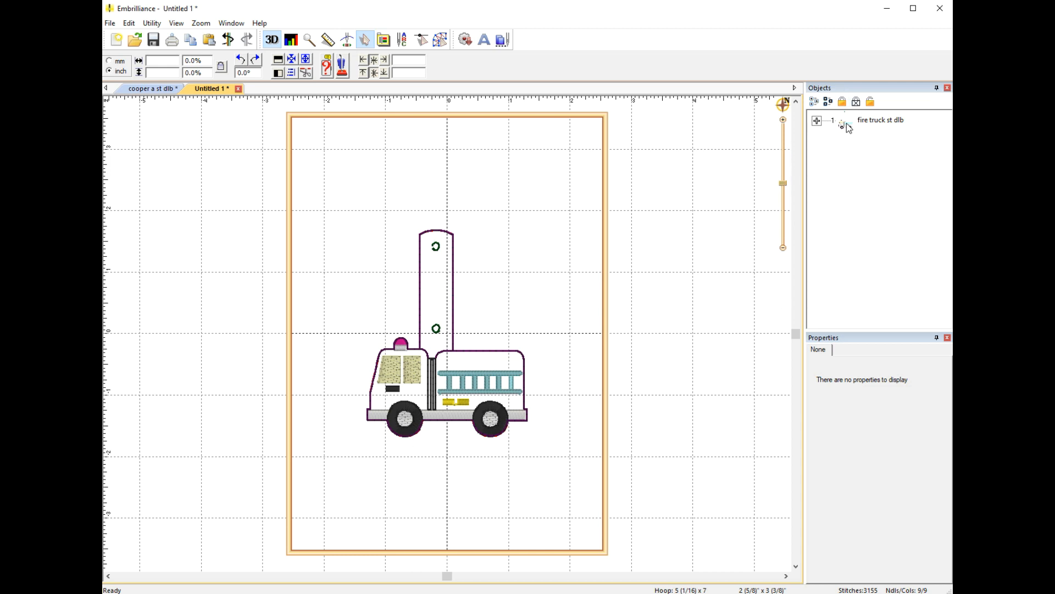
Step: Duplicate the fire truck design twice so three stacked copies sit in the layout
{"action": "left_click", "coordinate": [880, 120]}
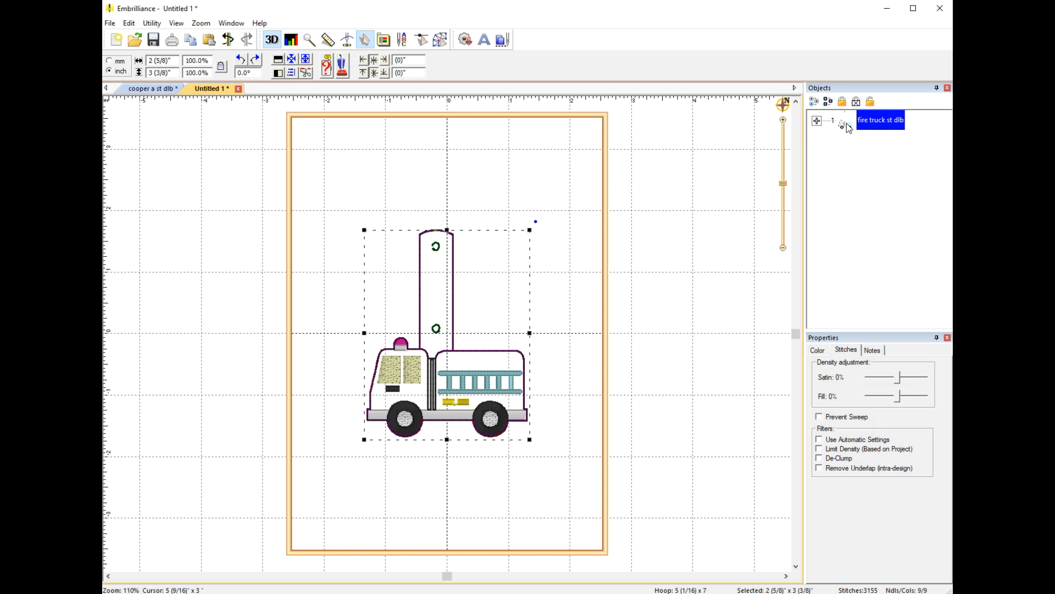
{"action": "mouse_move", "coordinate": [861, 155]}
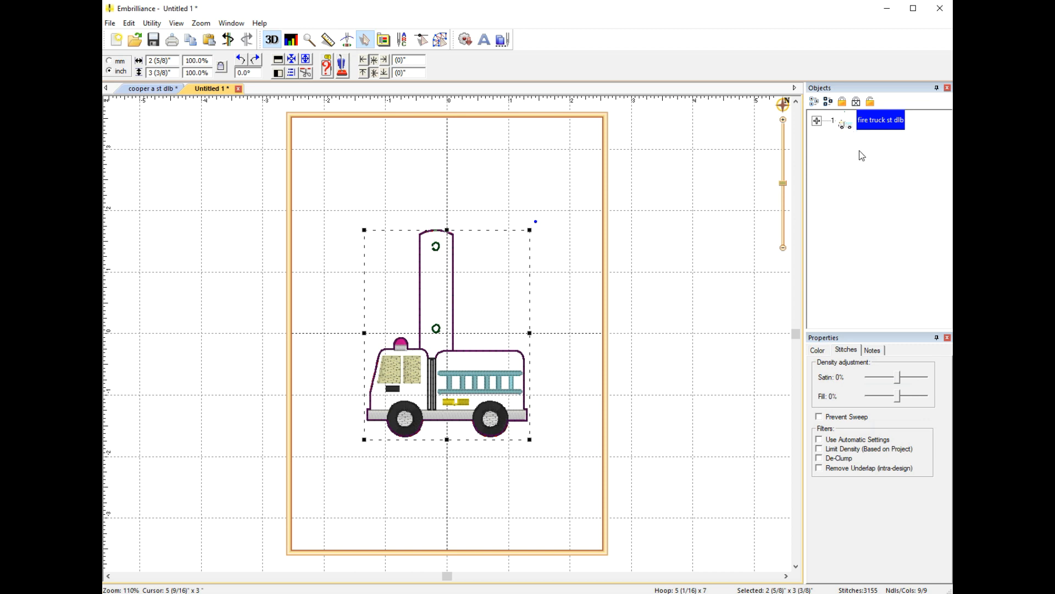
{"action": "mouse_move", "coordinate": [392, 163]}
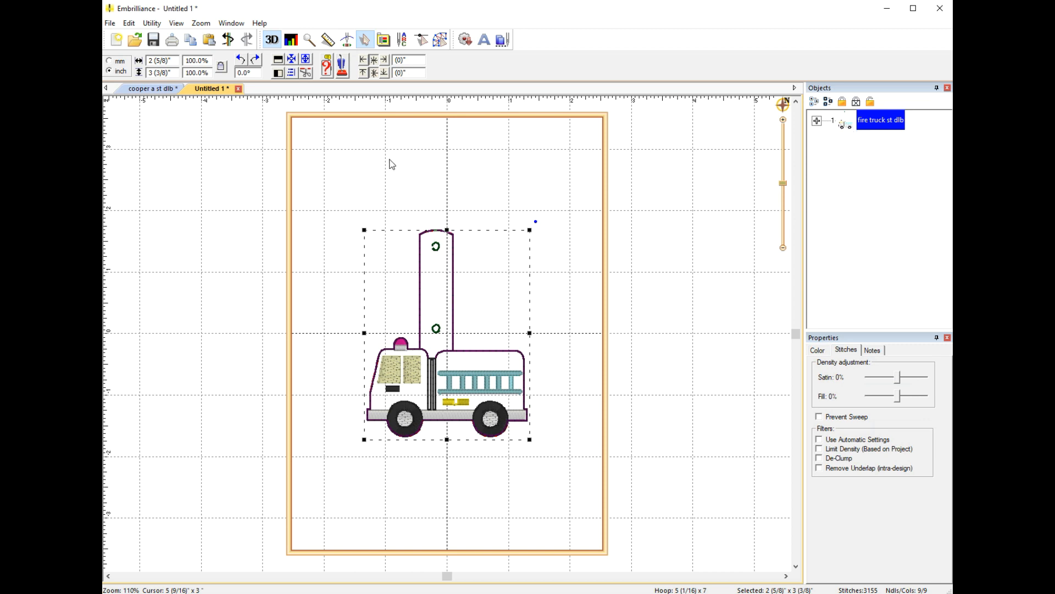
{"action": "mouse_move", "coordinate": [272, 176]}
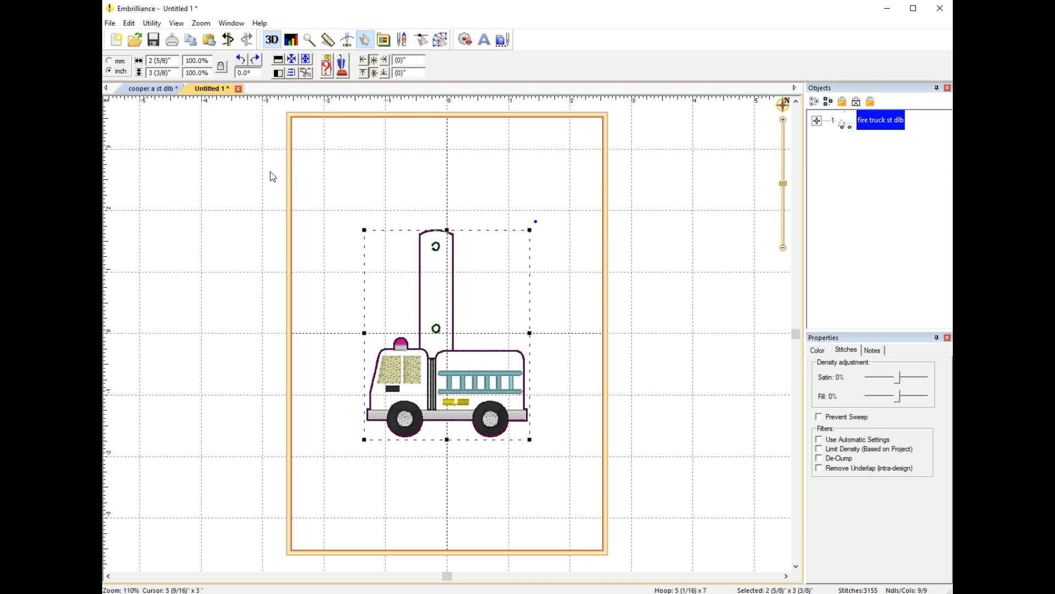
{"action": "mouse_move", "coordinate": [286, 189]}
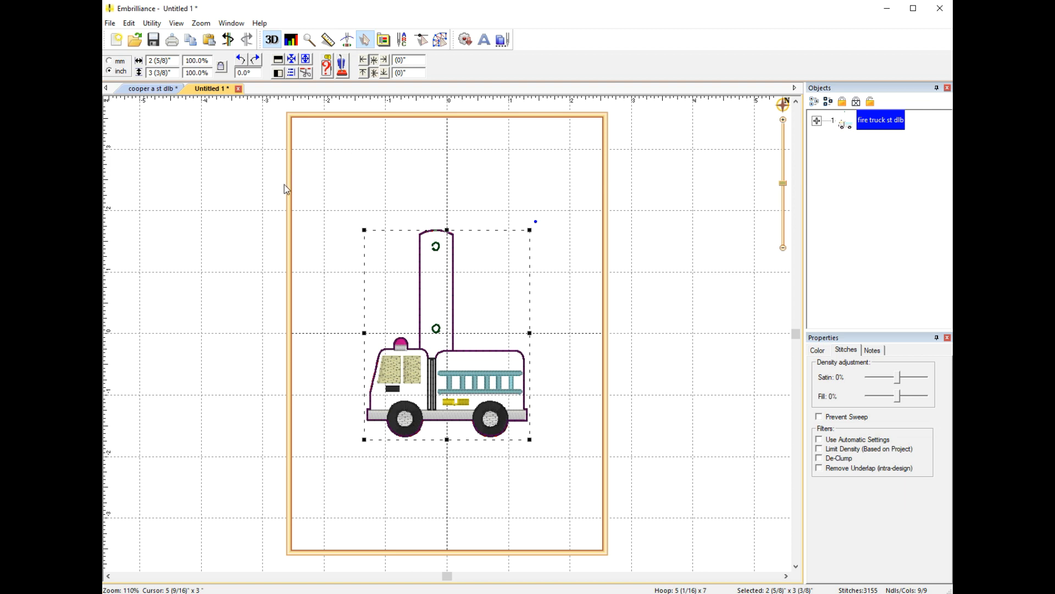
{"action": "mouse_move", "coordinate": [195, 56]}
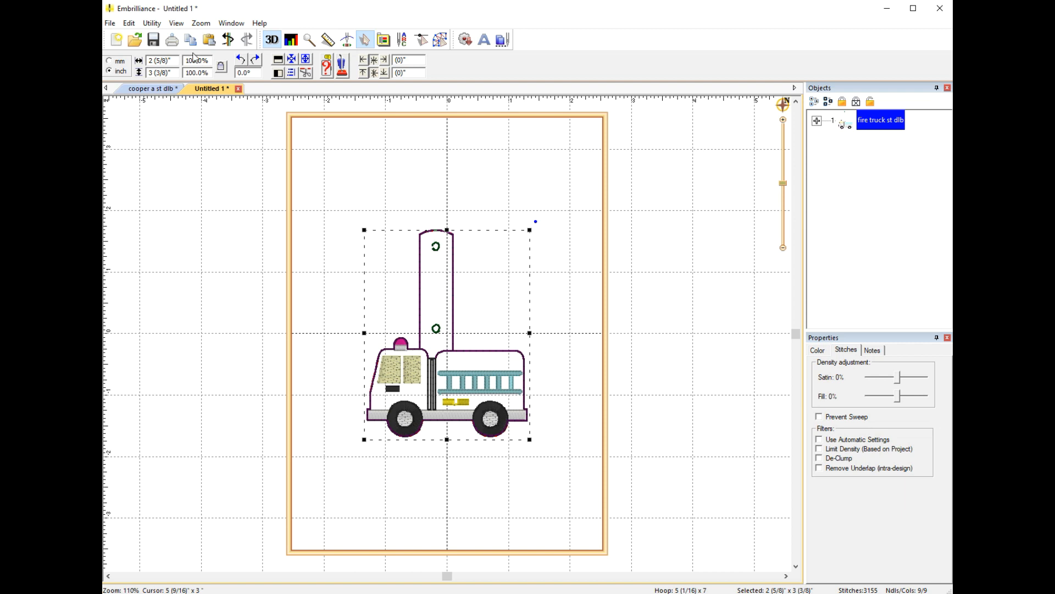
{"action": "mouse_move", "coordinate": [191, 39]}
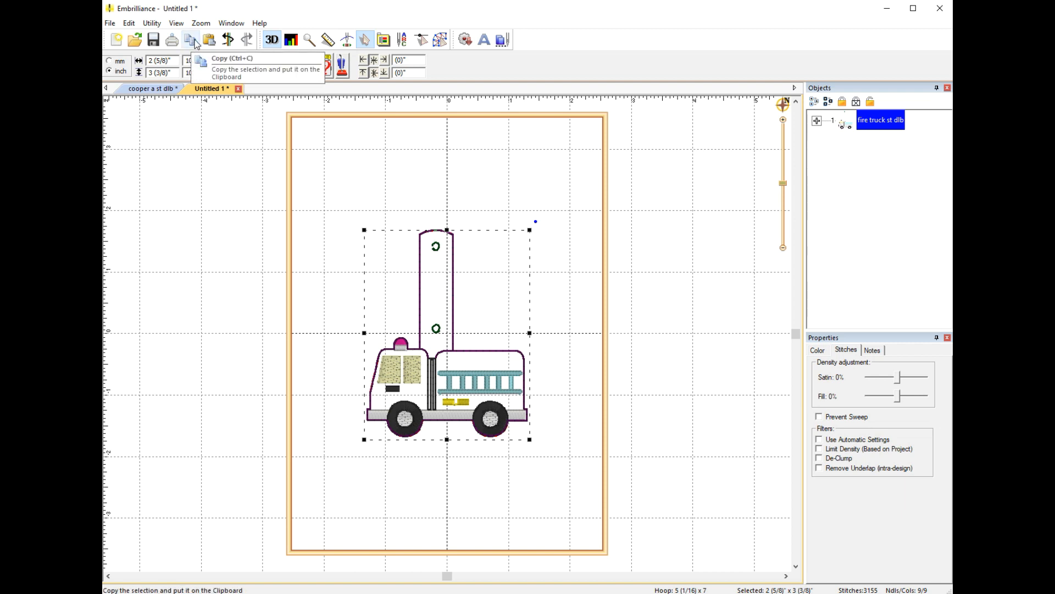
{"action": "mouse_move", "coordinate": [208, 40]}
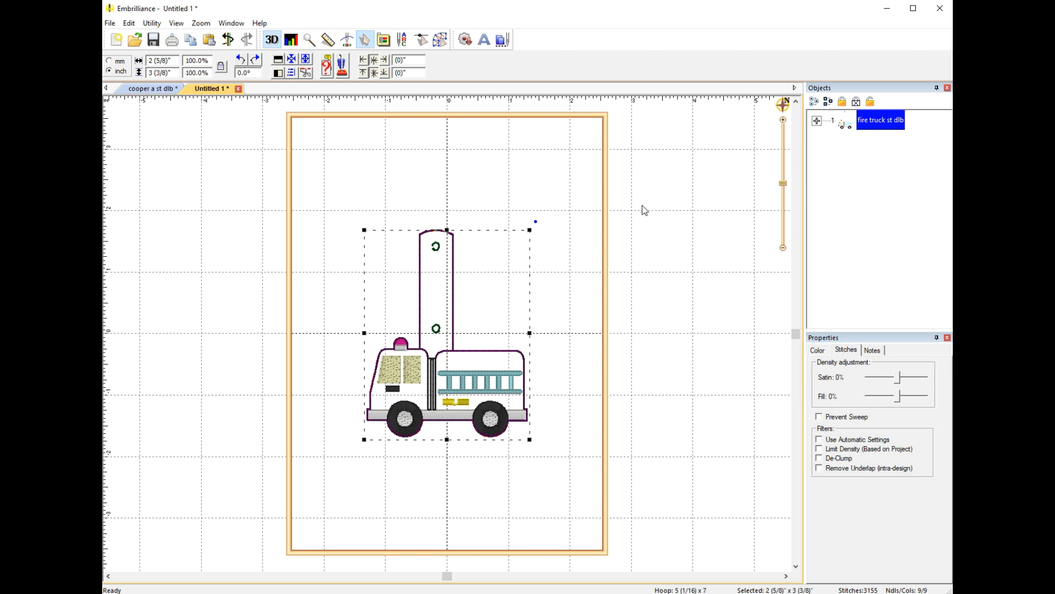
{"action": "mouse_move", "coordinate": [614, 243]}
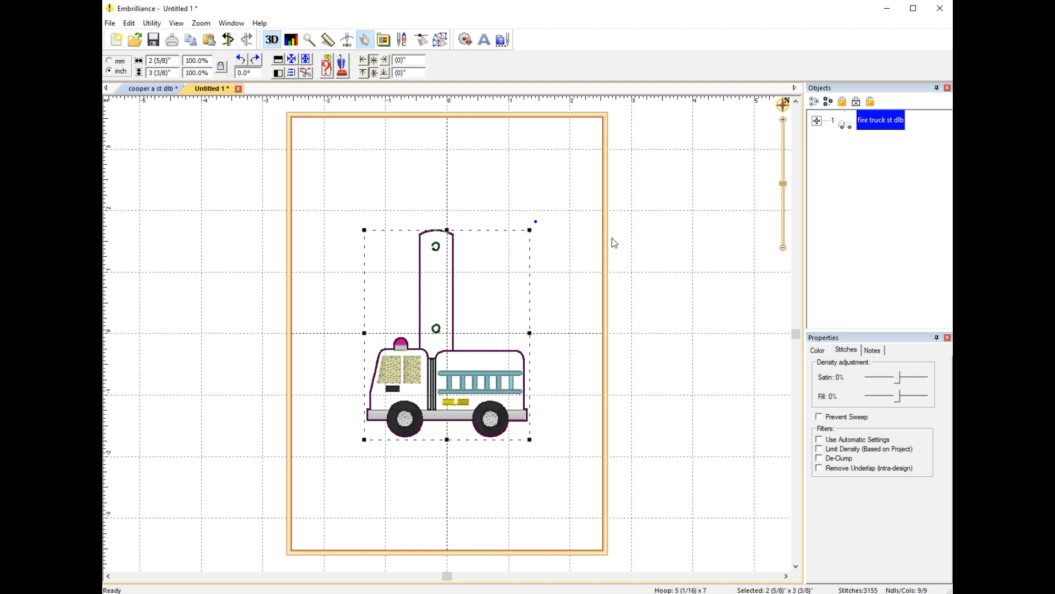
{"action": "mouse_move", "coordinate": [604, 214]}
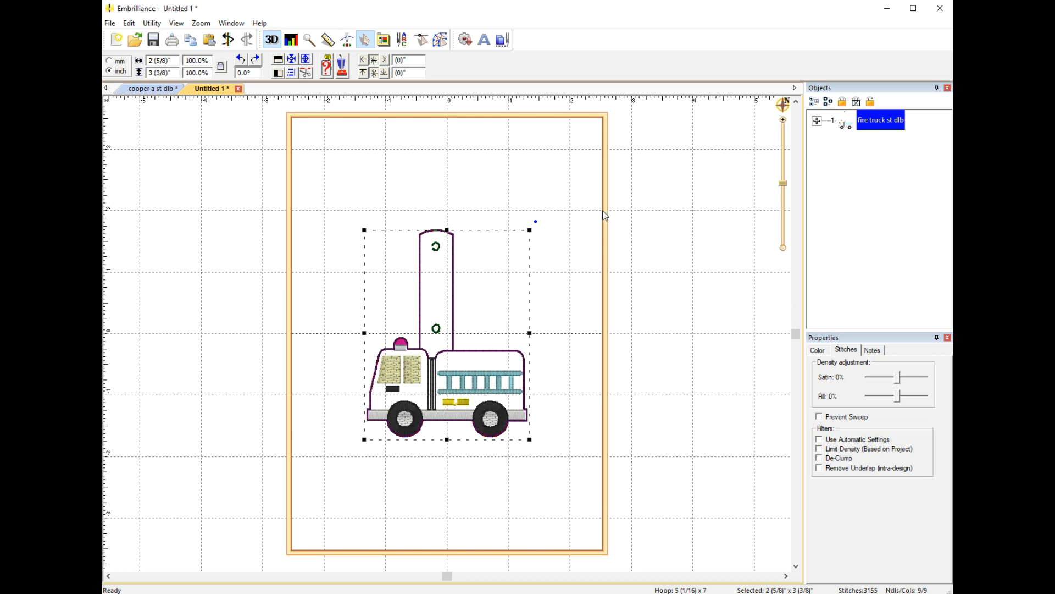
{"action": "mouse_move", "coordinate": [614, 221]}
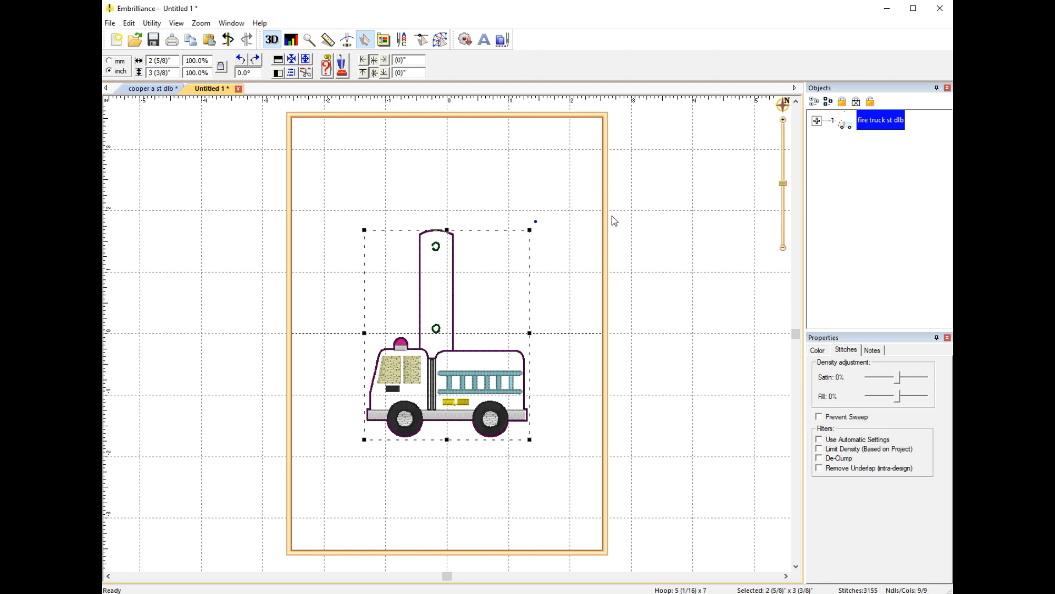
{"action": "left_click", "coordinate": [816, 121]}
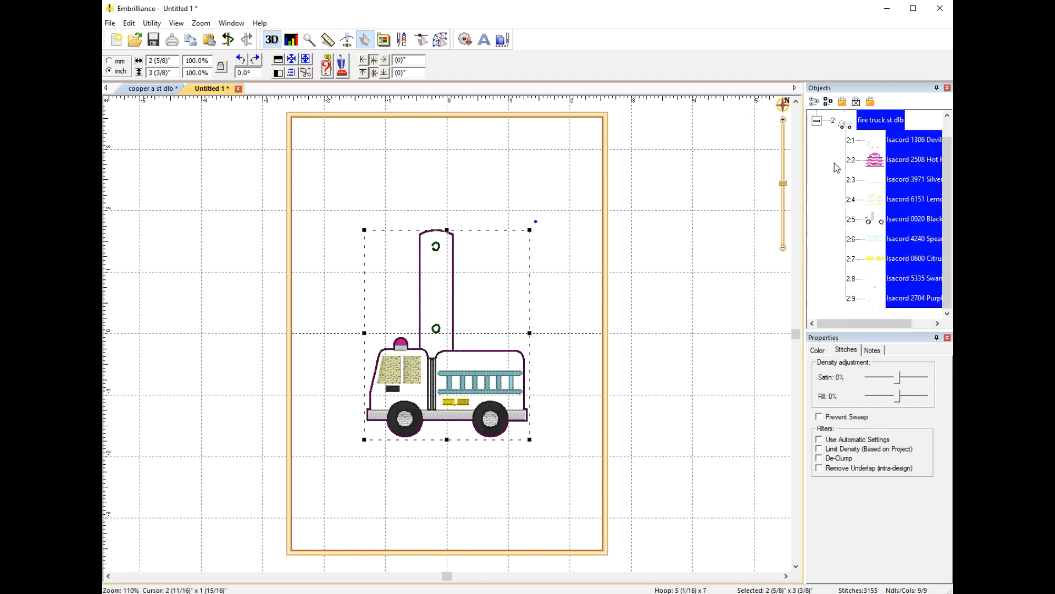
{"action": "left_click", "coordinate": [817, 119]}
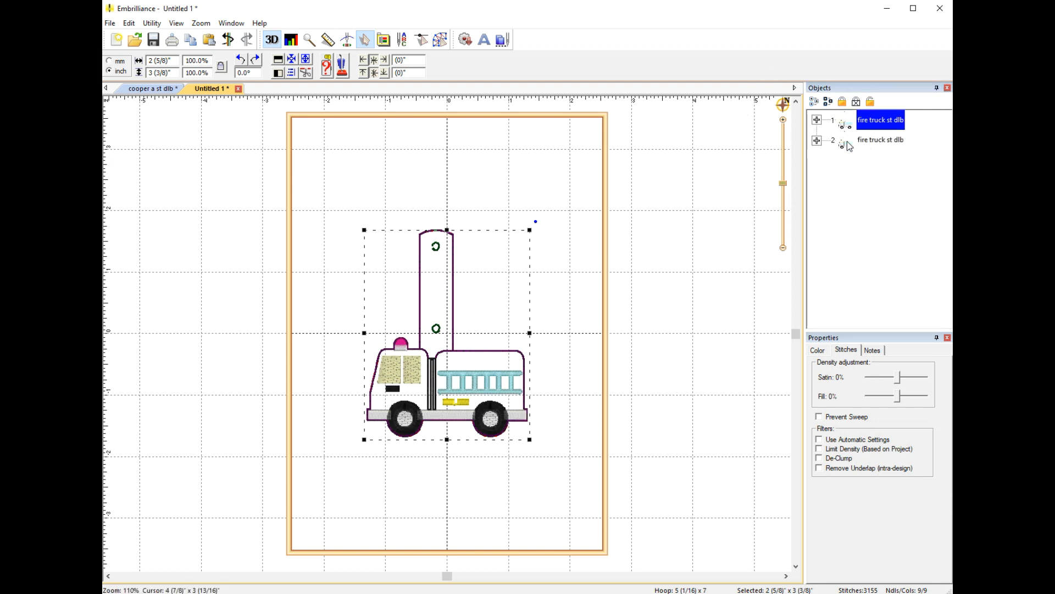
{"action": "left_click", "coordinate": [881, 140]}
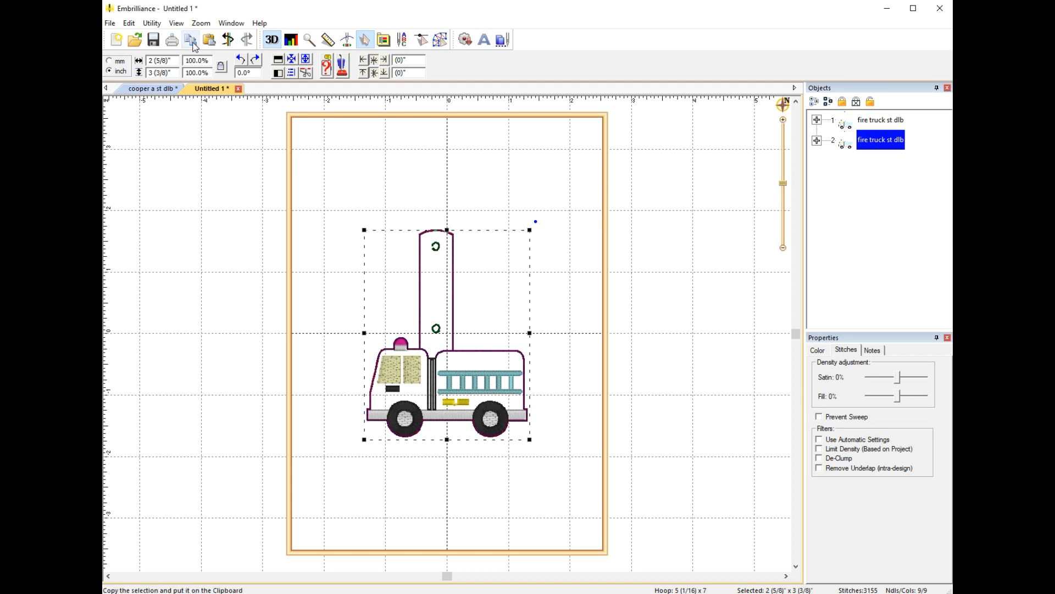
{"action": "left_click", "coordinate": [816, 139]}
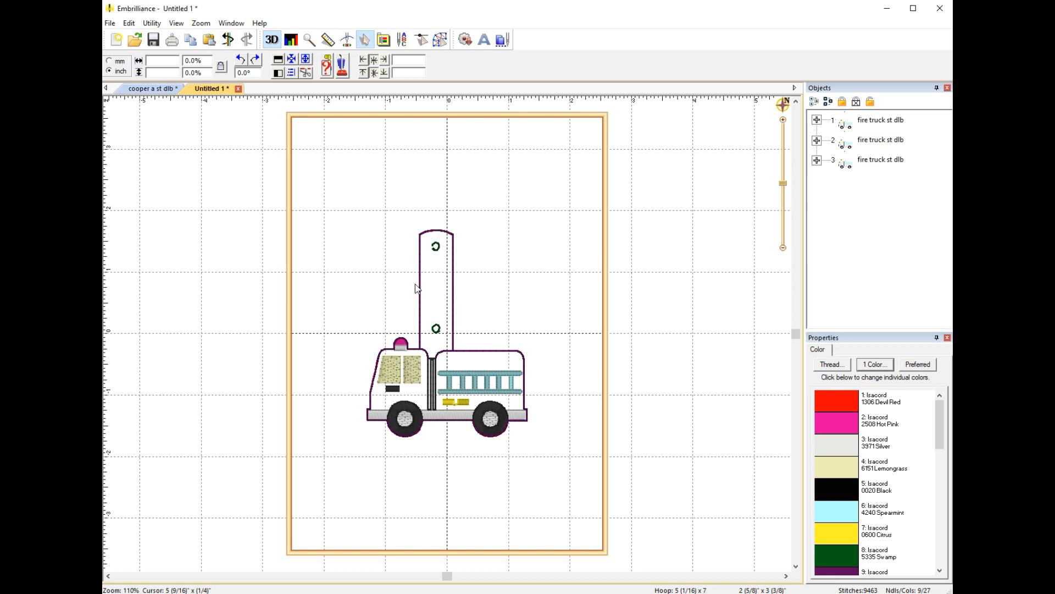
{"action": "mouse_move", "coordinate": [887, 118]}
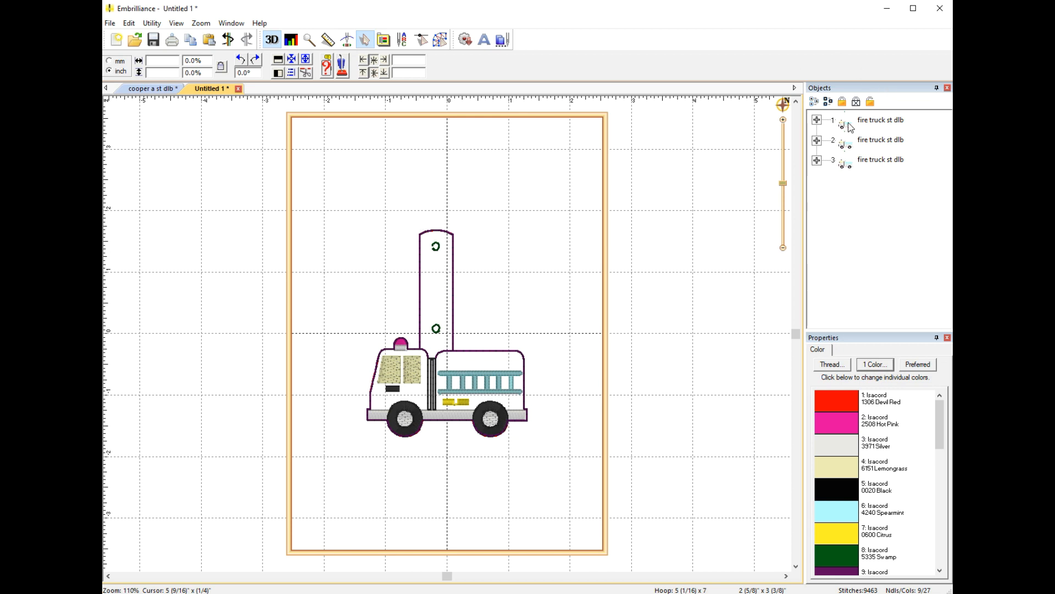
Step: Turn the first fire truck fob 90° counter-clockwise and place it at the hoop's top right
{"action": "left_click", "coordinate": [879, 119]}
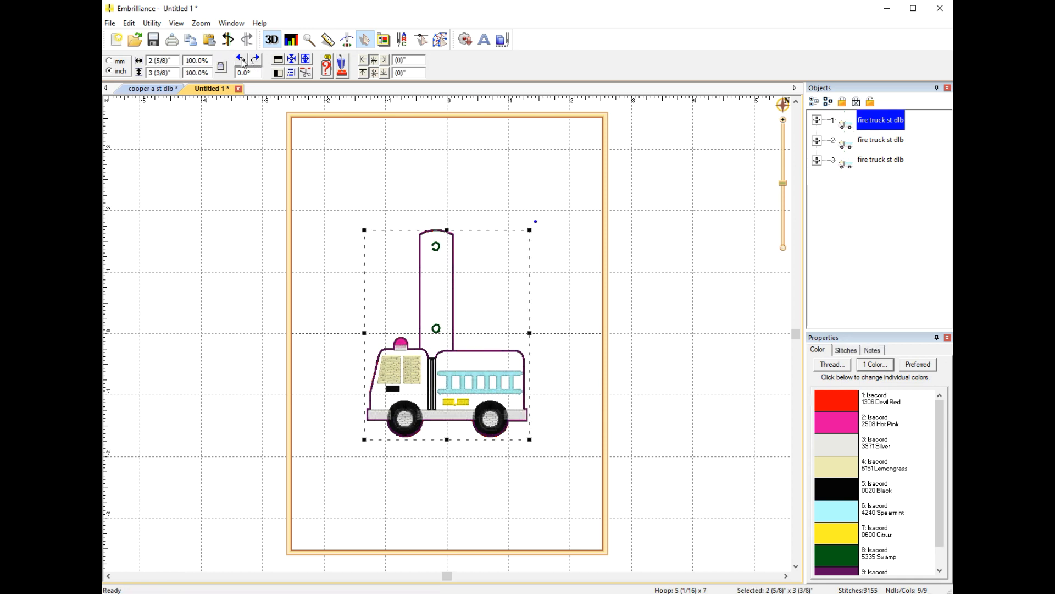
{"action": "mouse_move", "coordinate": [240, 59]}
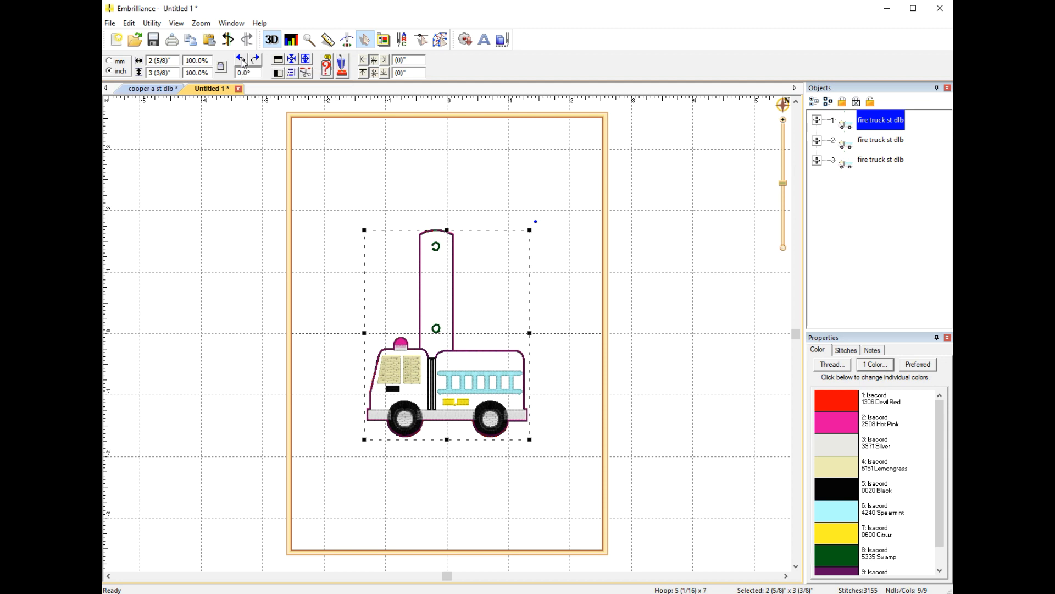
{"action": "mouse_move", "coordinate": [261, 62]}
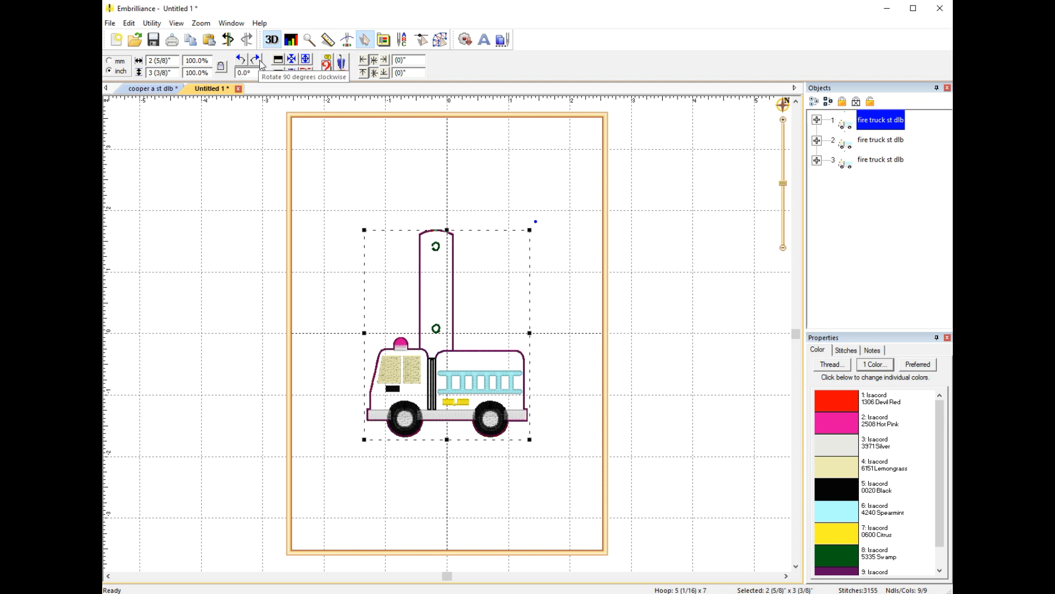
{"action": "mouse_move", "coordinate": [277, 59]}
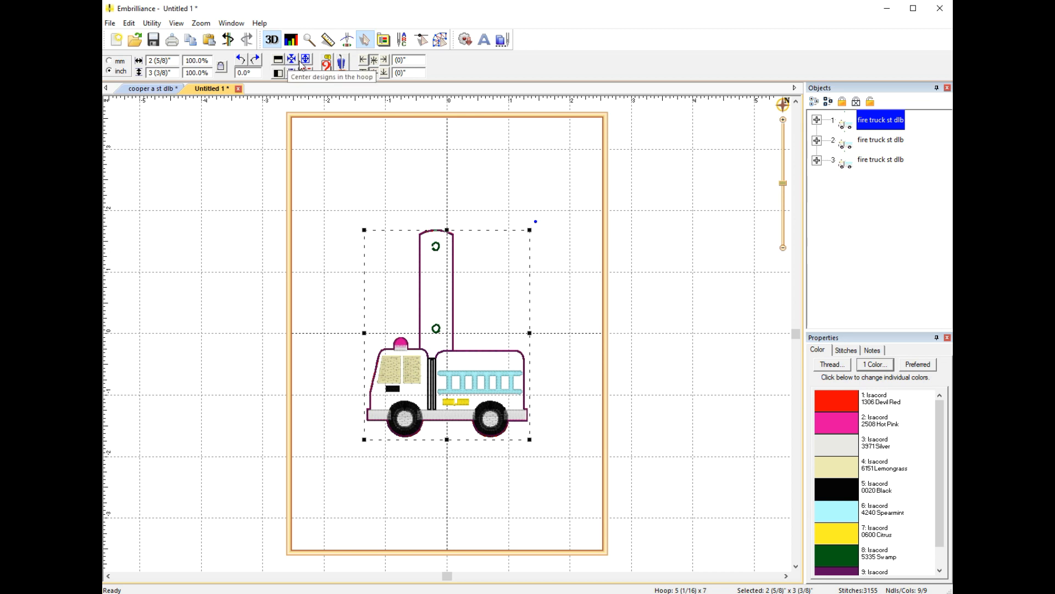
{"action": "mouse_move", "coordinate": [304, 60]}
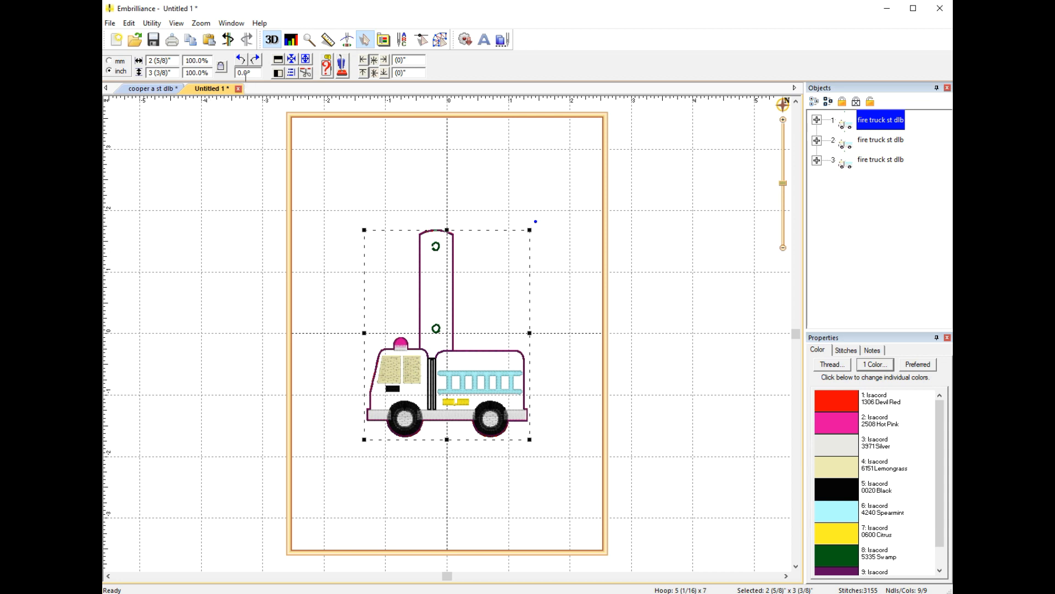
{"action": "mouse_move", "coordinate": [240, 59]}
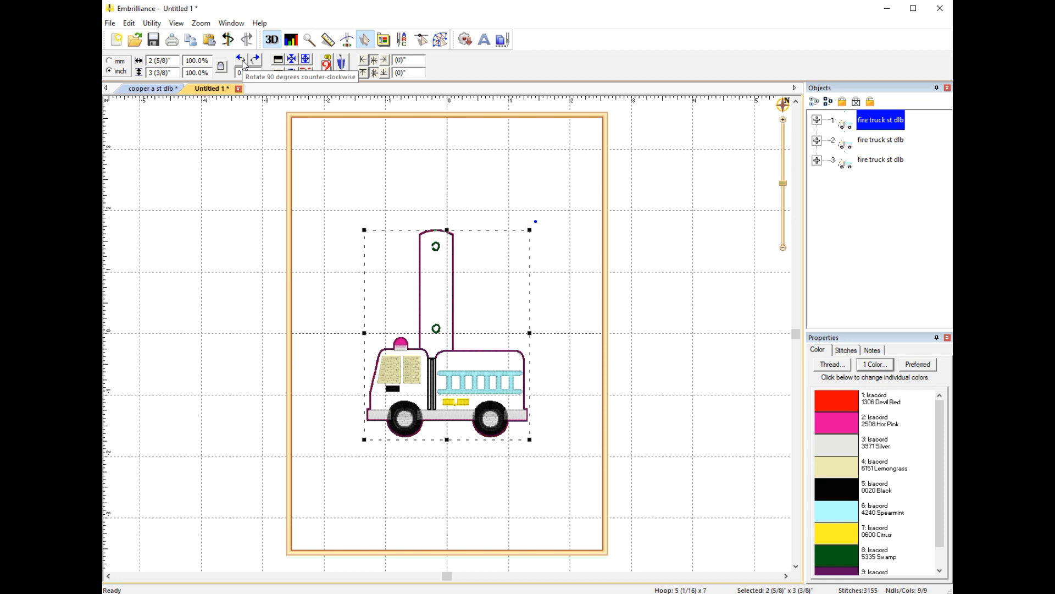
{"action": "left_click", "coordinate": [241, 59]}
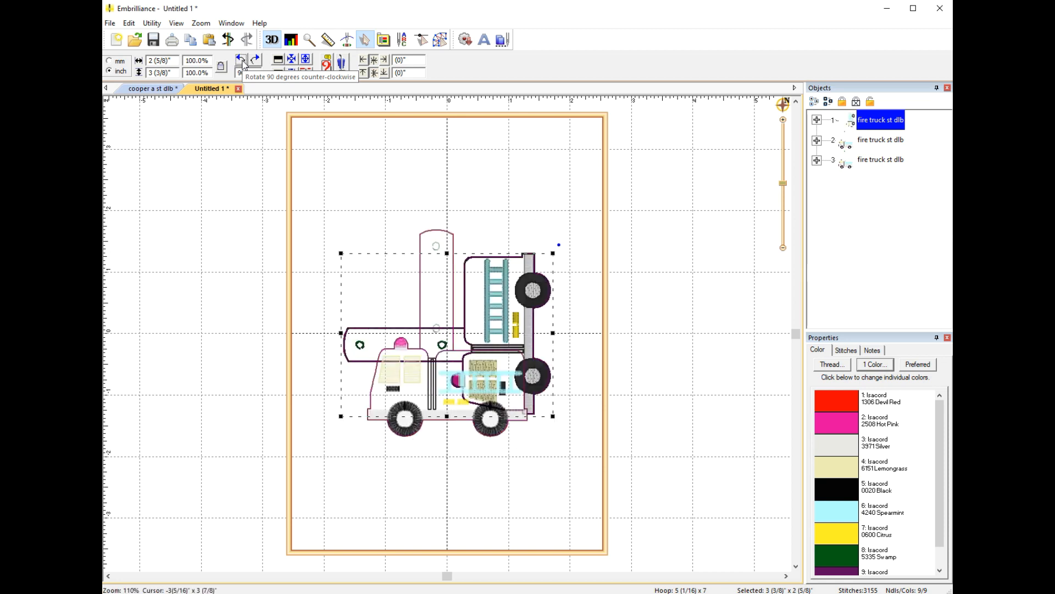
{"action": "left_click", "coordinate": [241, 59]}
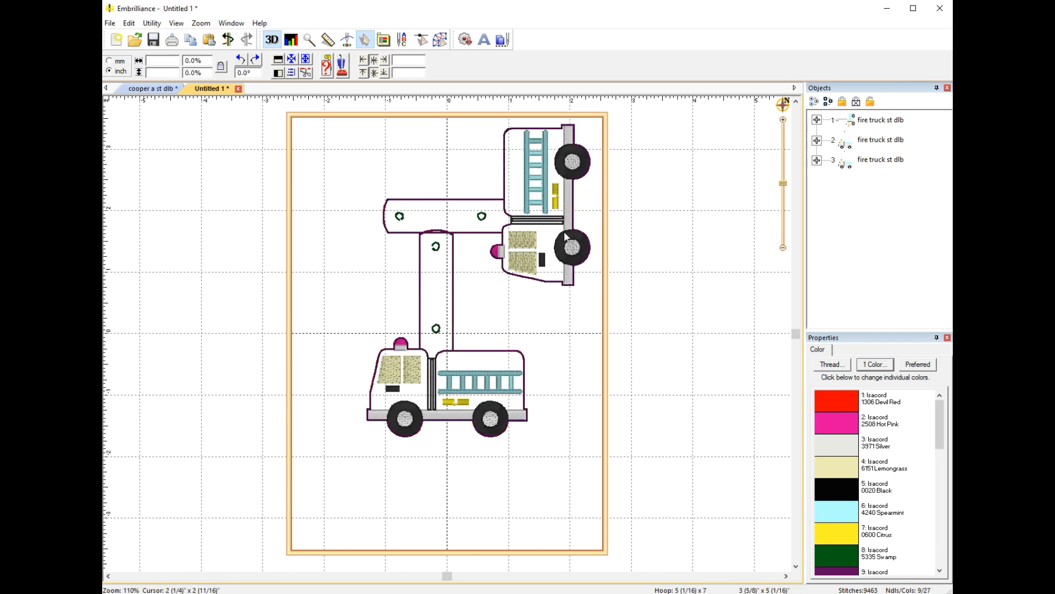
{"action": "mouse_move", "coordinate": [846, 145]}
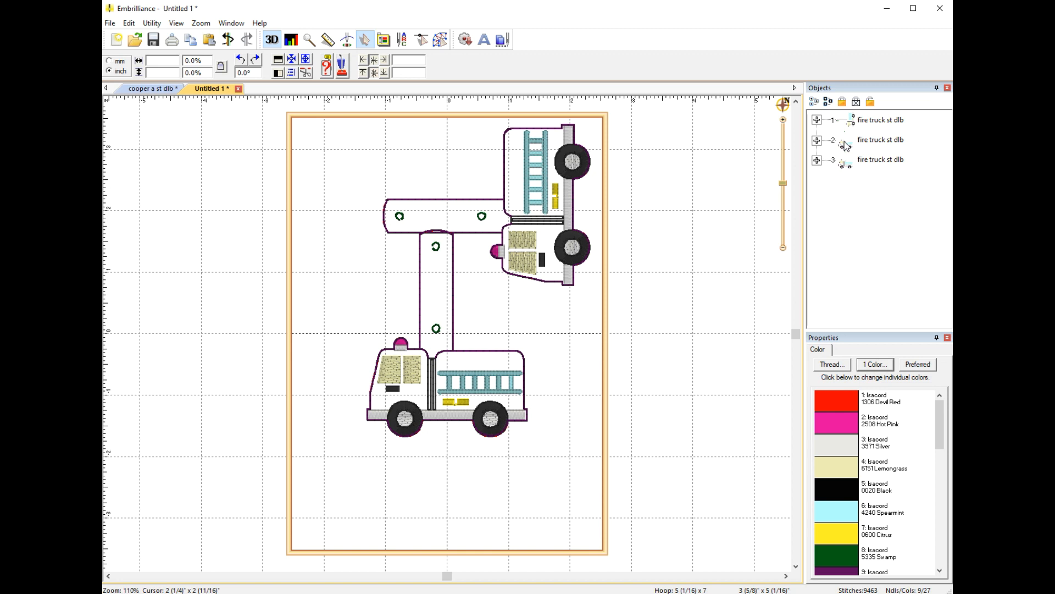
Step: Turn the second fire truck fob 90° clockwise and place it at the hoop's left
{"action": "left_click", "coordinate": [880, 140]}
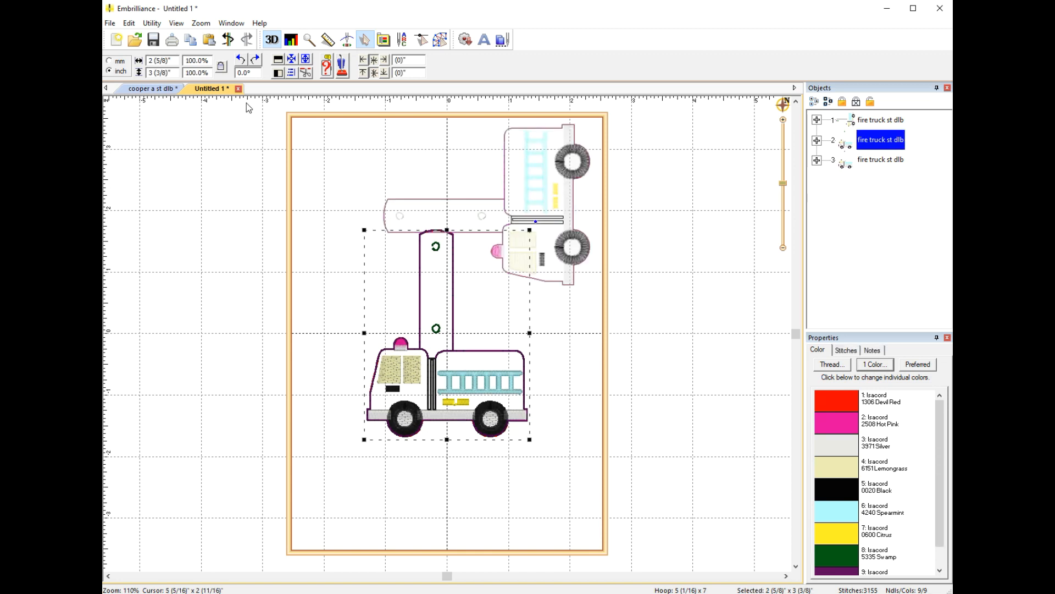
{"action": "mouse_move", "coordinate": [255, 60]}
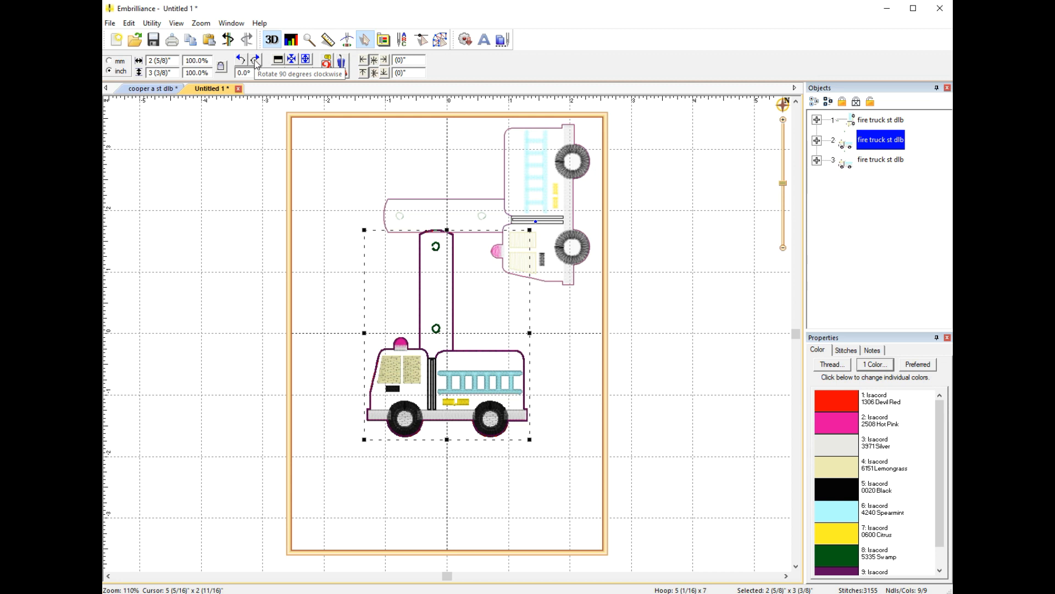
{"action": "left_click", "coordinate": [240, 59]}
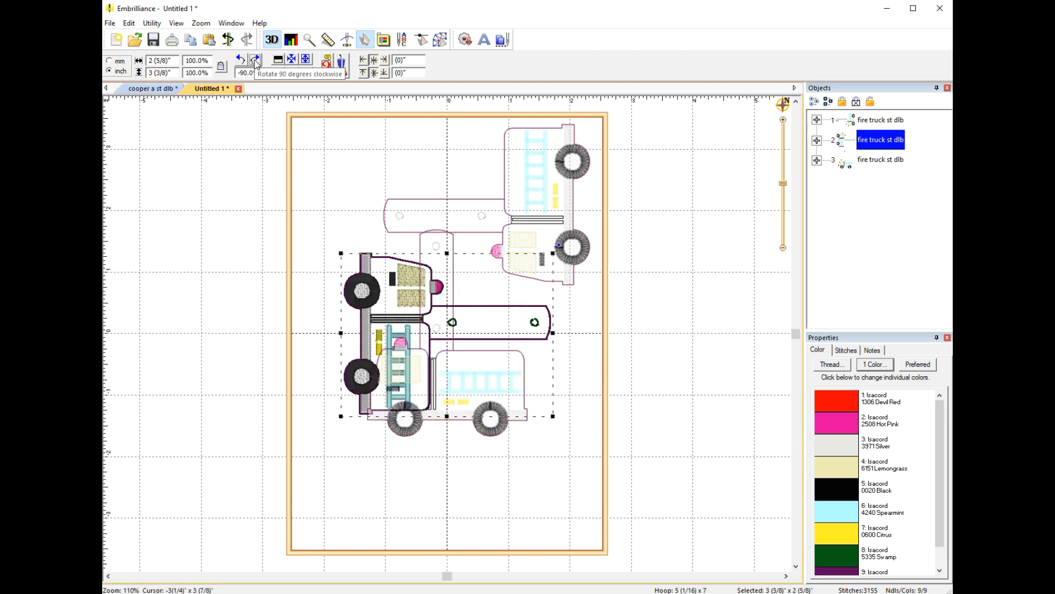
{"action": "left_click", "coordinate": [256, 59]}
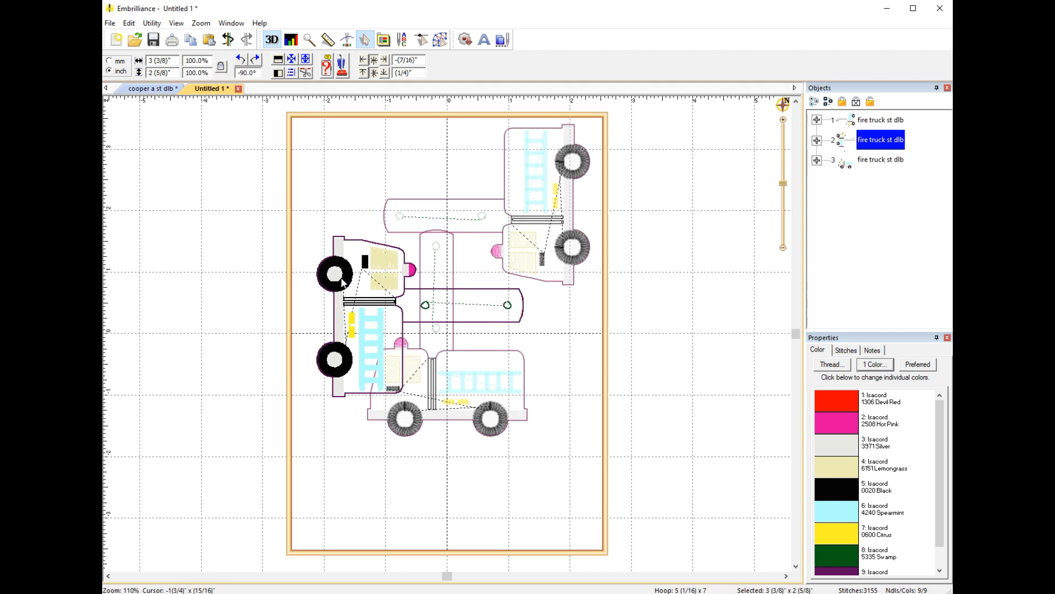
{"action": "left_click", "coordinate": [816, 139]}
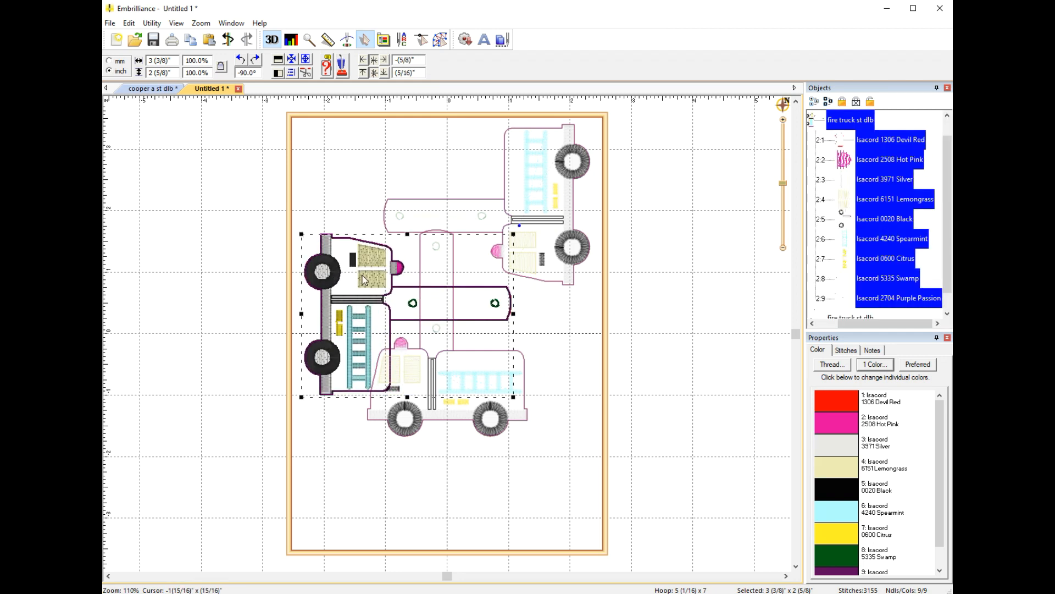
{"action": "mouse_move", "coordinate": [407, 247]}
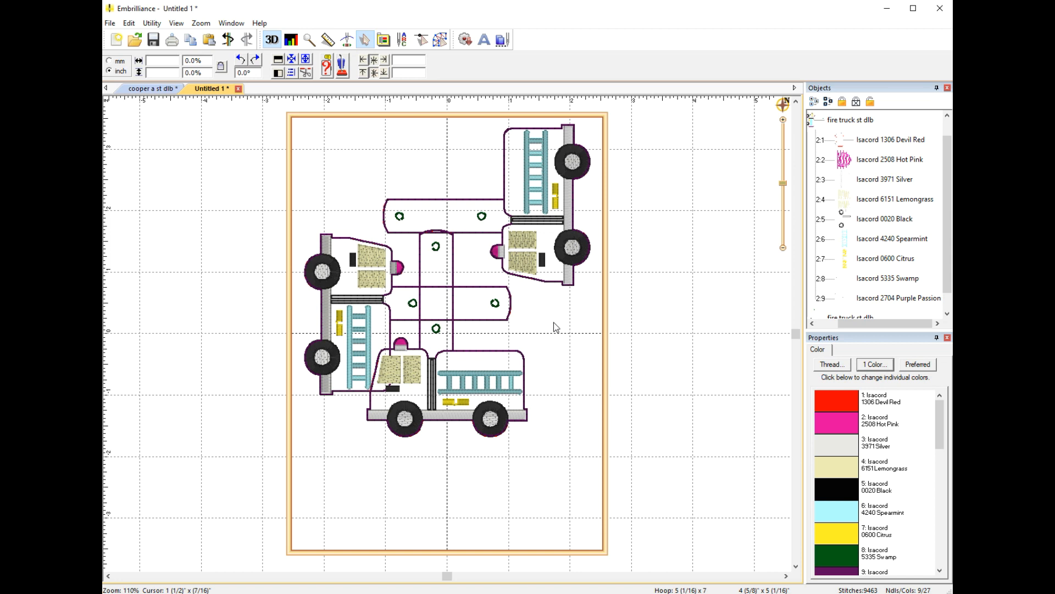
{"action": "left_click", "coordinate": [816, 120]}
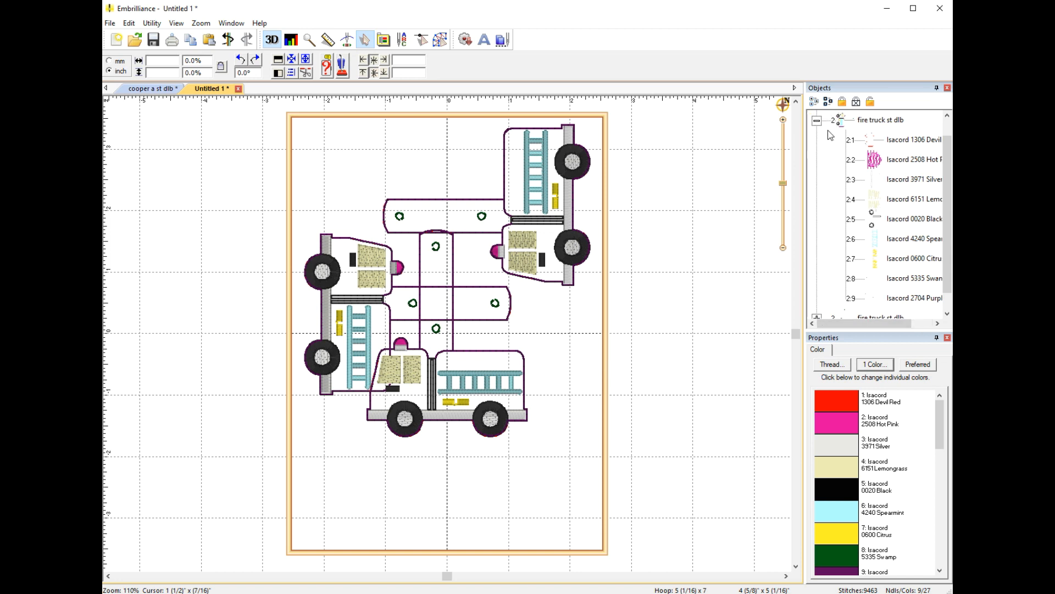
Step: Turn the third fire truck fob 90° counter-clockwise toward the hoop's bottom right
{"action": "left_click", "coordinate": [880, 159]}
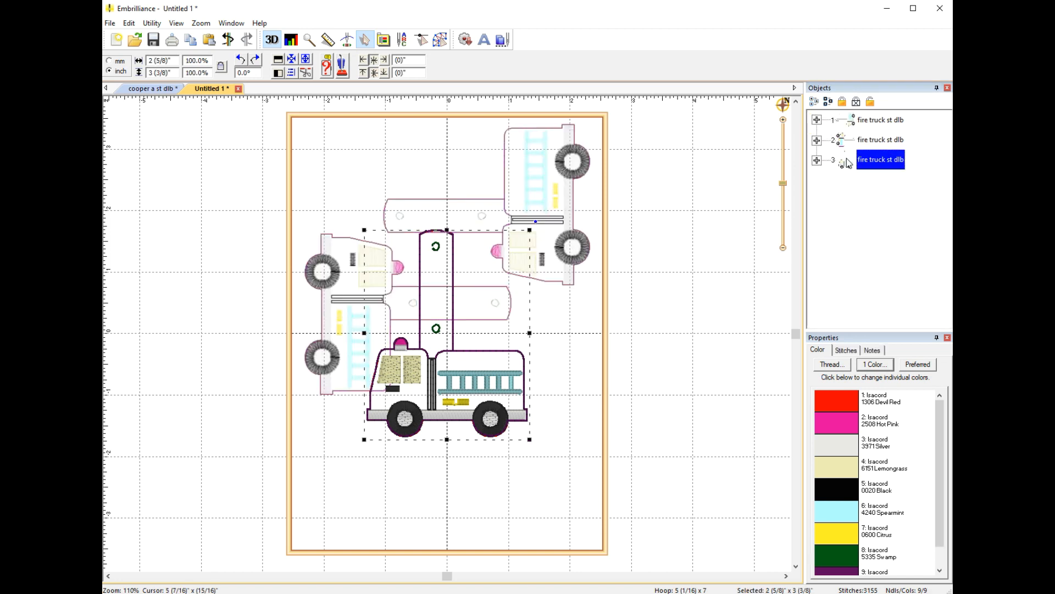
{"action": "mouse_move", "coordinate": [239, 59]}
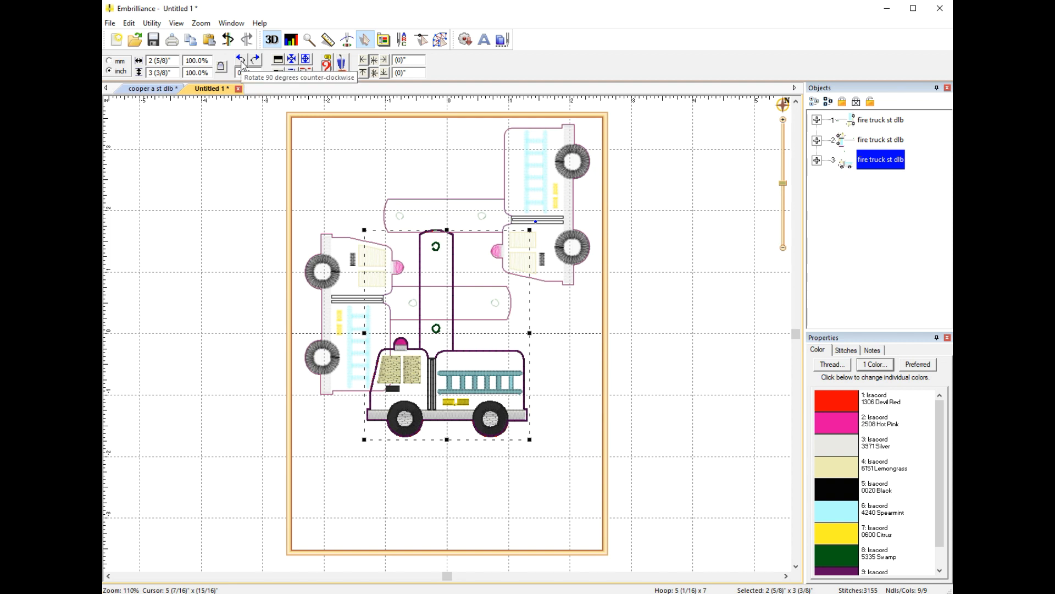
{"action": "left_click", "coordinate": [241, 59]}
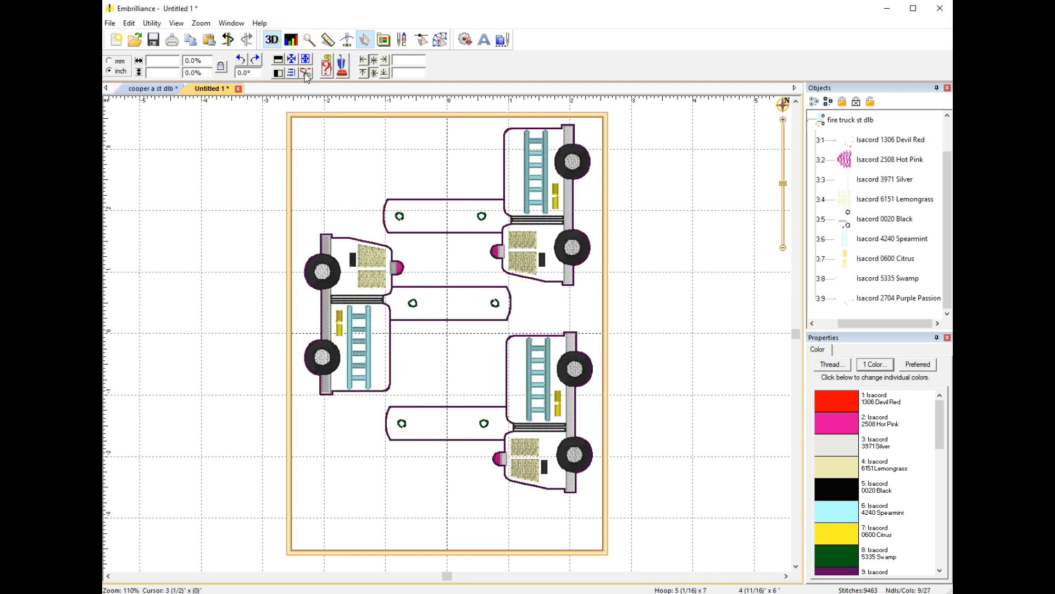
{"action": "mouse_move", "coordinate": [290, 73]}
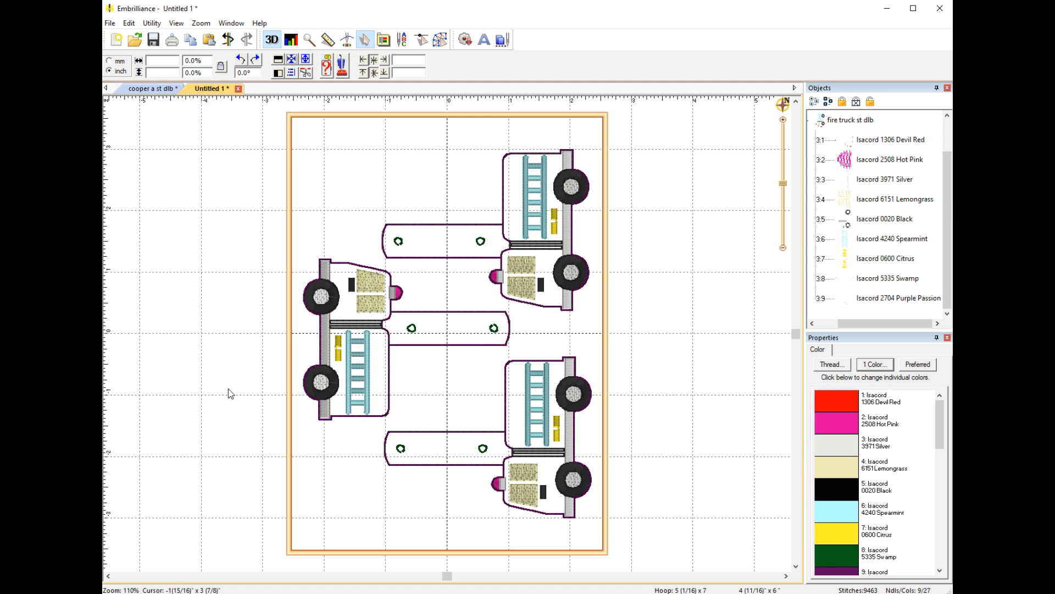
{"action": "mouse_move", "coordinate": [652, 433]}
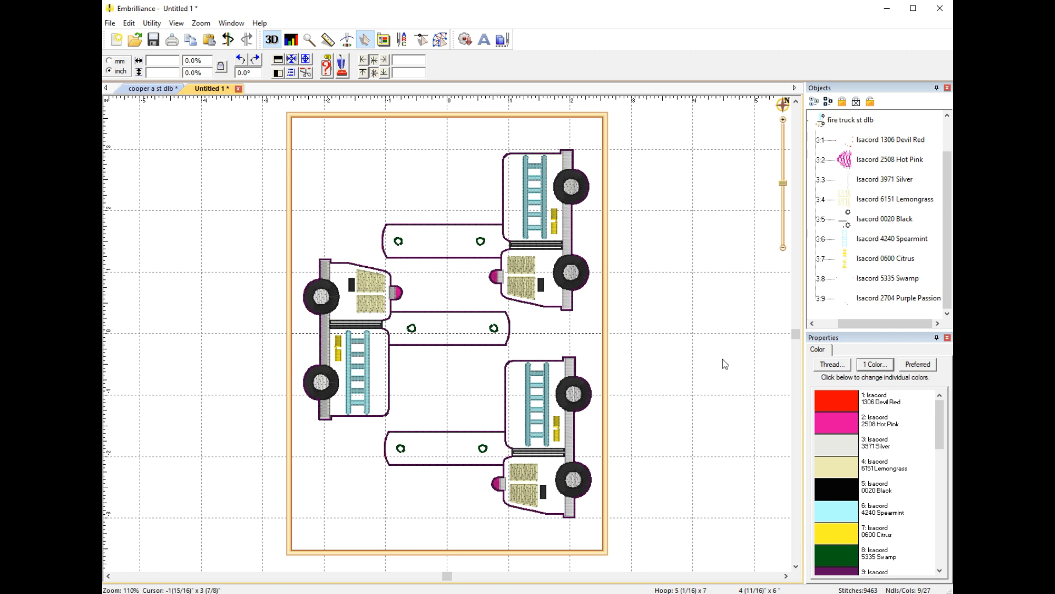
{"action": "mouse_move", "coordinate": [665, 342]}
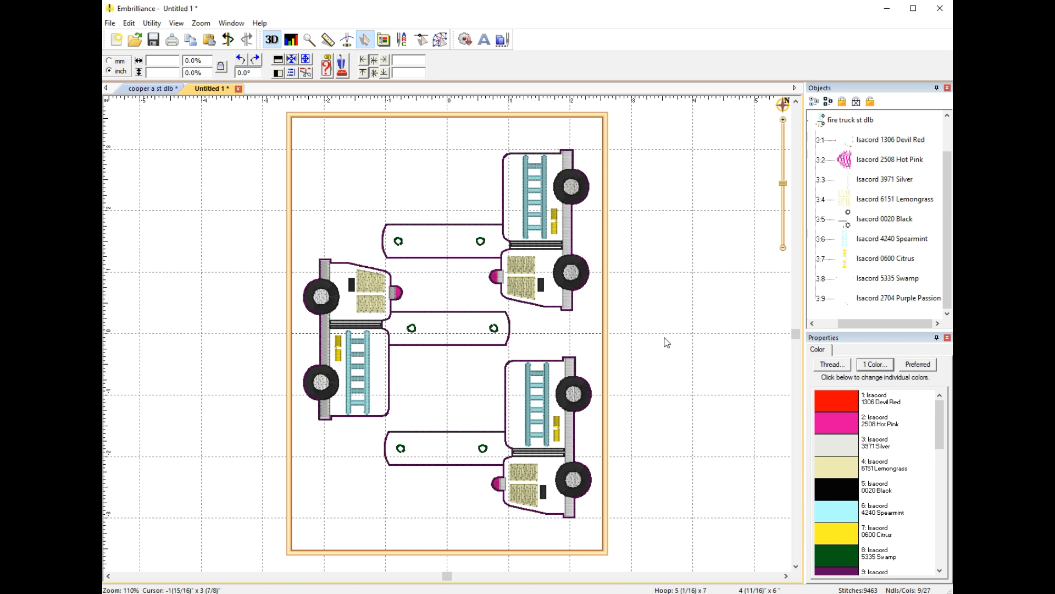
{"action": "mouse_move", "coordinate": [823, 339]}
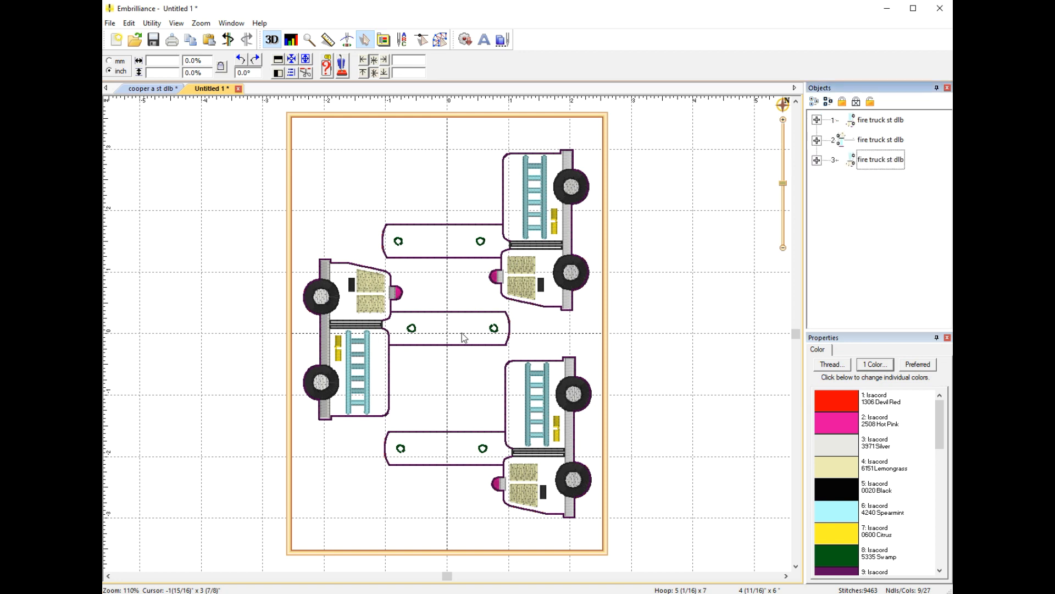
{"action": "mouse_move", "coordinate": [390, 430]}
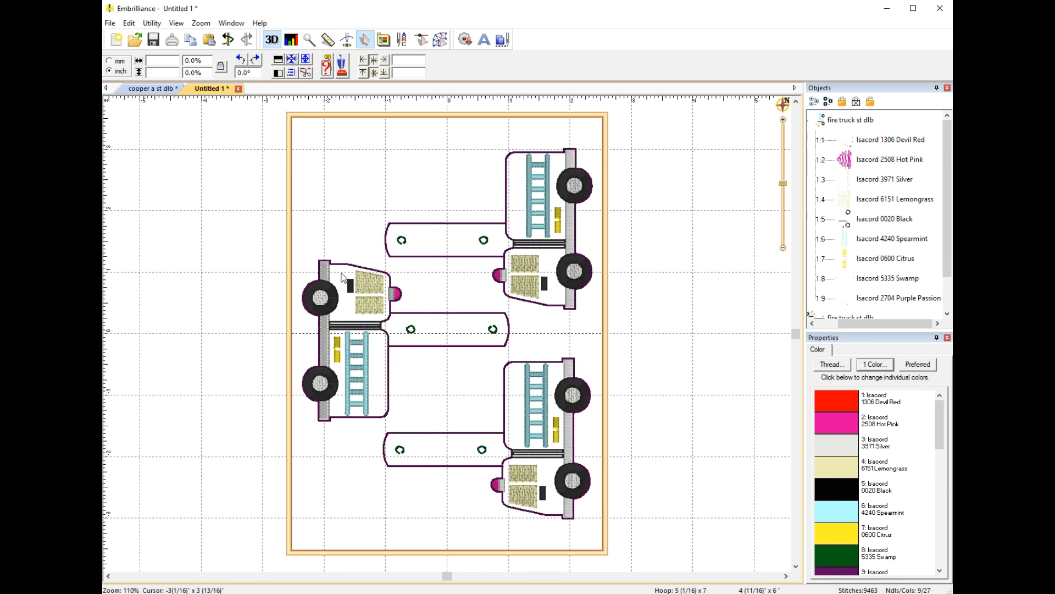
{"action": "mouse_move", "coordinate": [245, 226]}
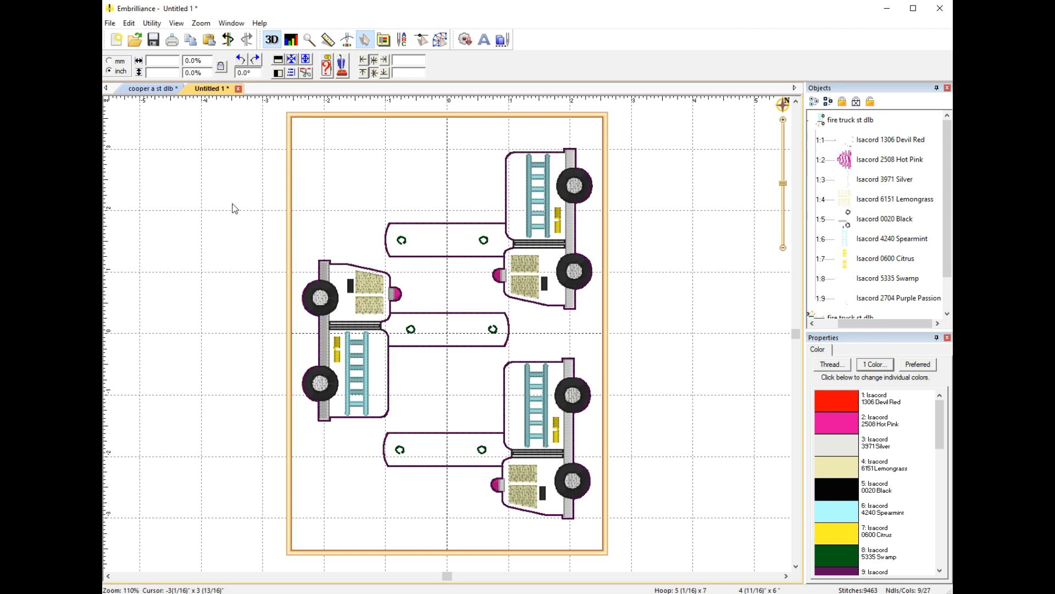
{"action": "scroll", "scroll_direction": "down", "scroll_amount": 3}
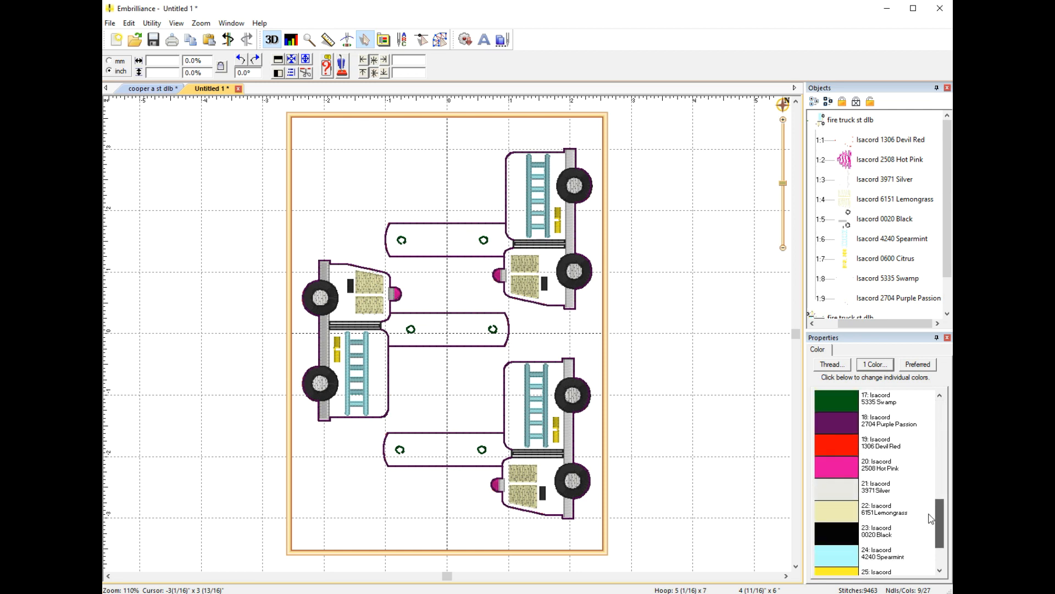
{"action": "scroll", "scroll_direction": "down", "scroll_amount": 3}
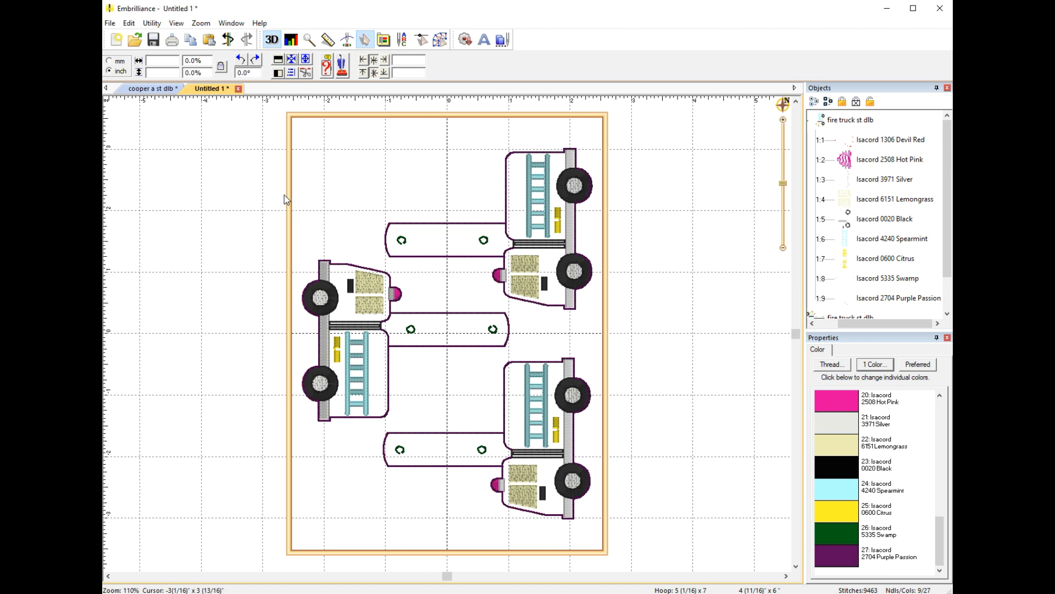
{"action": "mouse_move", "coordinate": [150, 23]}
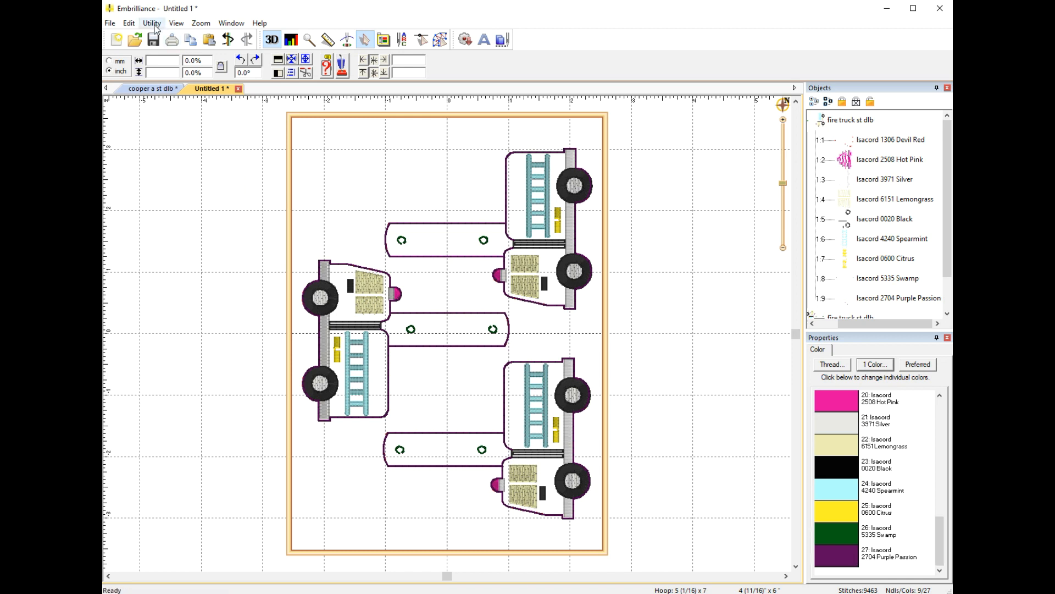
Step: Run Utility Color Sort on the three-fob layout, reducing it by 18 color changes
{"action": "left_click", "coordinate": [151, 23]}
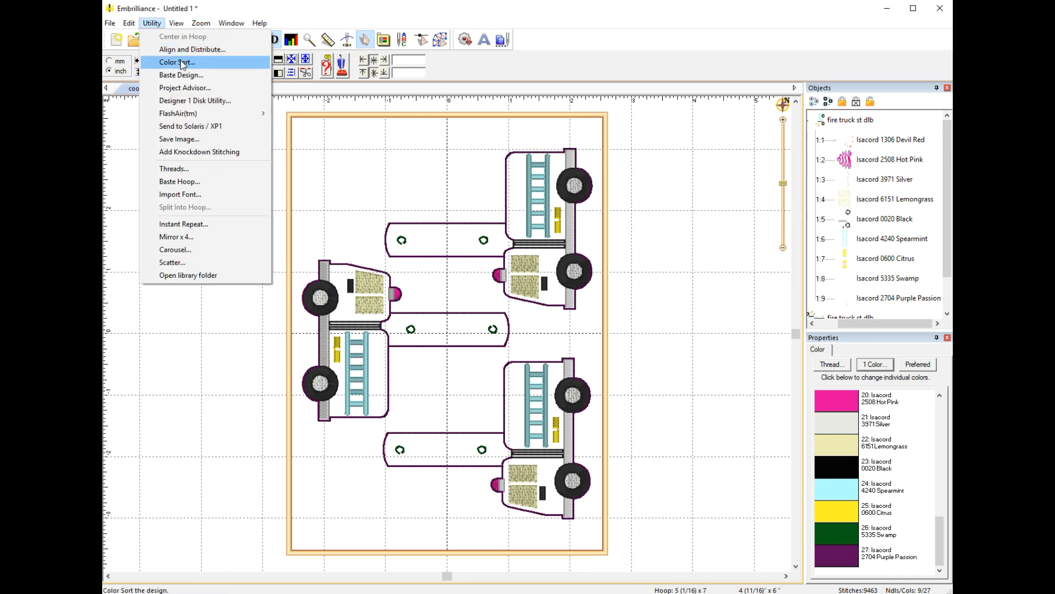
{"action": "left_click", "coordinate": [176, 61]}
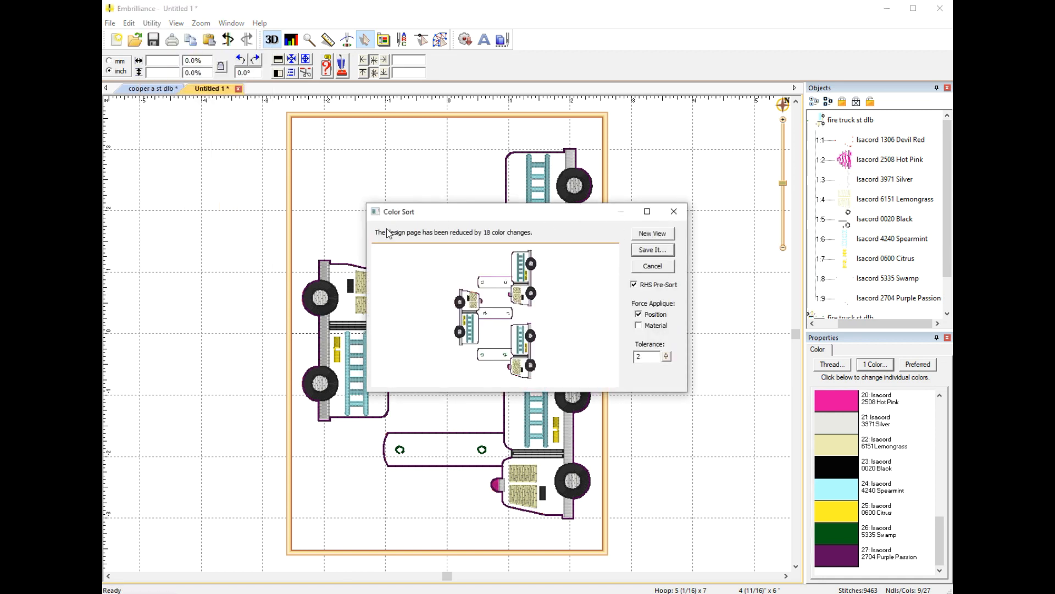
{"action": "mouse_move", "coordinate": [521, 238]}
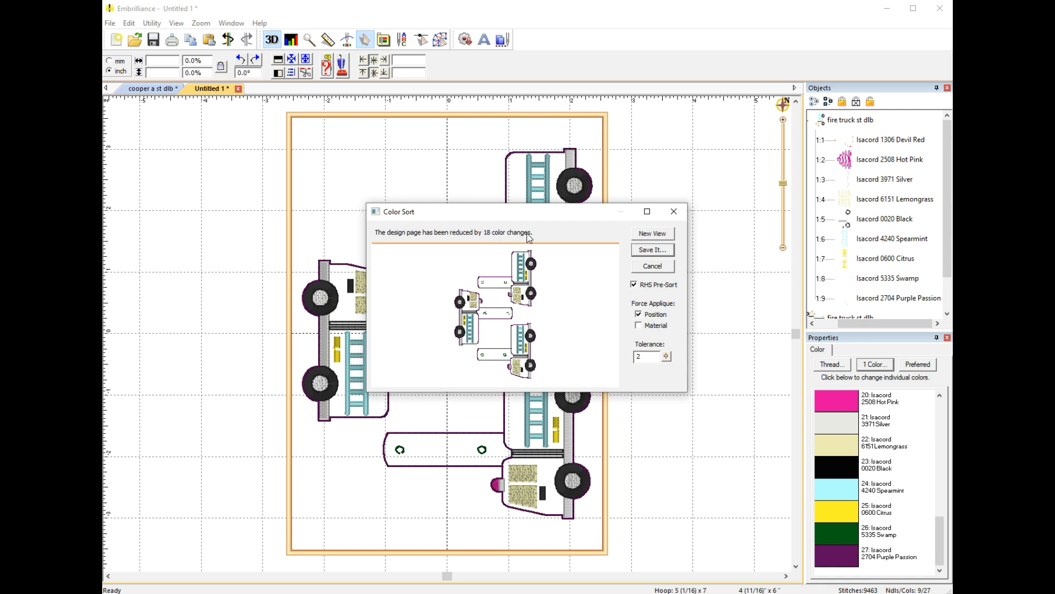
{"action": "mouse_move", "coordinate": [552, 220]}
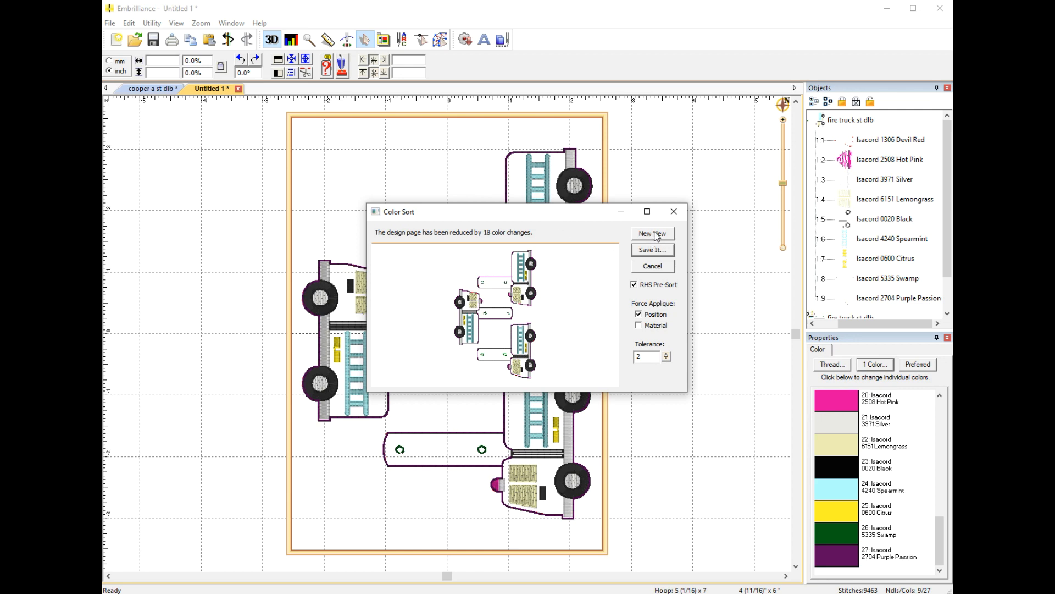
Step: Open the color-sorted layout as a new view and list its nine thread colors
{"action": "left_click", "coordinate": [652, 233]}
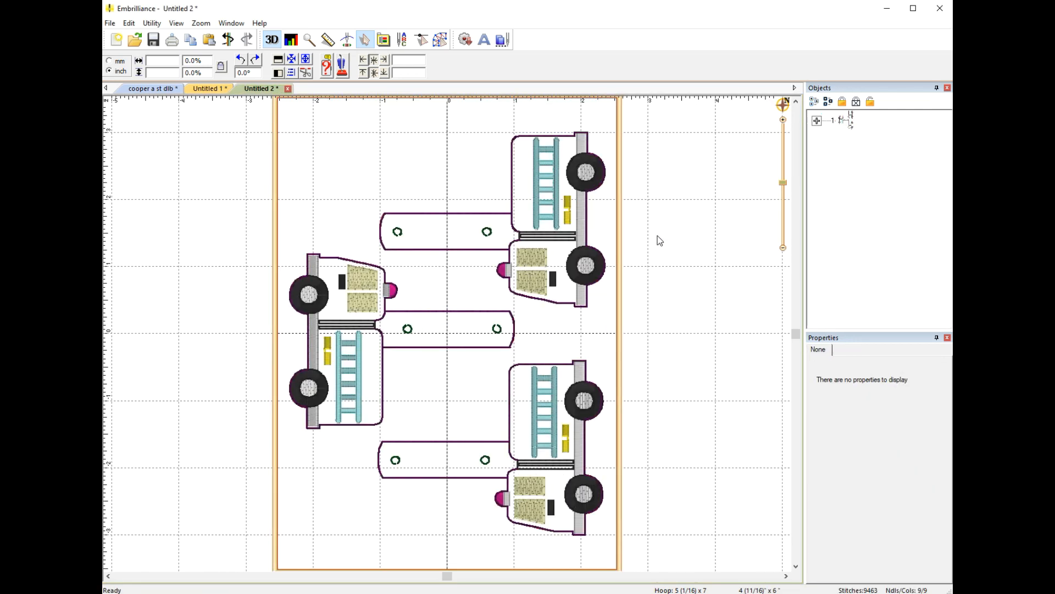
{"action": "mouse_move", "coordinate": [685, 294]}
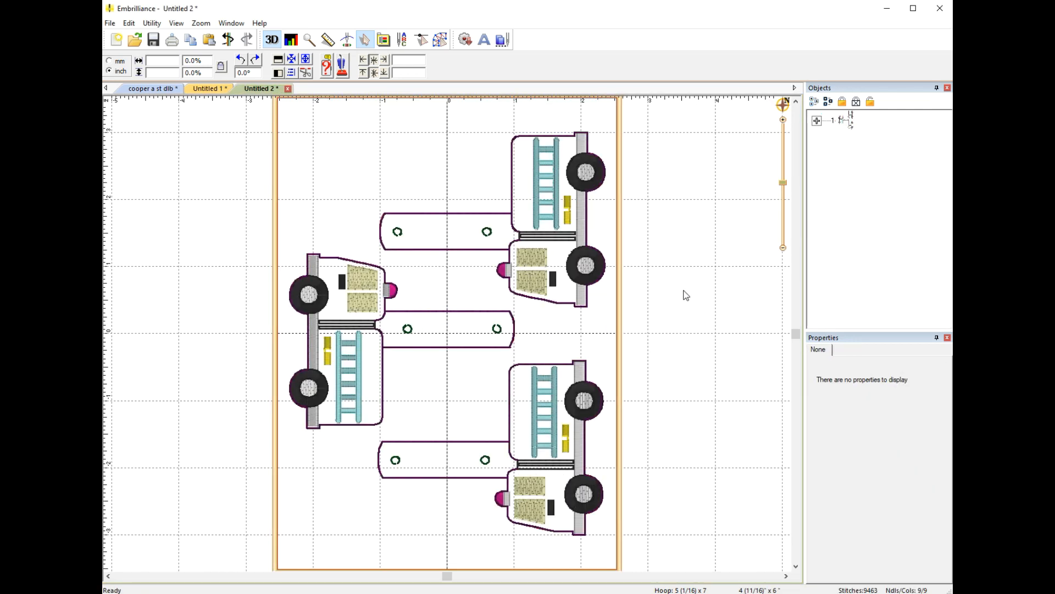
{"action": "mouse_move", "coordinate": [700, 262]}
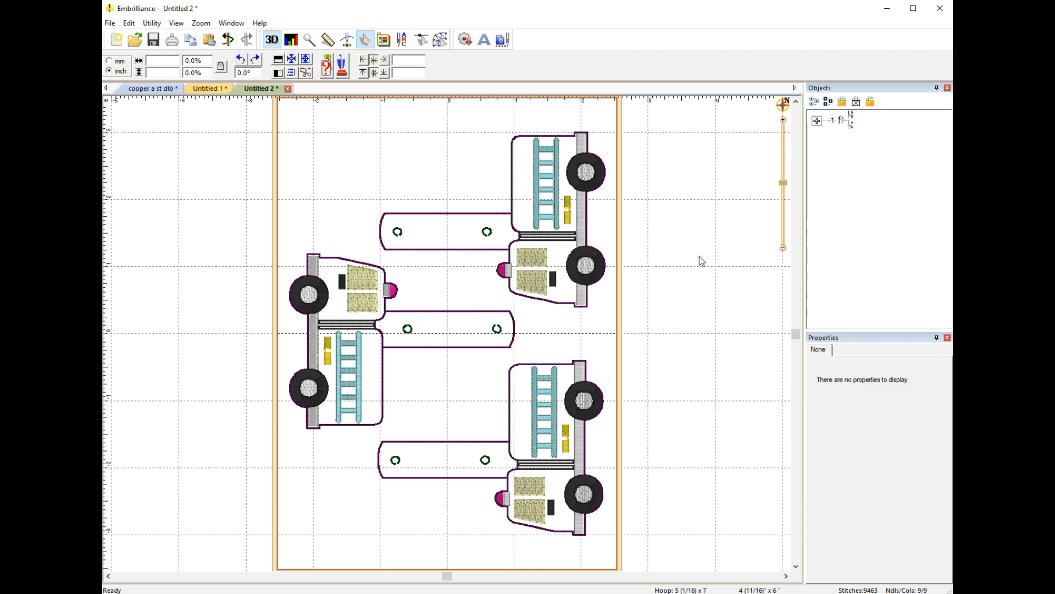
{"action": "mouse_move", "coordinate": [918, 185]}
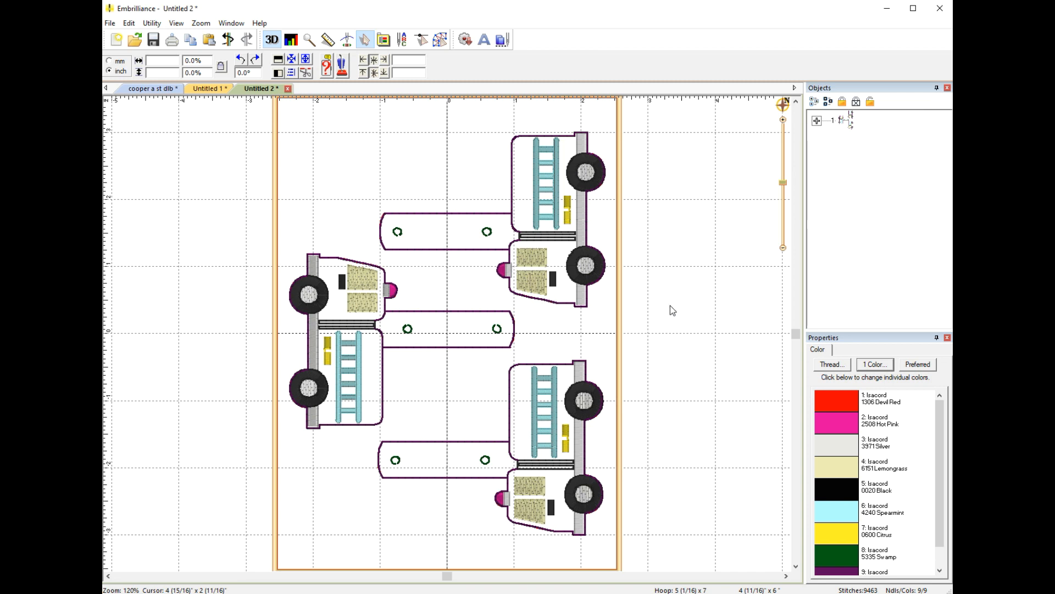
{"action": "mouse_move", "coordinate": [818, 128]}
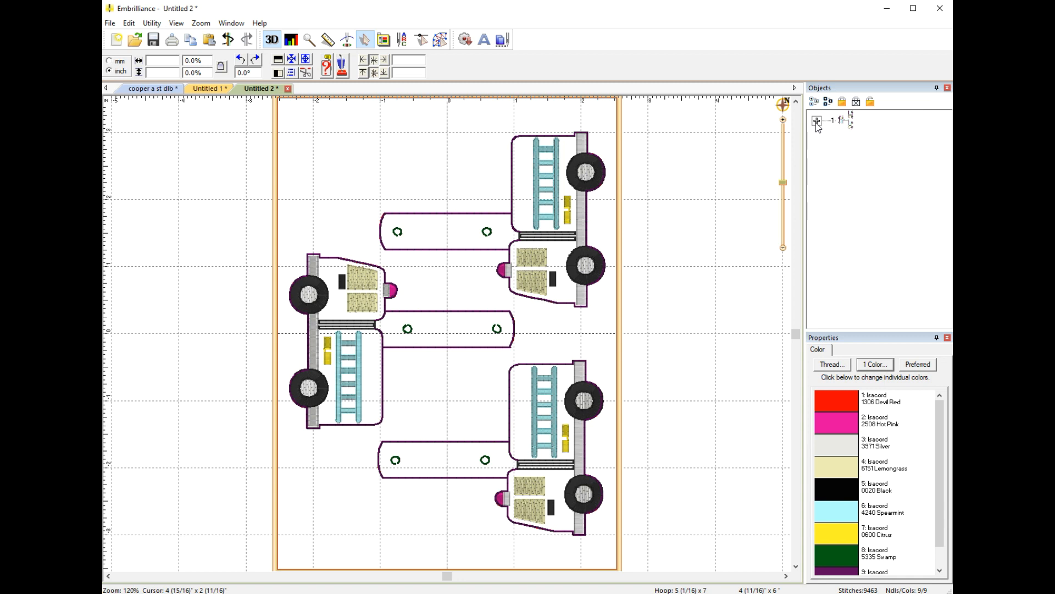
{"action": "left_click", "coordinate": [817, 121]}
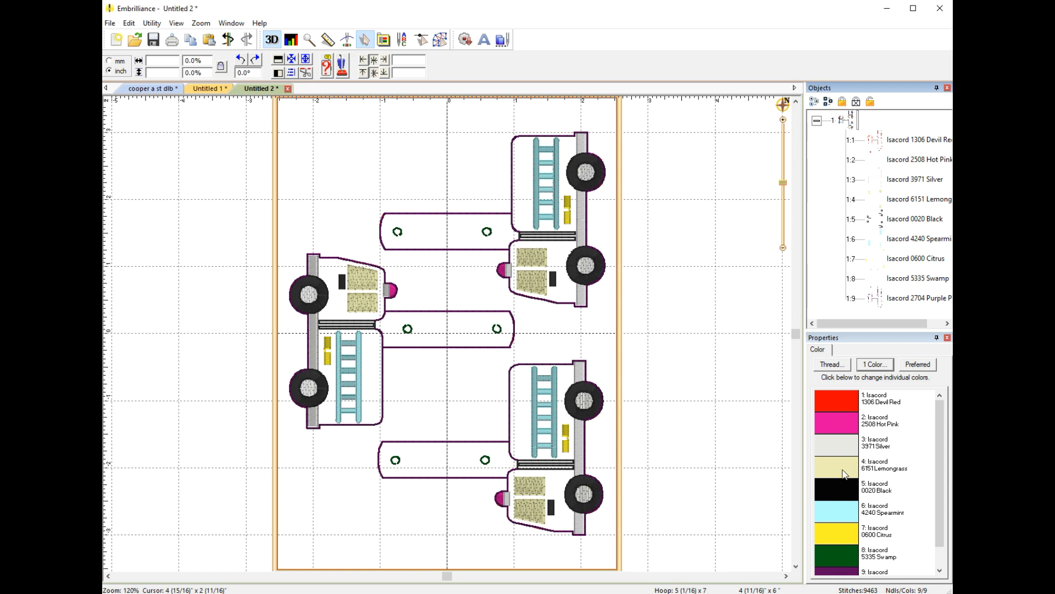
{"action": "scroll", "scroll_direction": "down", "scroll_amount": 3}
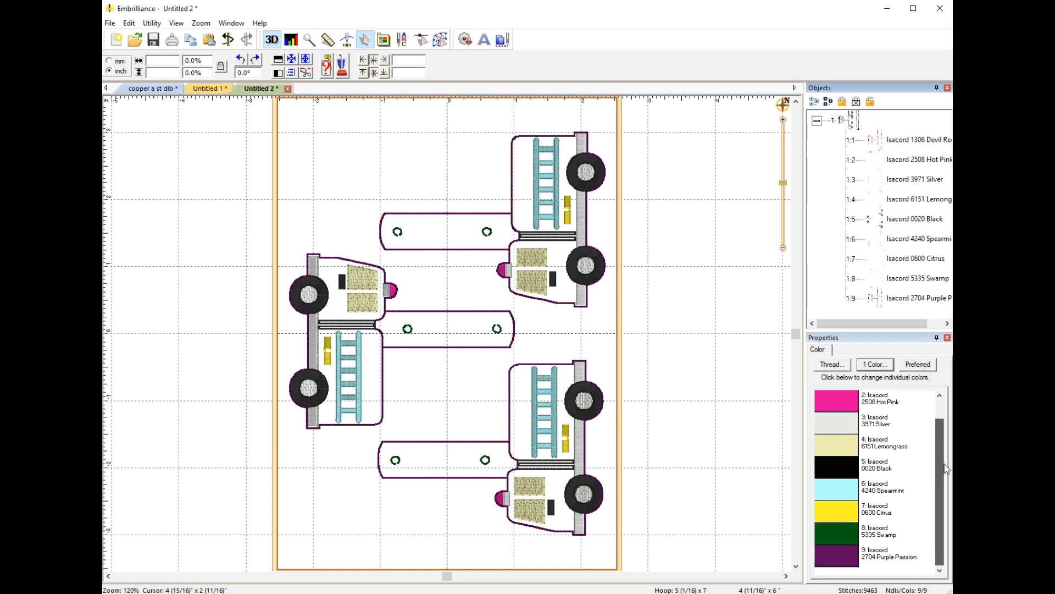
{"action": "scroll", "scroll_direction": "up", "scroll_amount": 3}
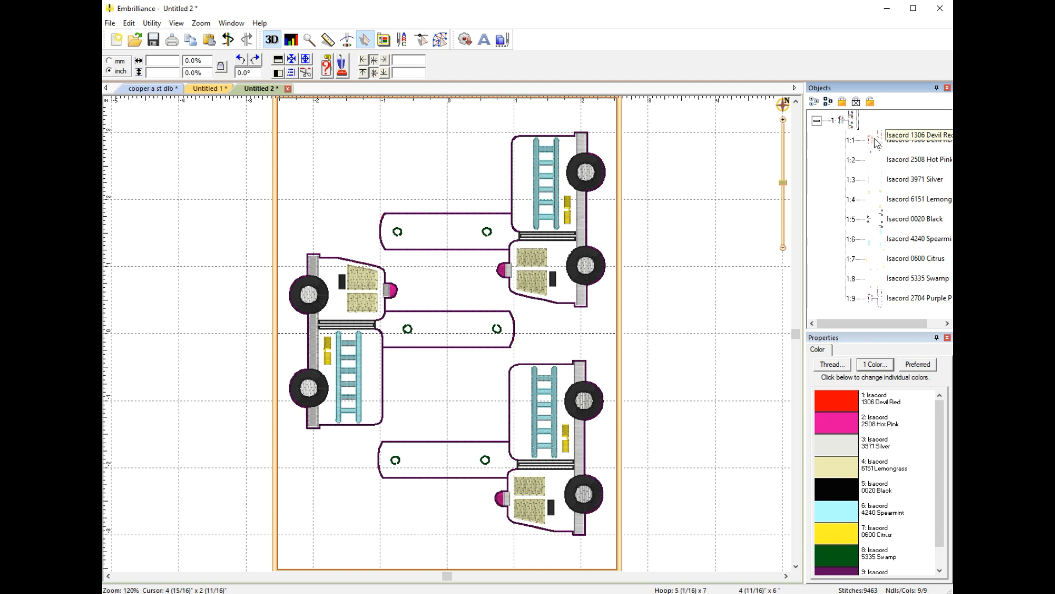
Step: Inspect each Isacord color and delete the green 5335 Swamp snap markings, leaving eight colors
{"action": "left_click", "coordinate": [916, 141]}
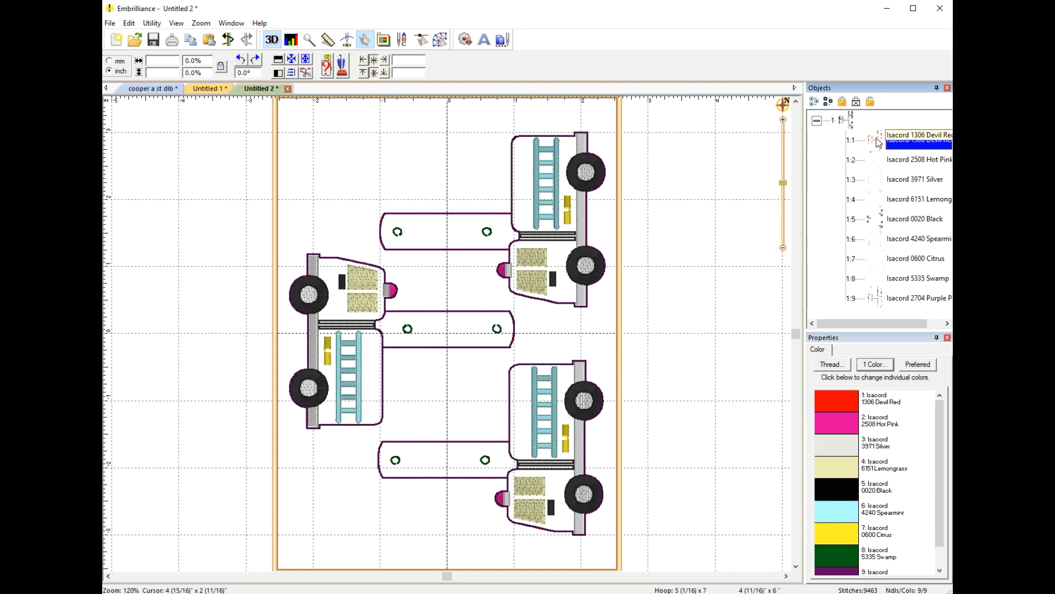
{"action": "left_click", "coordinate": [917, 140]}
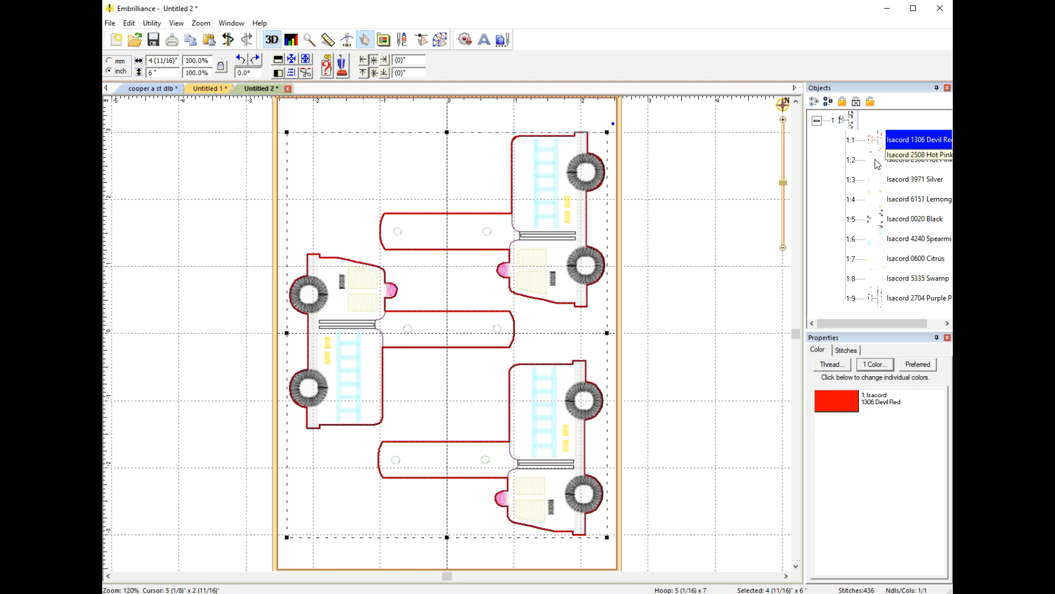
{"action": "left_click", "coordinate": [916, 159]}
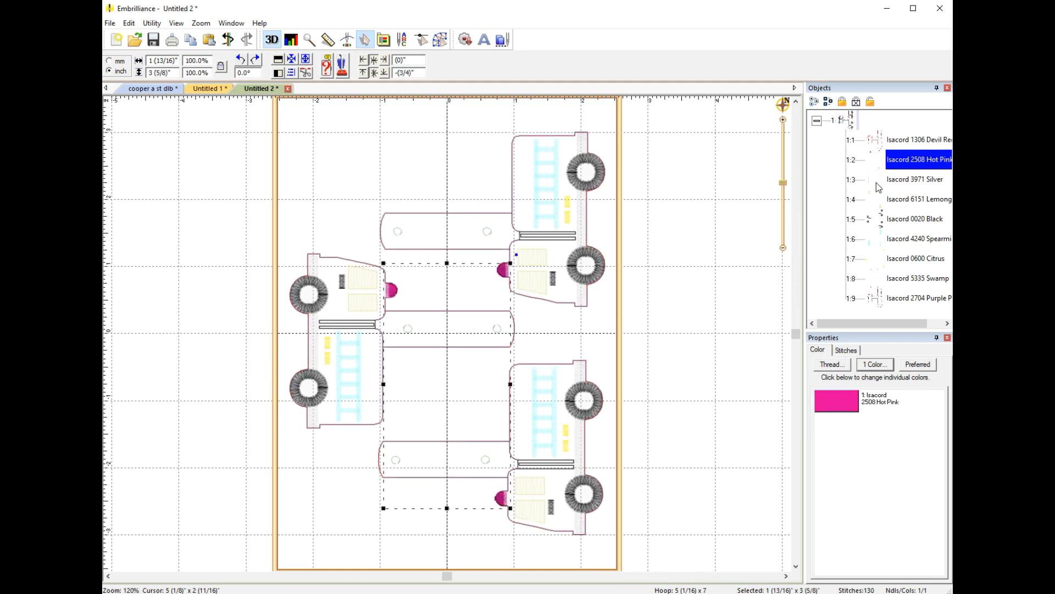
{"action": "left_click", "coordinate": [915, 179]}
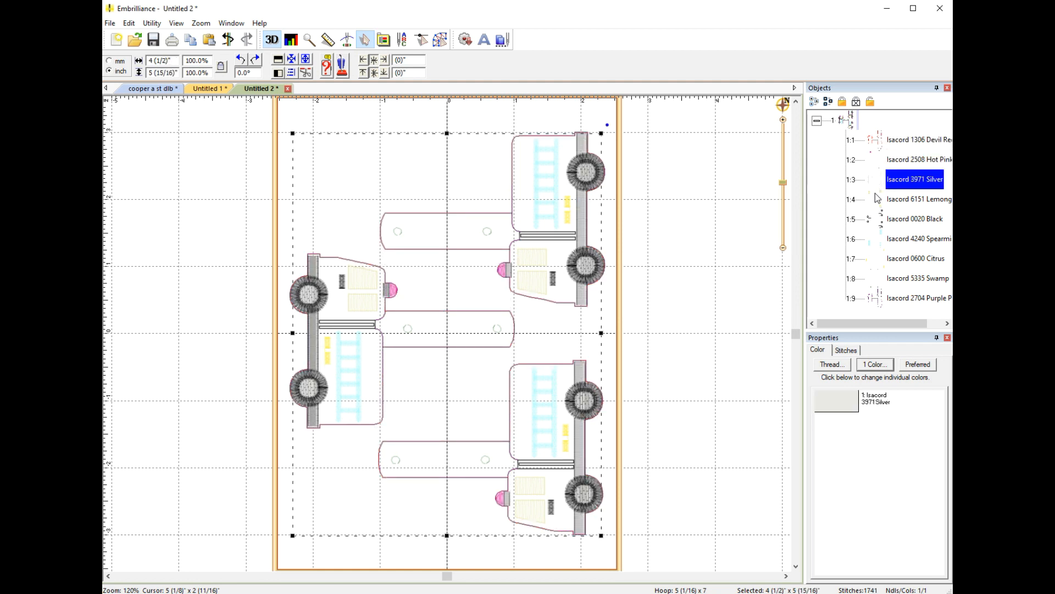
{"action": "left_click", "coordinate": [916, 238]}
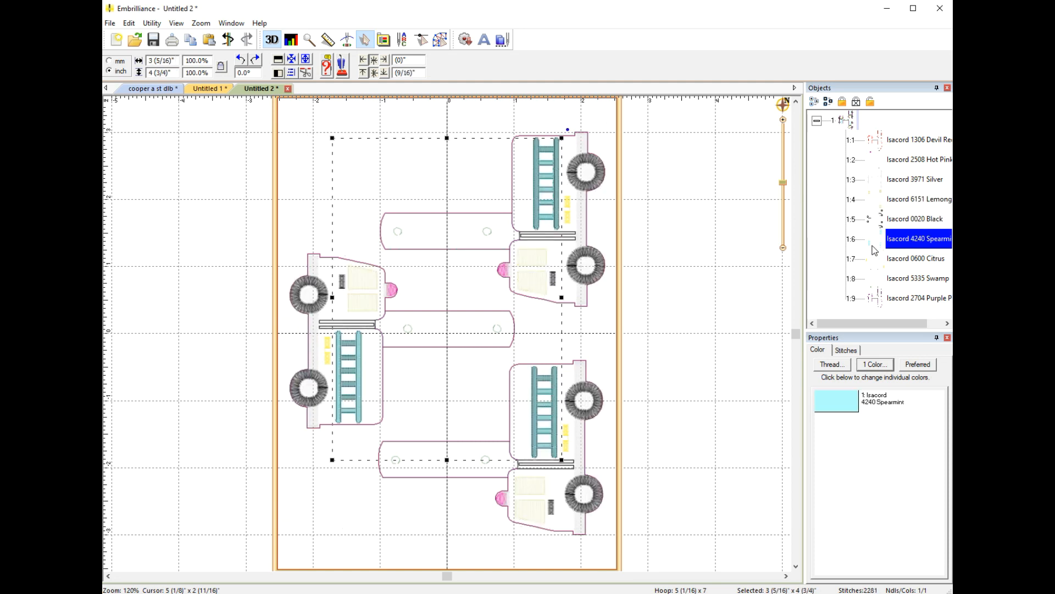
{"action": "left_click", "coordinate": [916, 257]}
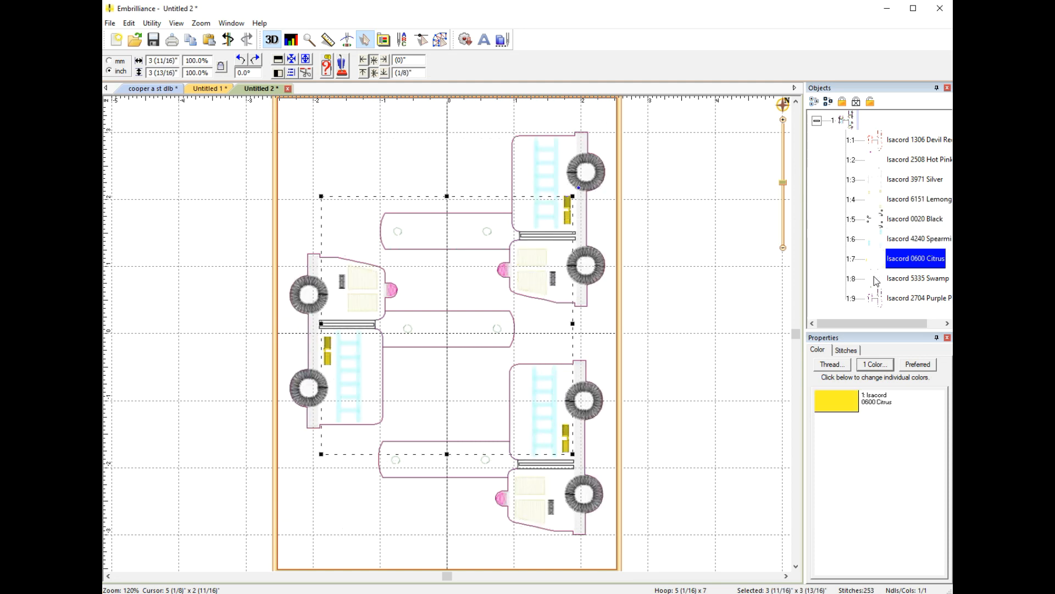
{"action": "left_click", "coordinate": [917, 278]}
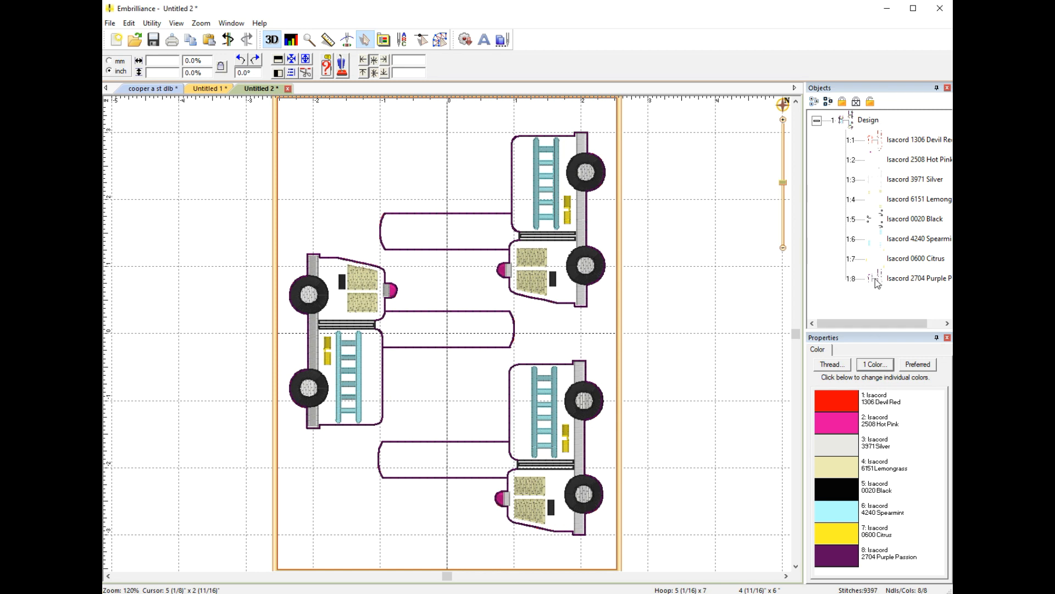
{"action": "left_click", "coordinate": [917, 278]}
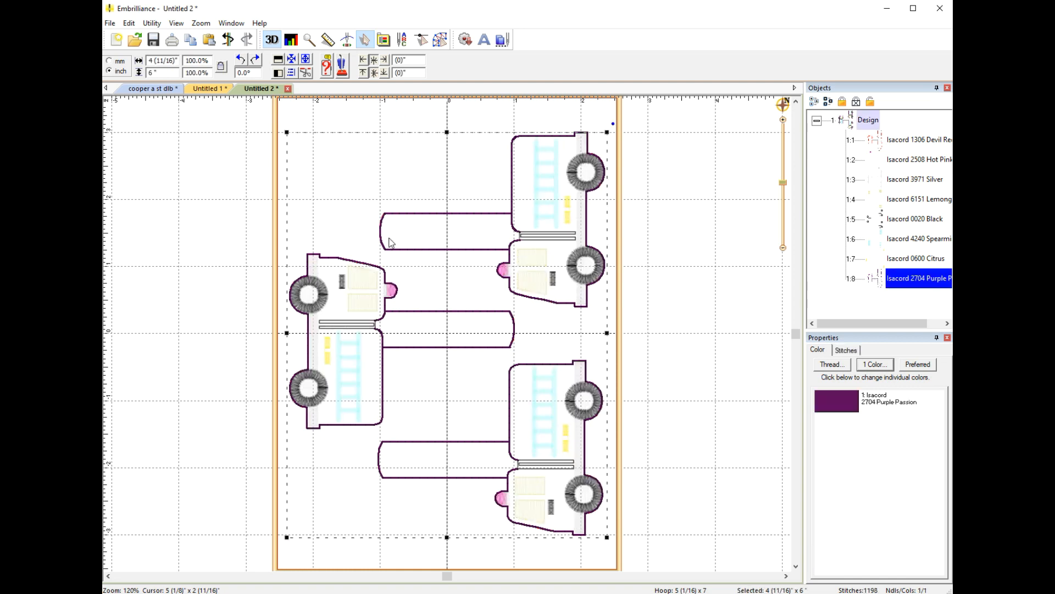
{"action": "left_click", "coordinate": [347, 39]}
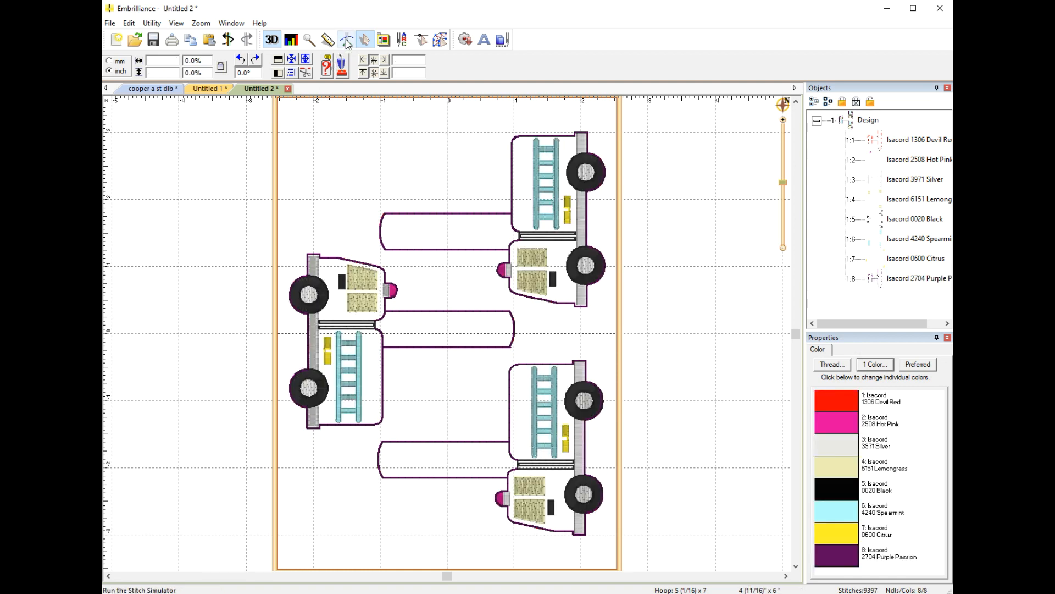
{"action": "mouse_move", "coordinate": [346, 40]}
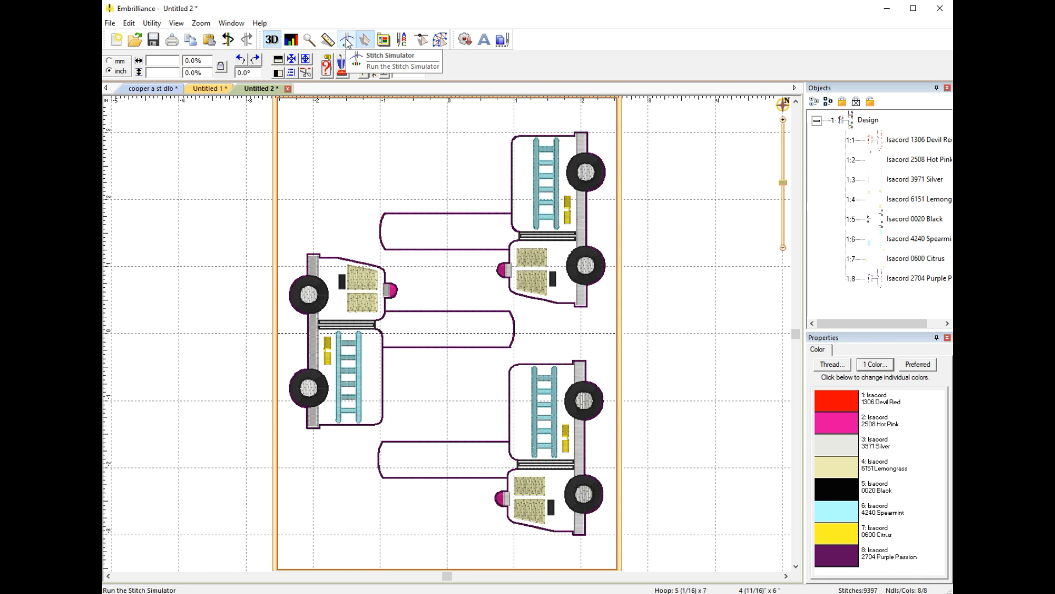
{"action": "left_click", "coordinate": [347, 40]}
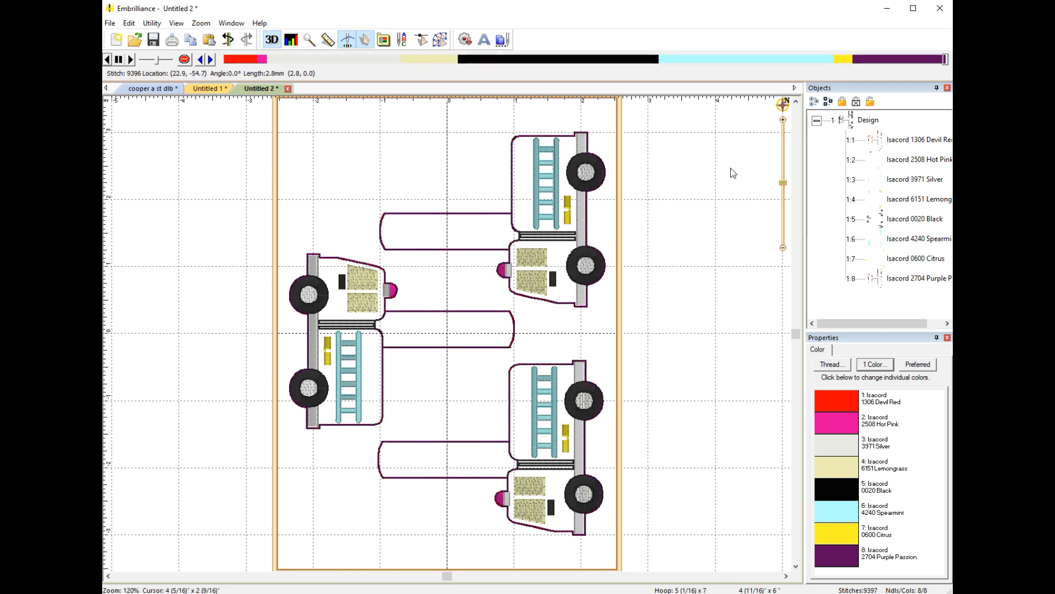
{"action": "left_click", "coordinate": [109, 23]}
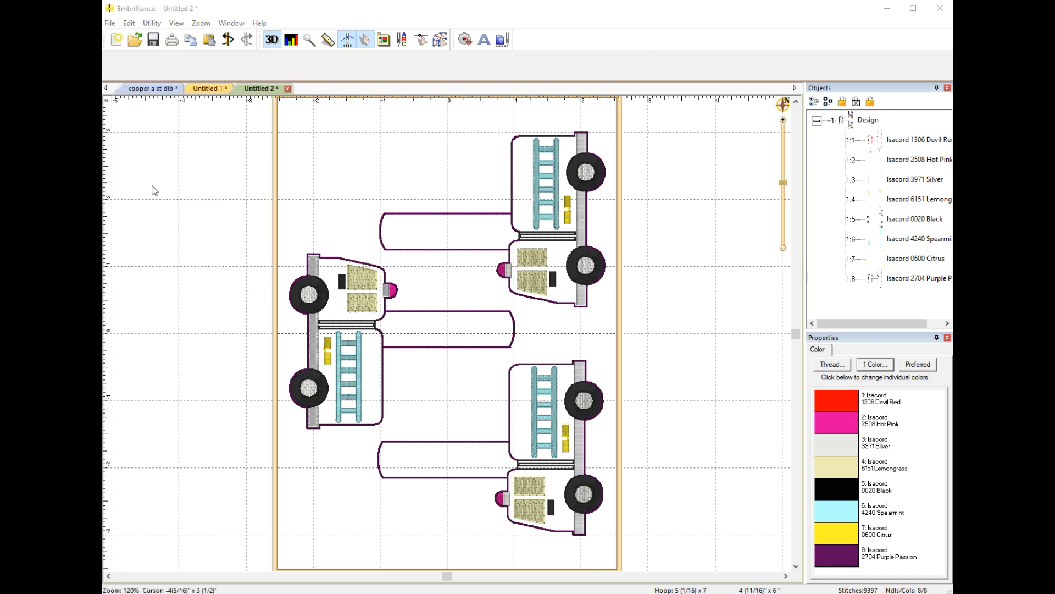
Step: Name the layout 'fire truck snap tab 5x7 dlb' in the save dialog, then dismiss it
{"action": "left_click", "coordinate": [153, 40]}
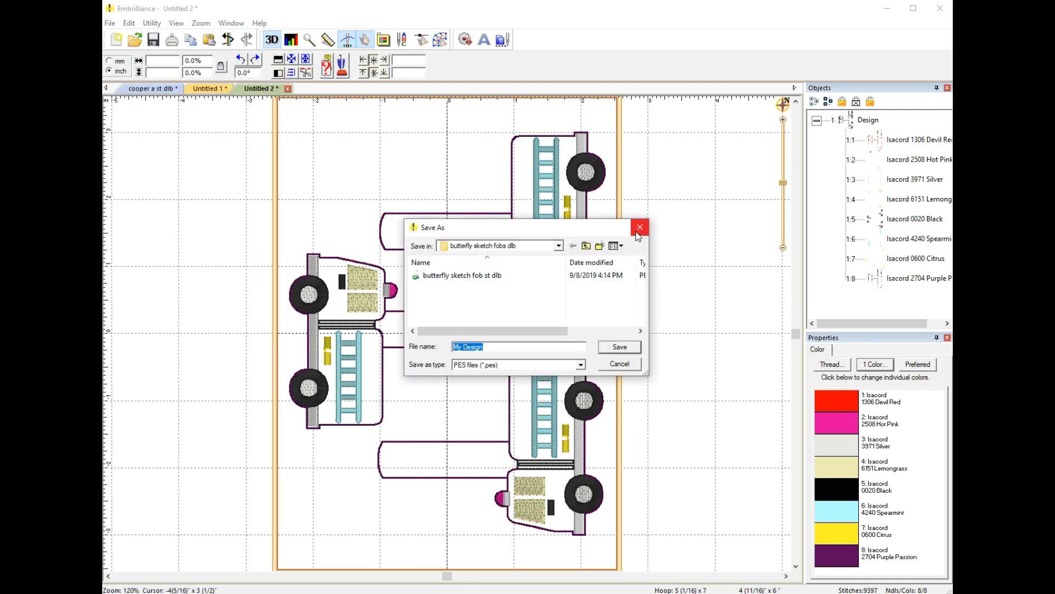
{"action": "mouse_move", "coordinate": [495, 341]}
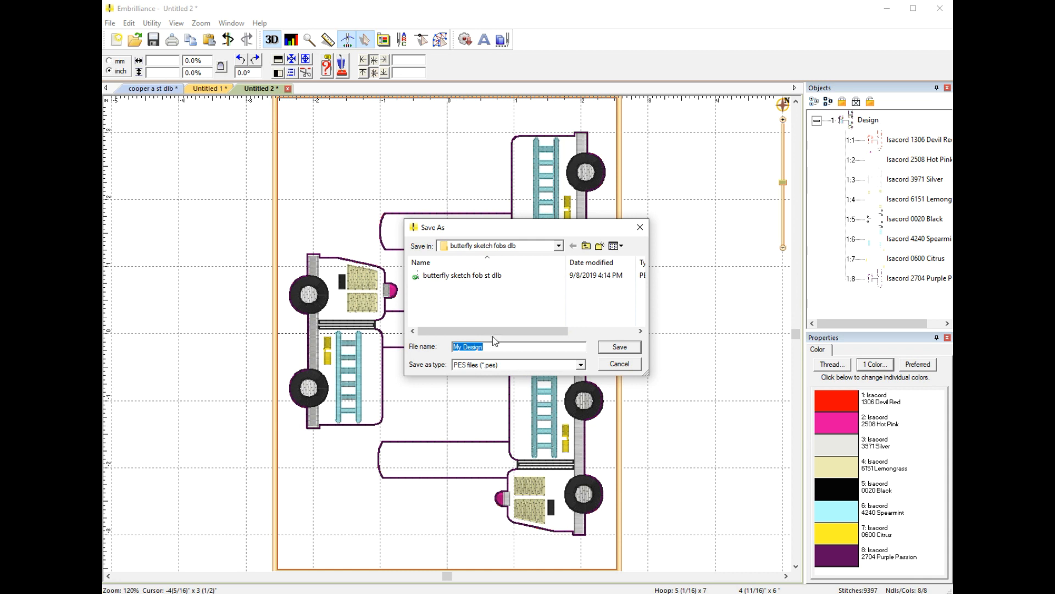
{"action": "type", "text": "fire trucks"}
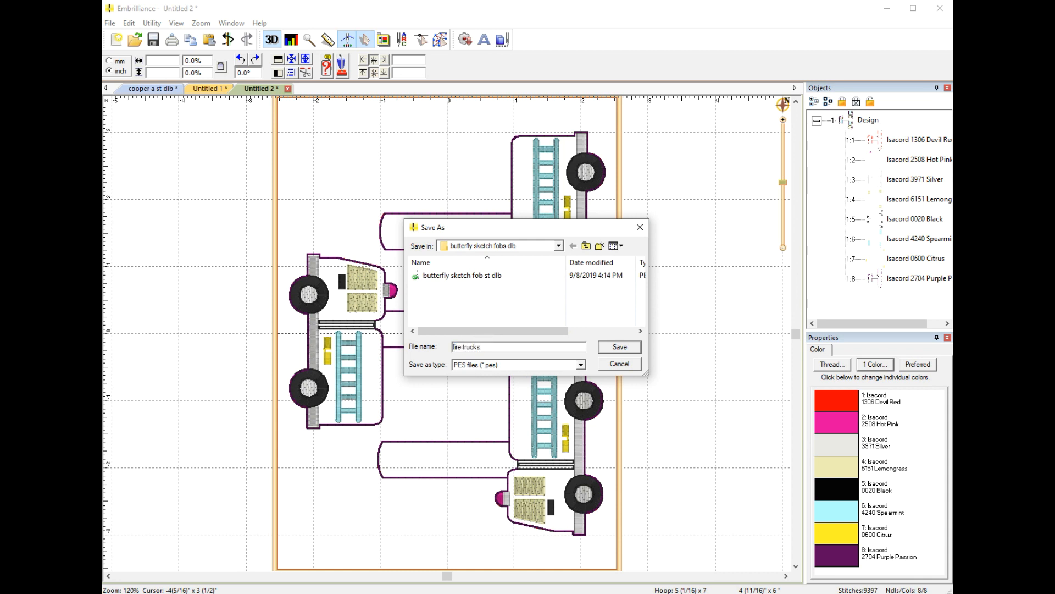
{"action": "type", "text": "sna"}
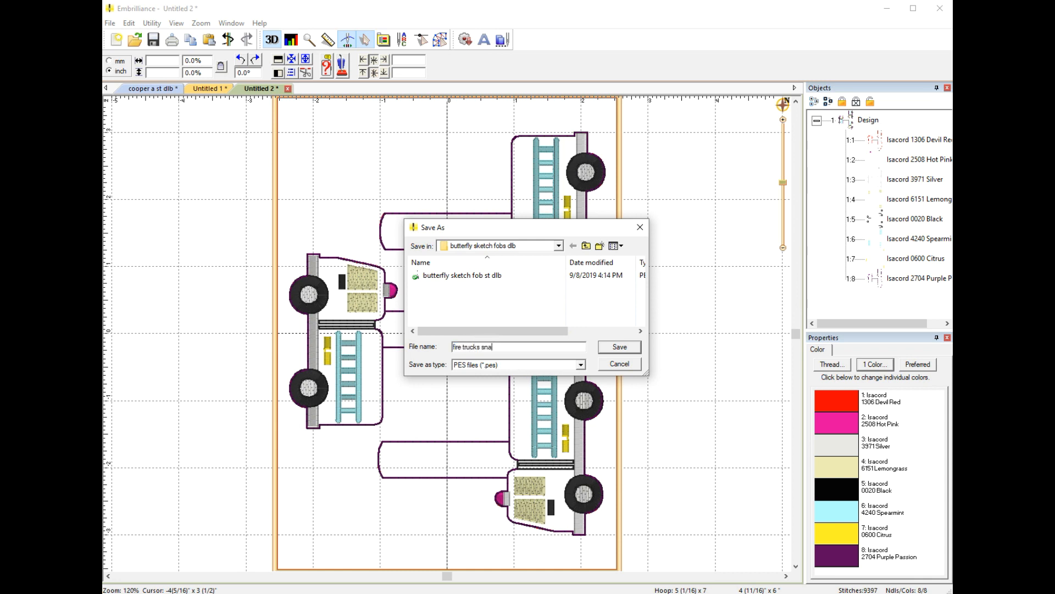
{"action": "type", "text": "fire truck snap tab"}
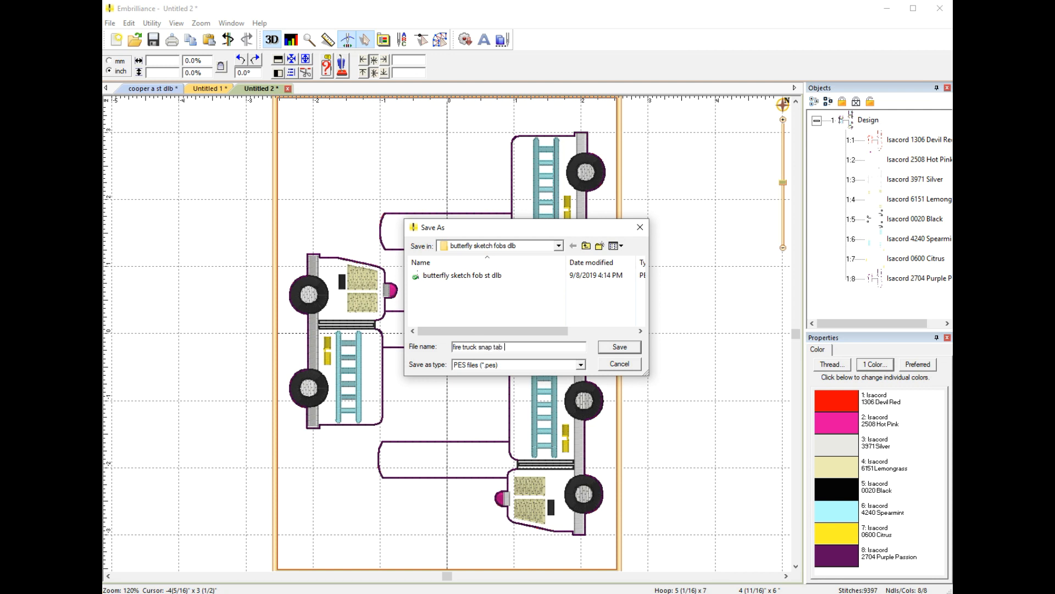
{"action": "type", "text": "5x7"}
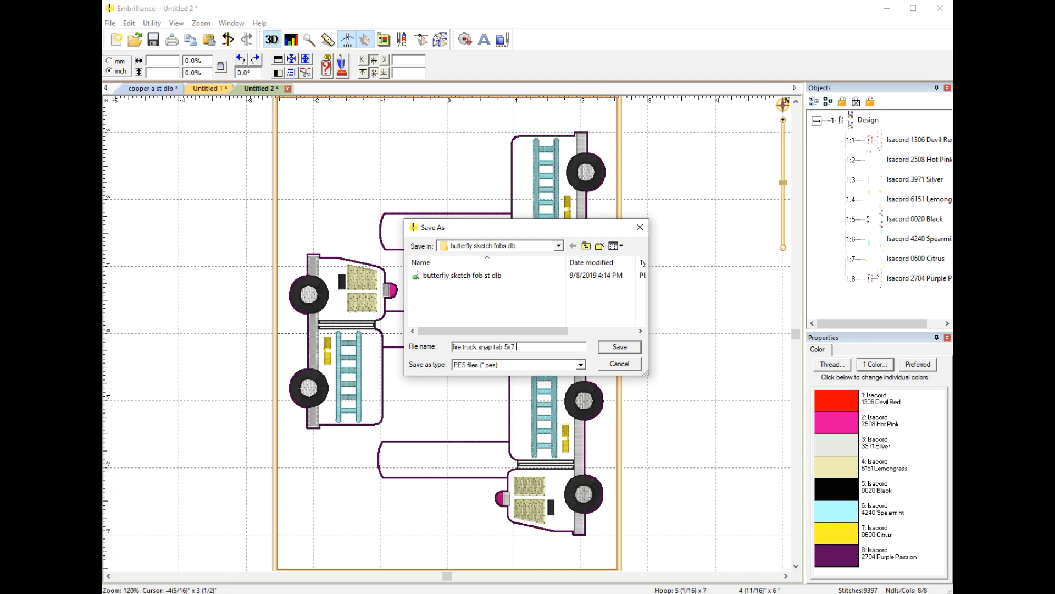
{"action": "type", "text": "dlb"}
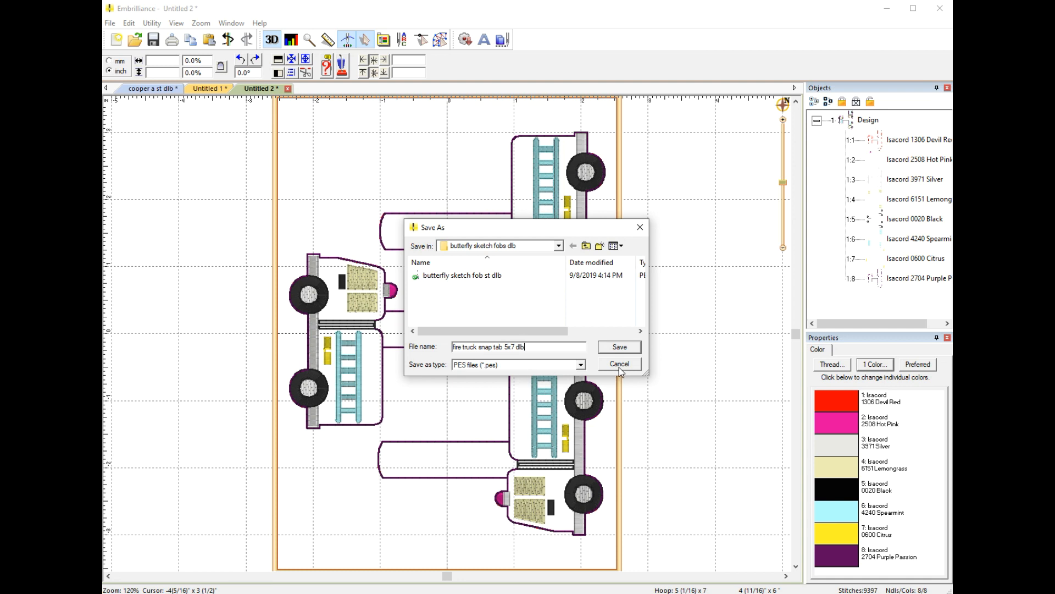
{"action": "left_click", "coordinate": [618, 364]}
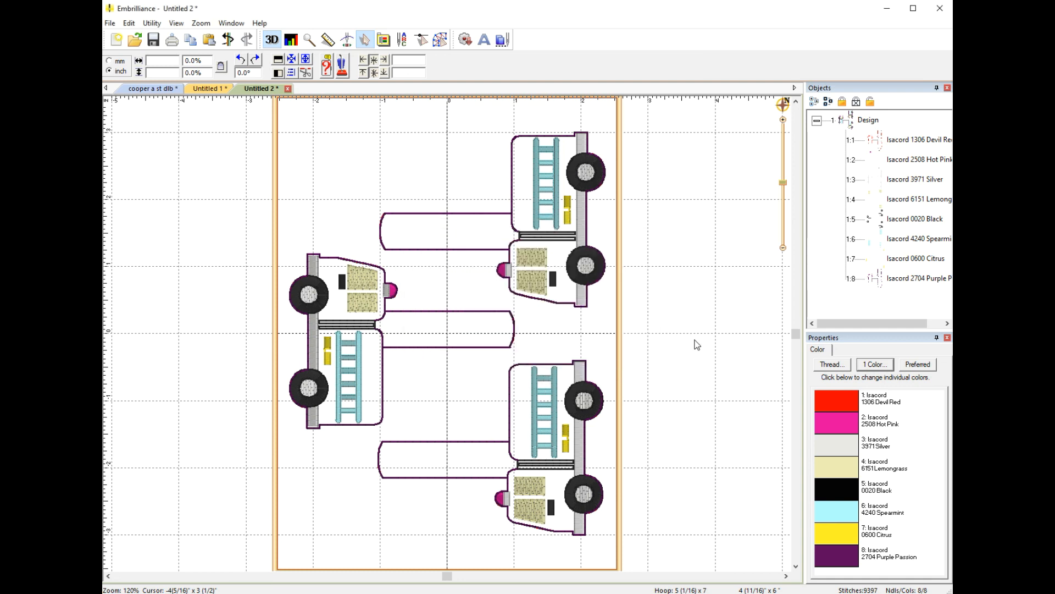
Step: Start a new blank Untitled 4 design beside the cupcake monogram 2 inch PES folder
{"action": "left_click", "coordinate": [116, 40]}
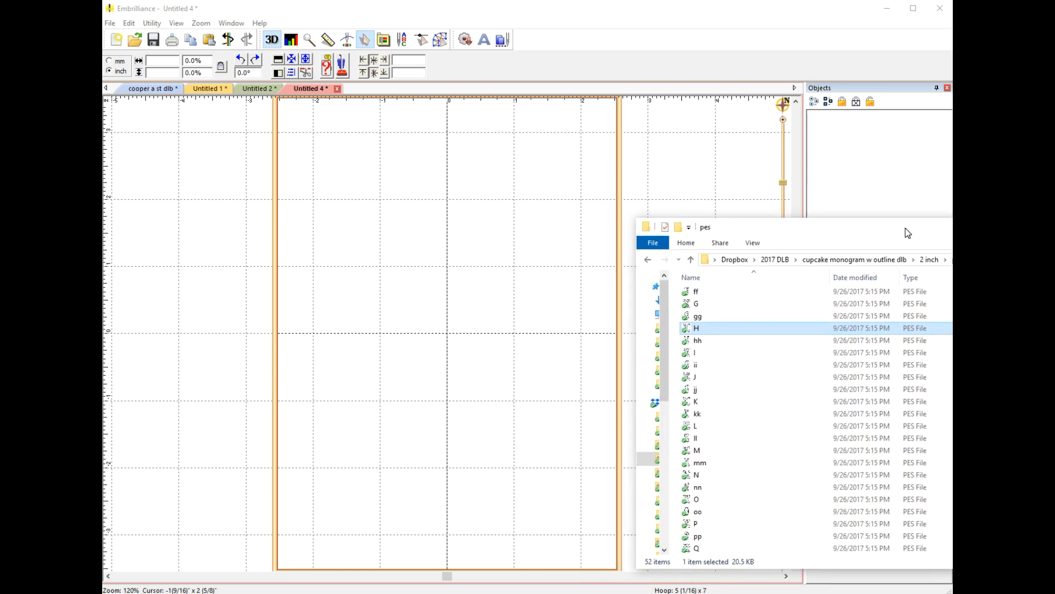
{"action": "mouse_move", "coordinate": [781, 414]}
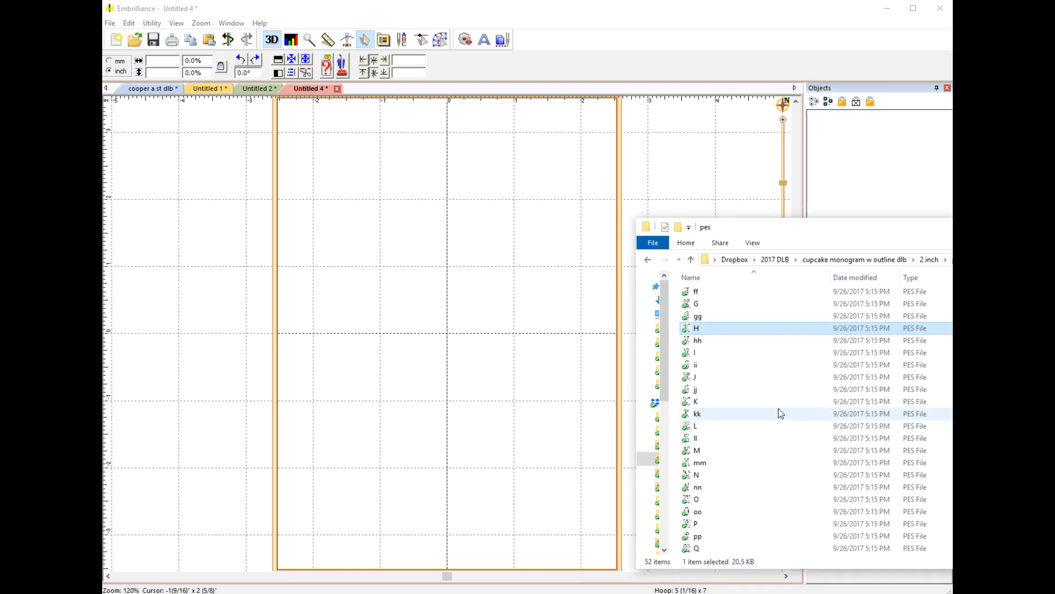
{"action": "mouse_move", "coordinate": [780, 412]}
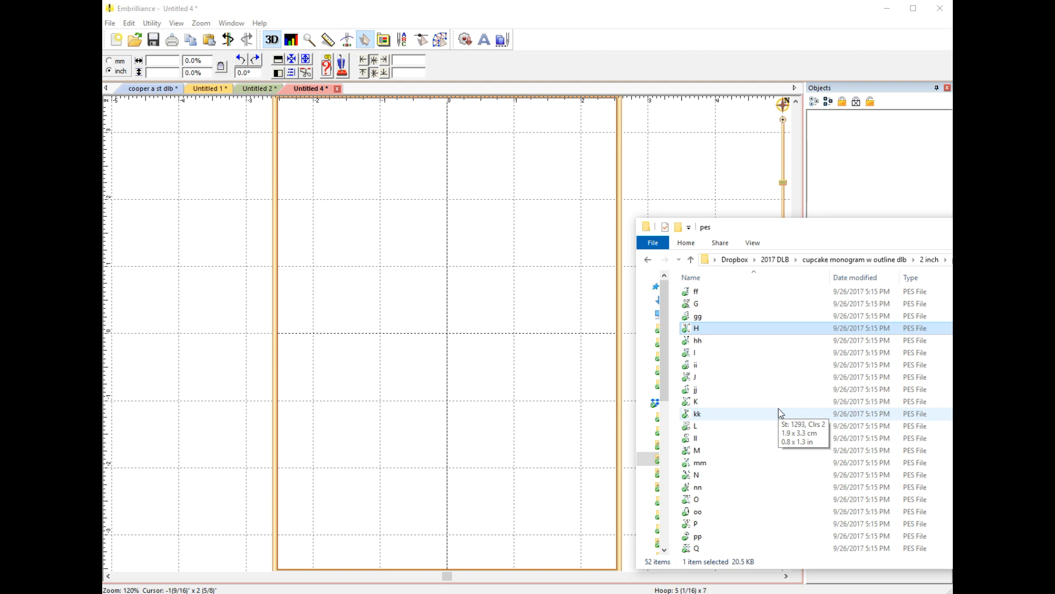
{"action": "mouse_move", "coordinate": [826, 269]}
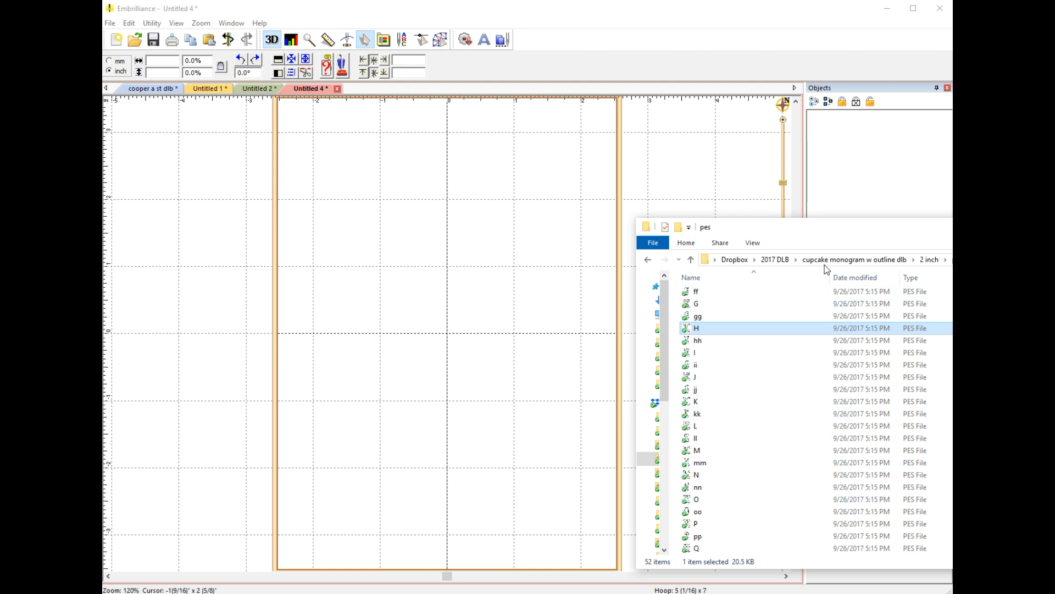
{"action": "left_click", "coordinate": [700, 463]}
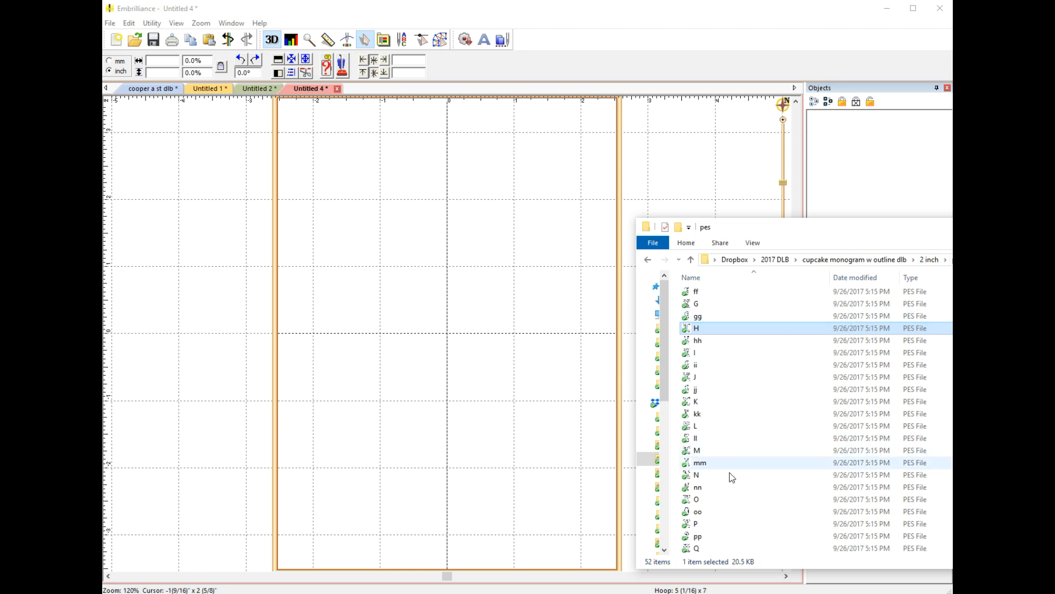
{"action": "mouse_move", "coordinate": [700, 463]}
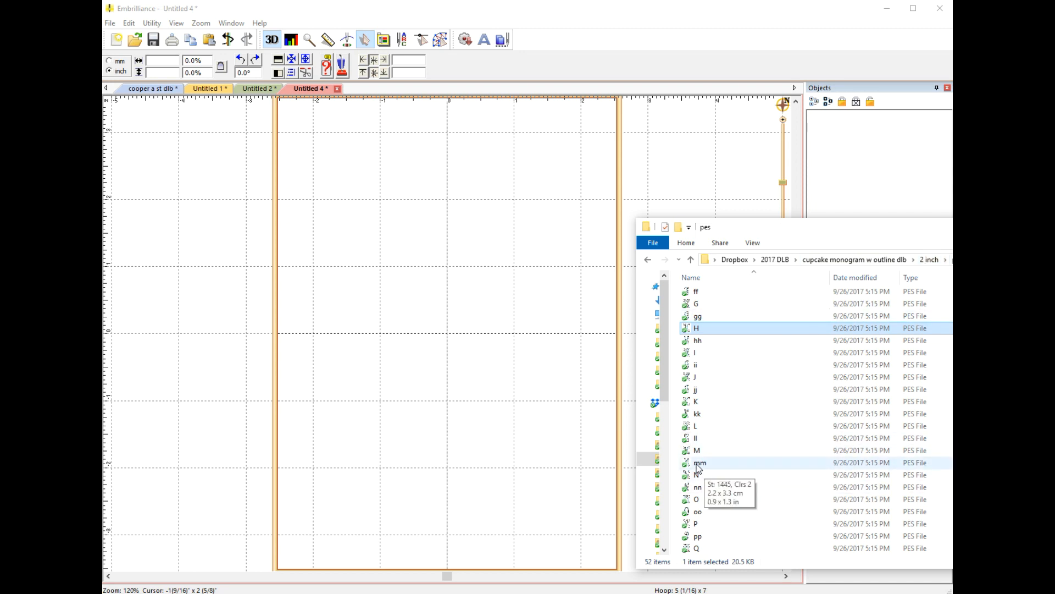
Step: Merge the outlined mm, bb and H letter files into the new design
{"action": "double_click", "coordinate": [701, 462]}
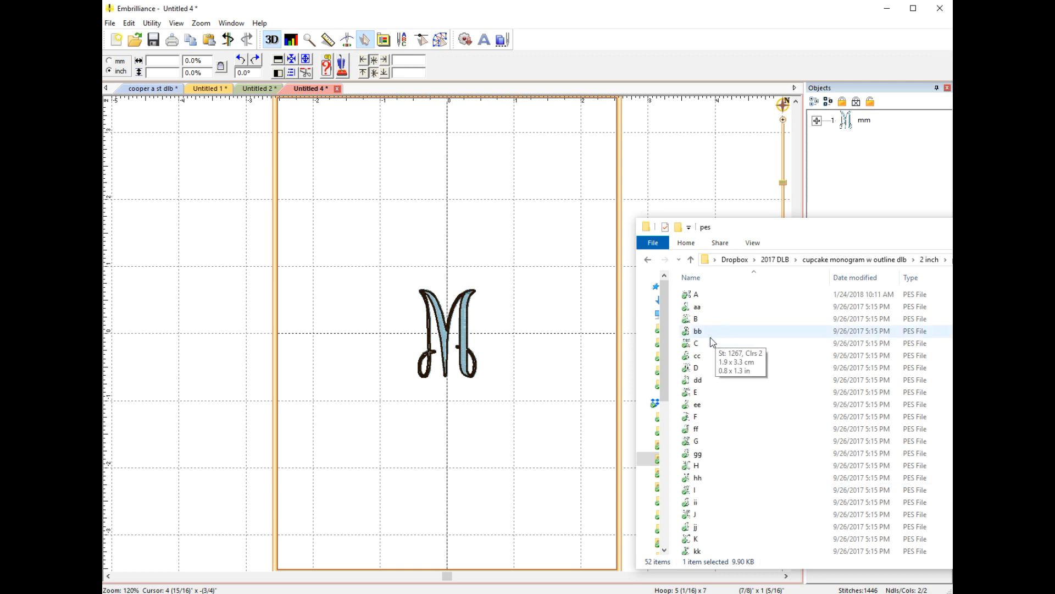
{"action": "double_click", "coordinate": [697, 331]}
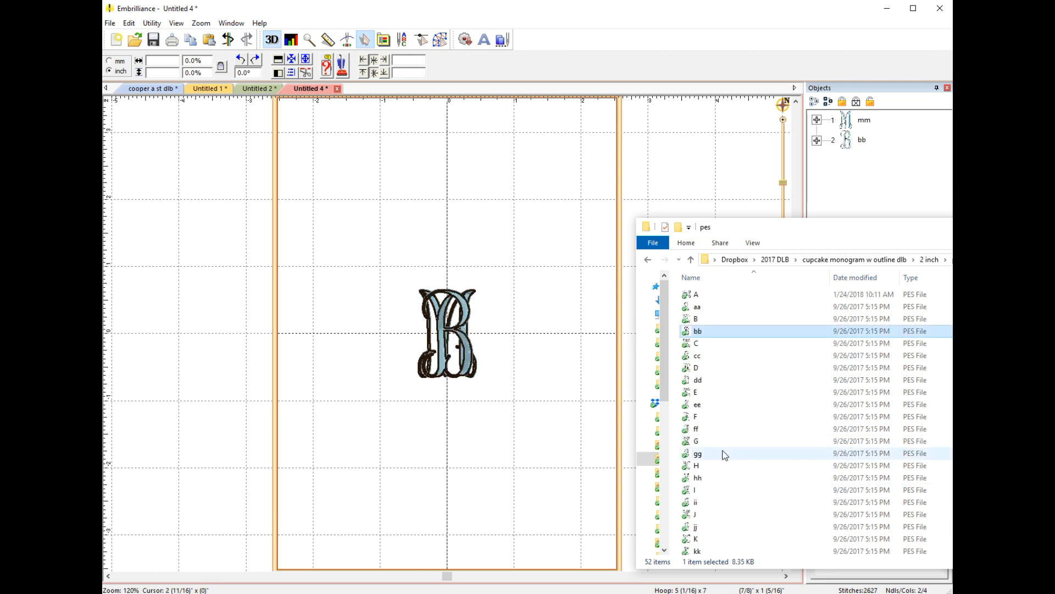
{"action": "scroll", "scroll_direction": "down", "scroll_amount": 3}
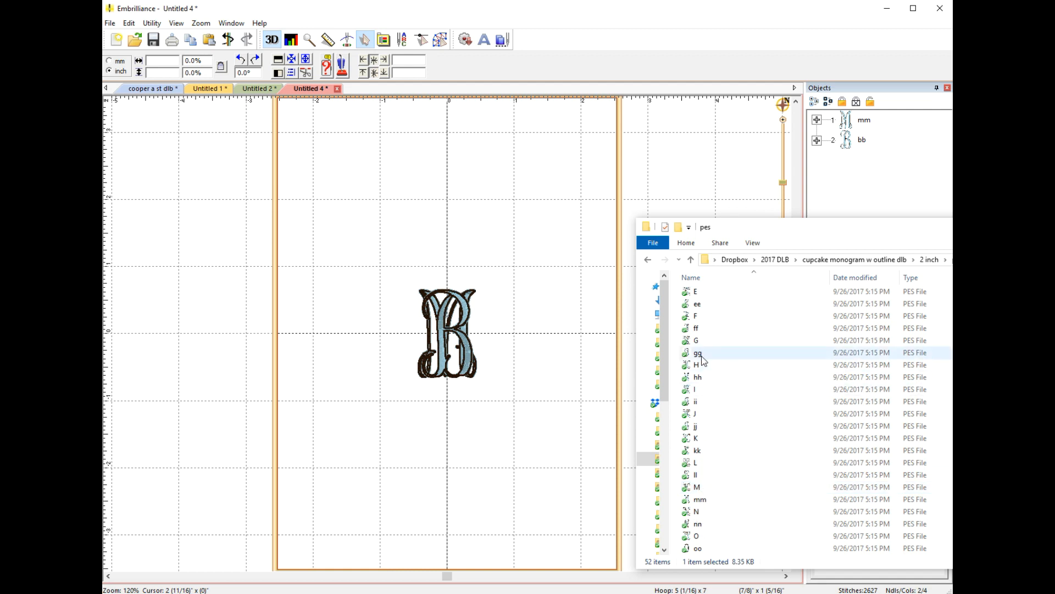
{"action": "double_click", "coordinate": [696, 364]}
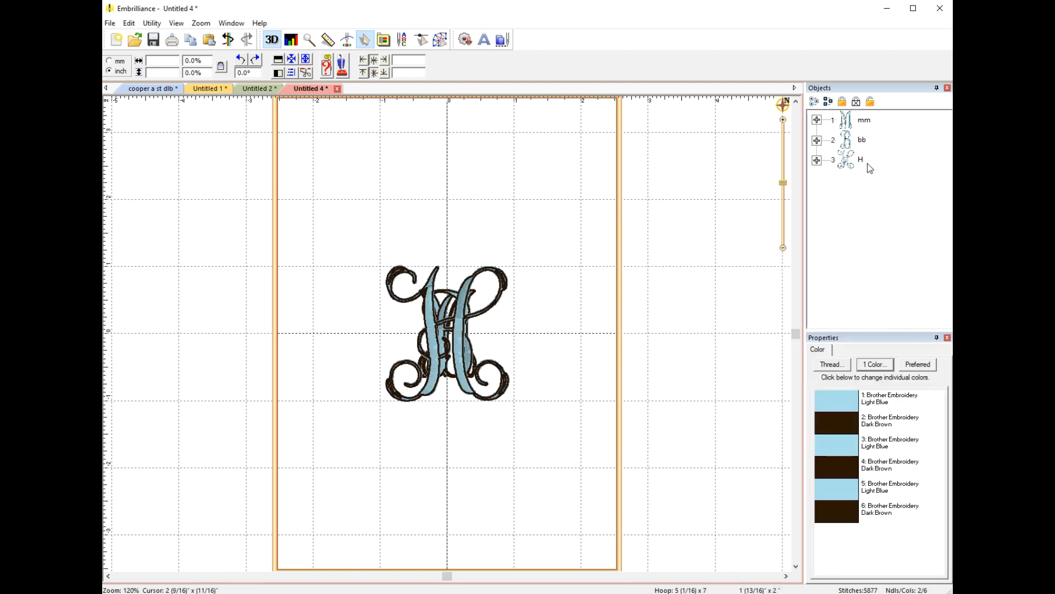
Step: Expand the mm and bb letters in the Objects panel to show their thread colours
{"action": "left_click", "coordinate": [864, 119]}
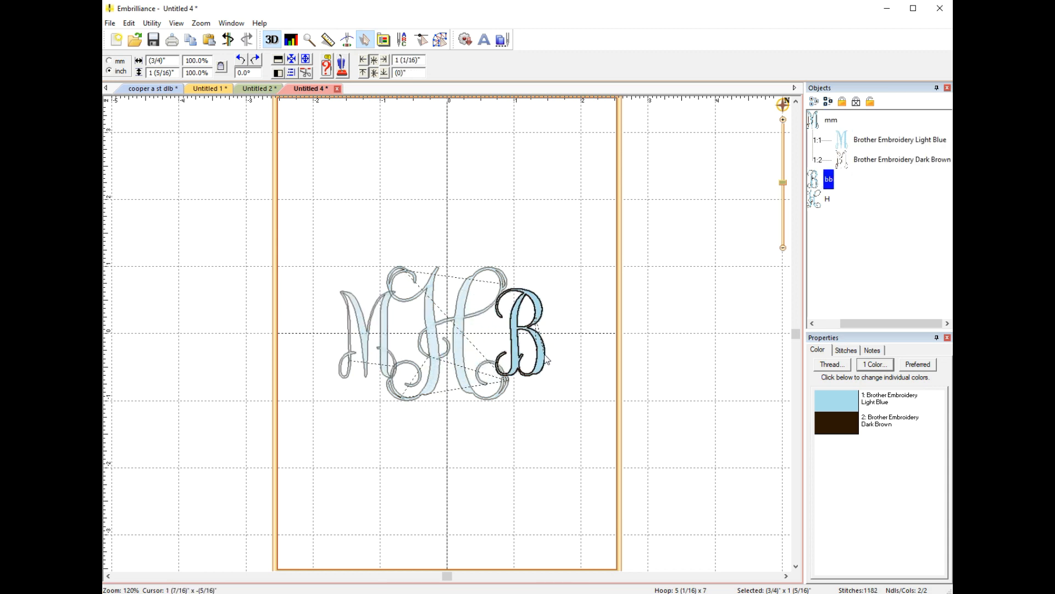
{"action": "left_click", "coordinate": [521, 333]}
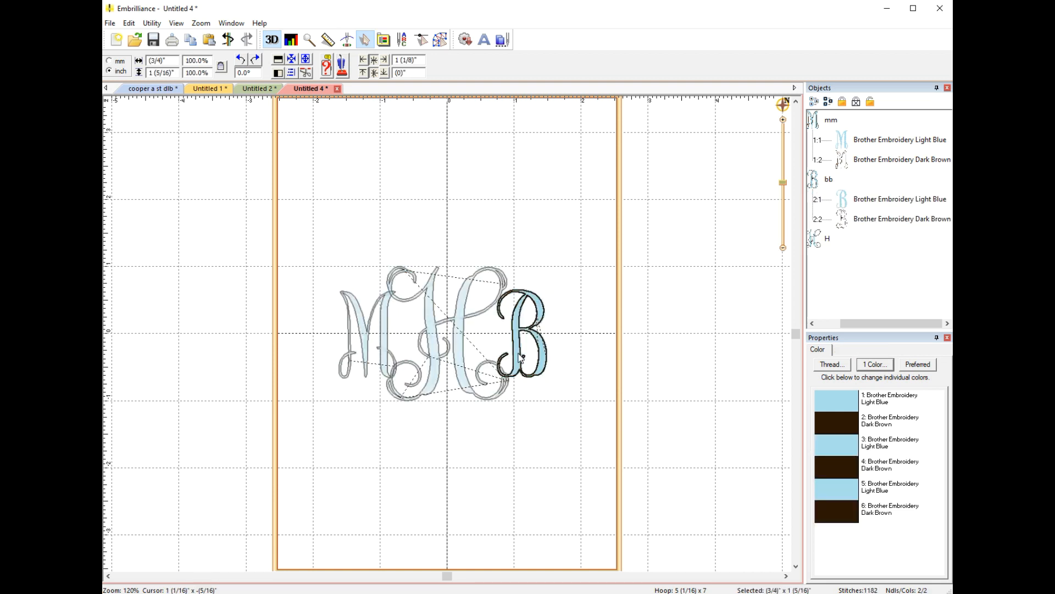
Step: Zoom in on the assembled MHB monogram before colour sorting
{"action": "left_click", "coordinate": [496, 231]}
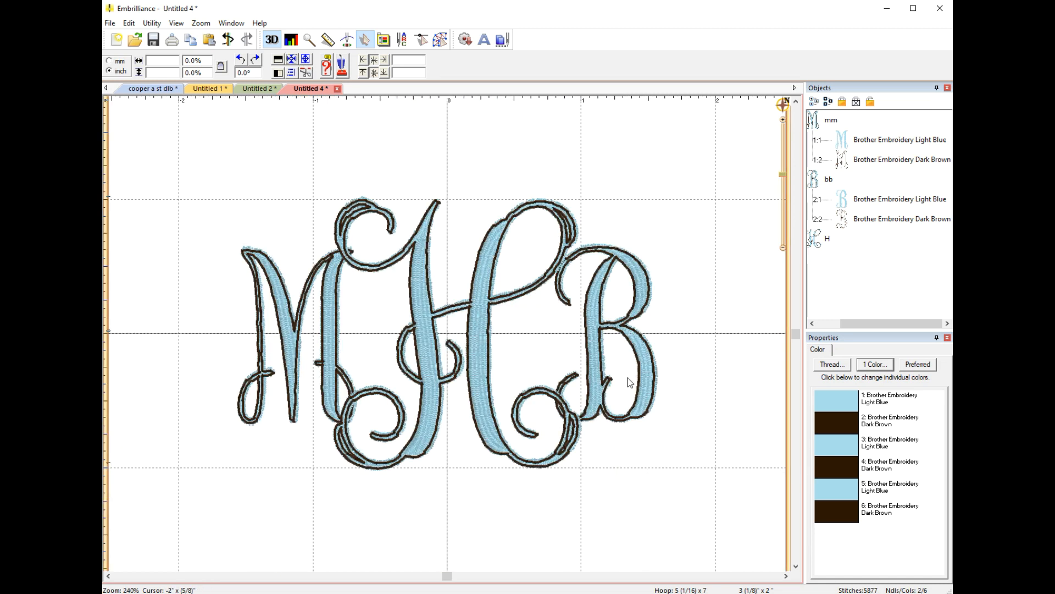
{"action": "mouse_move", "coordinate": [653, 405]}
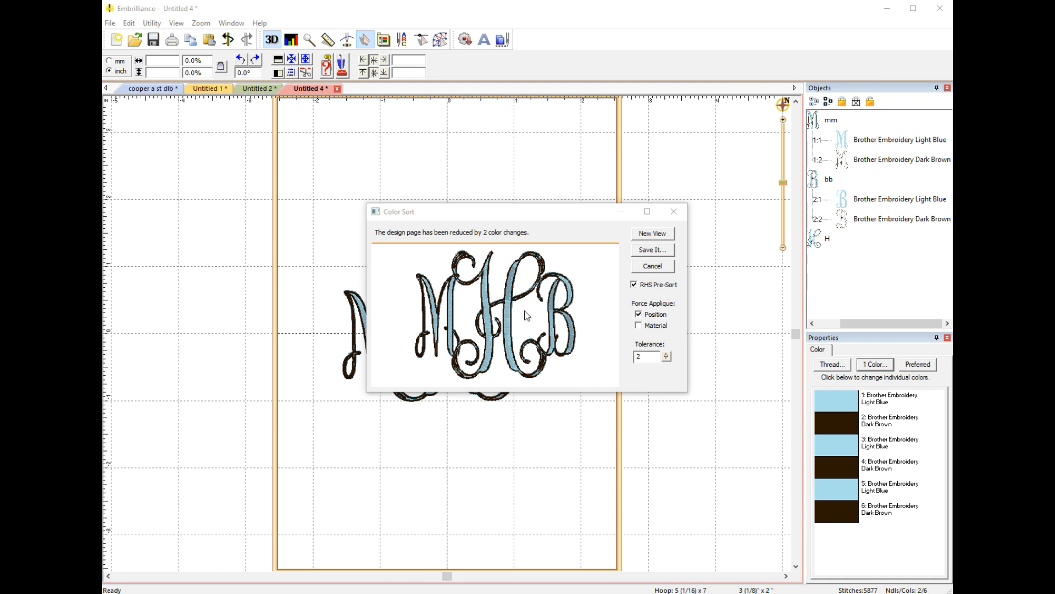
Step: Send the colour-sorted monogram to a new view and switch to that Untitled 7 design
{"action": "left_click", "coordinate": [650, 233]}
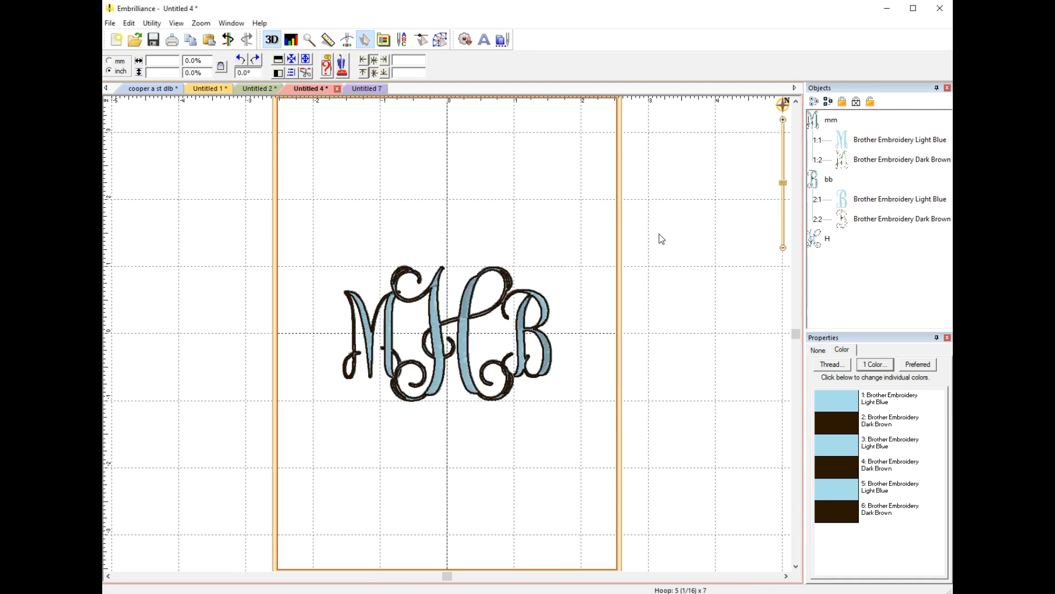
{"action": "left_click", "coordinate": [358, 88]}
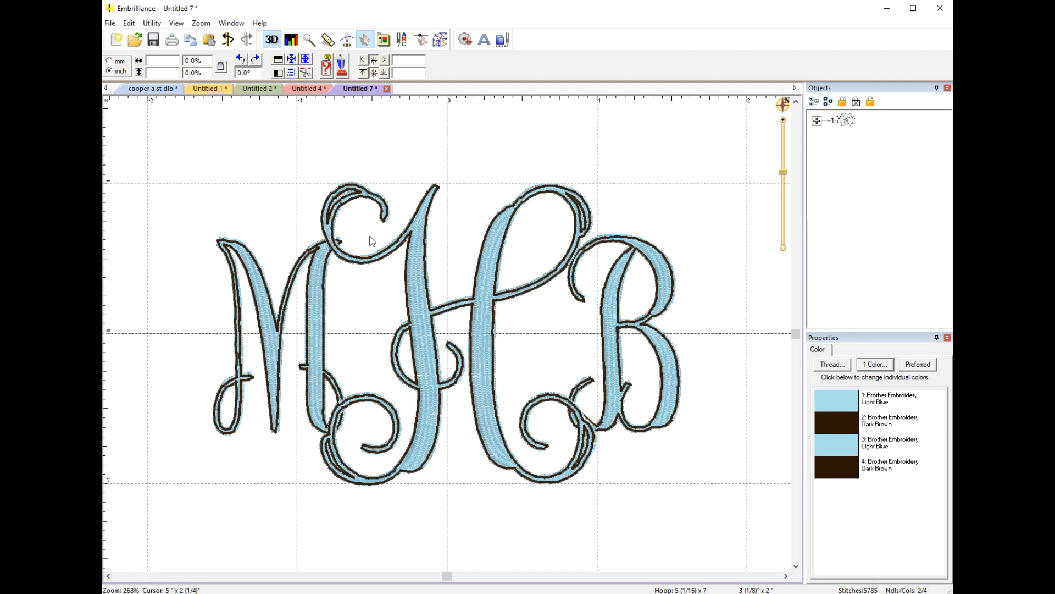
{"action": "mouse_move", "coordinate": [611, 296]}
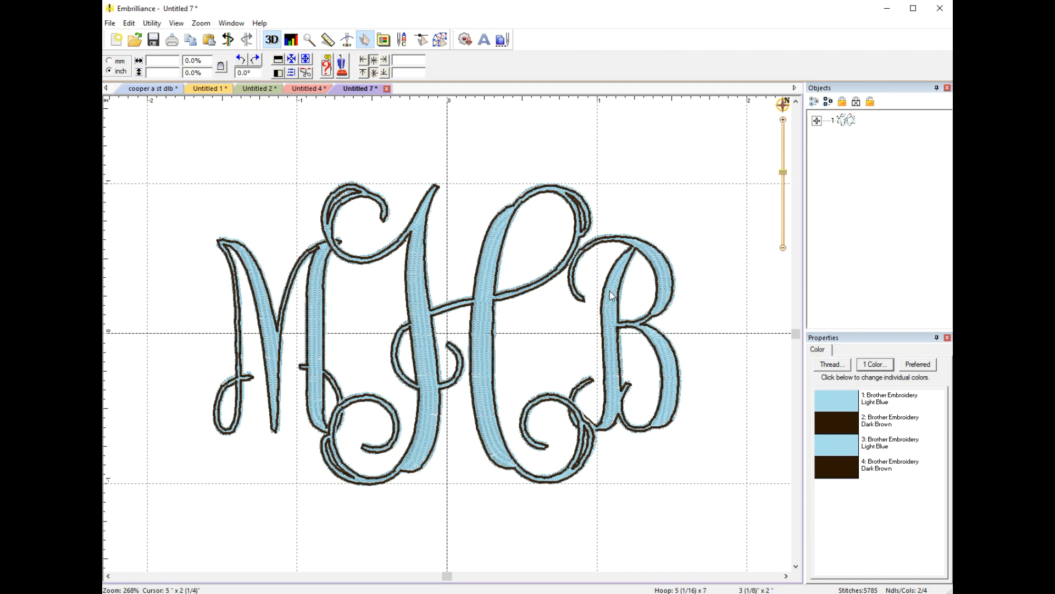
{"action": "mouse_move", "coordinate": [600, 337]}
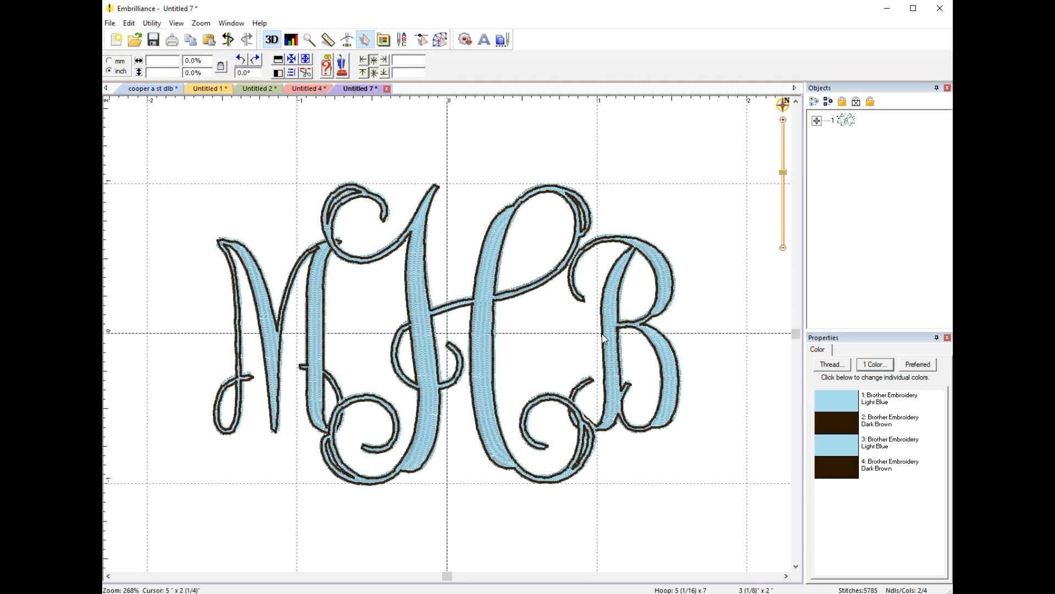
{"action": "mouse_move", "coordinate": [689, 224]}
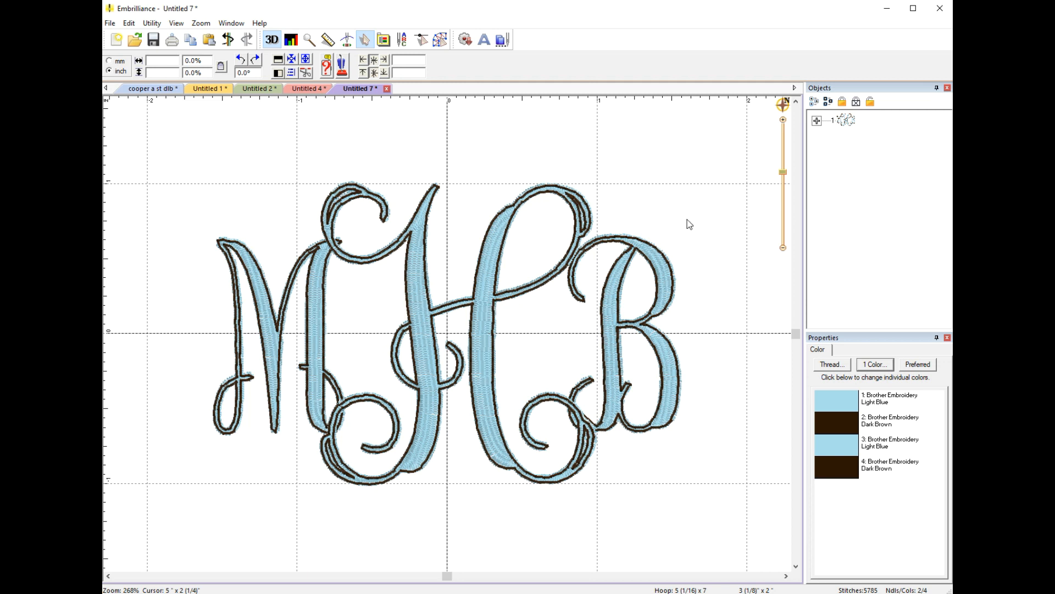
Step: Expand the design's four colour blocks and select the light blue and dark brown ones
{"action": "left_click", "coordinate": [817, 120]}
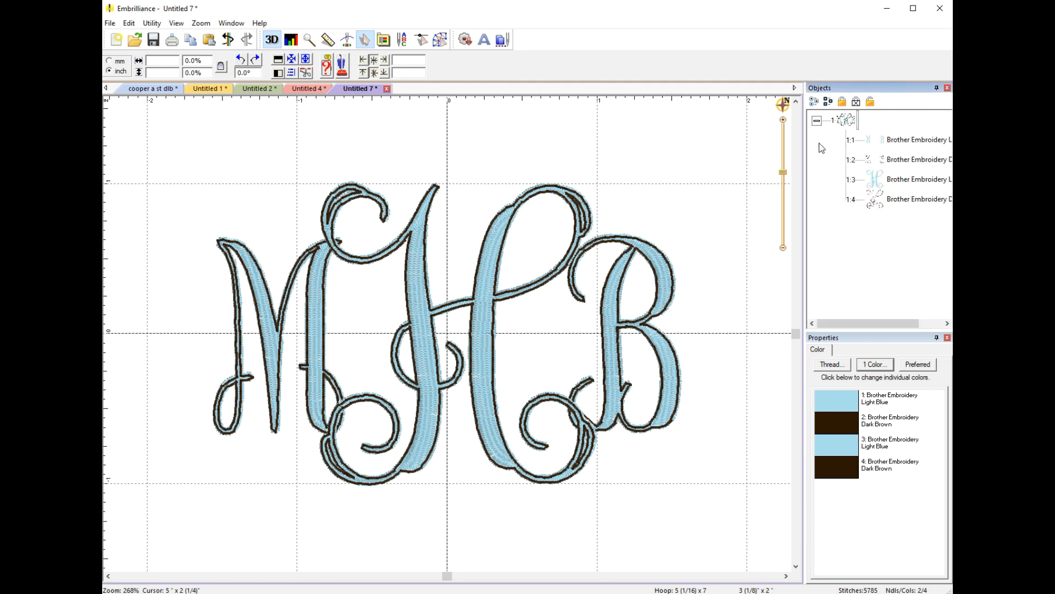
{"action": "mouse_move", "coordinate": [882, 149]}
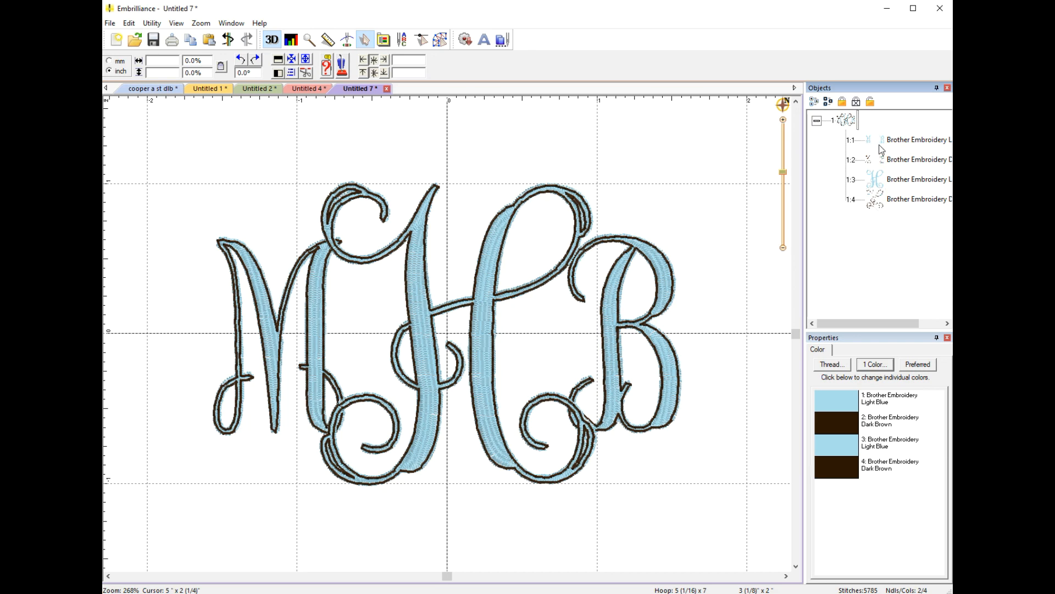
{"action": "left_click", "coordinate": [919, 140]}
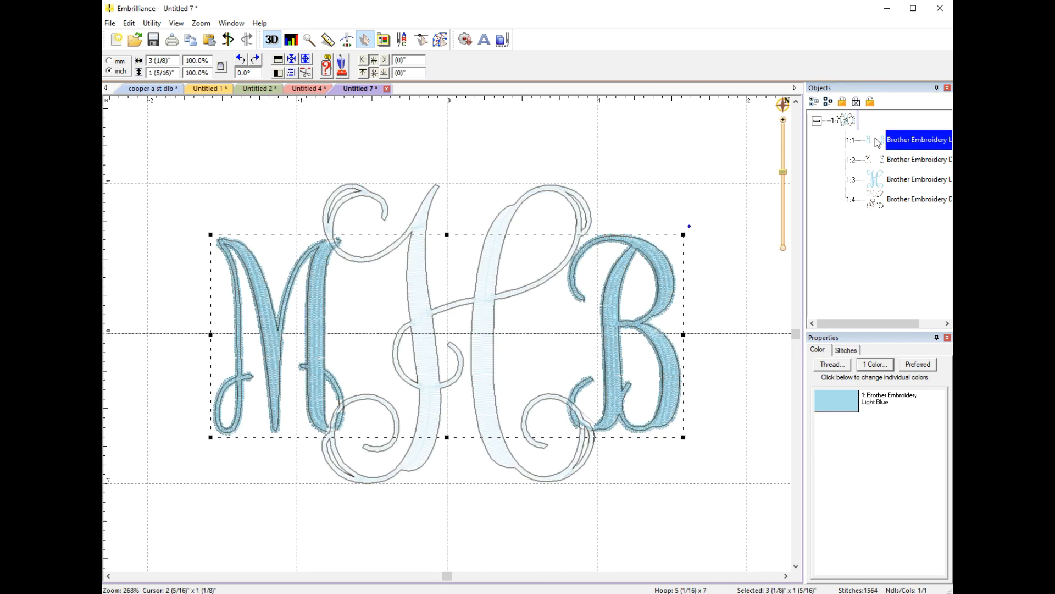
{"action": "left_click", "coordinate": [919, 158]}
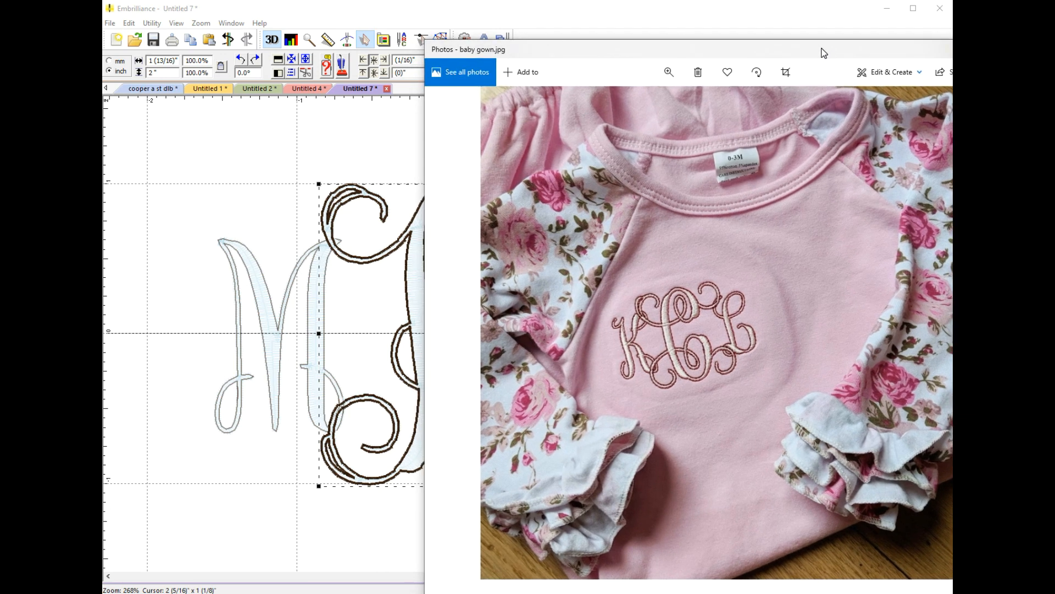
{"action": "mouse_move", "coordinate": [756, 54]}
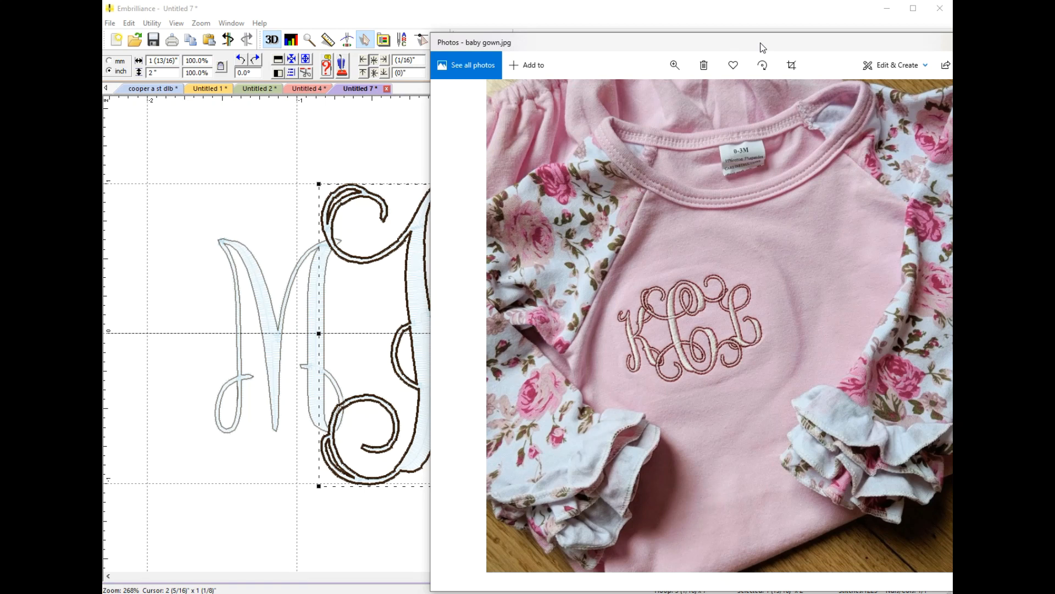
{"action": "mouse_move", "coordinate": [662, 53]}
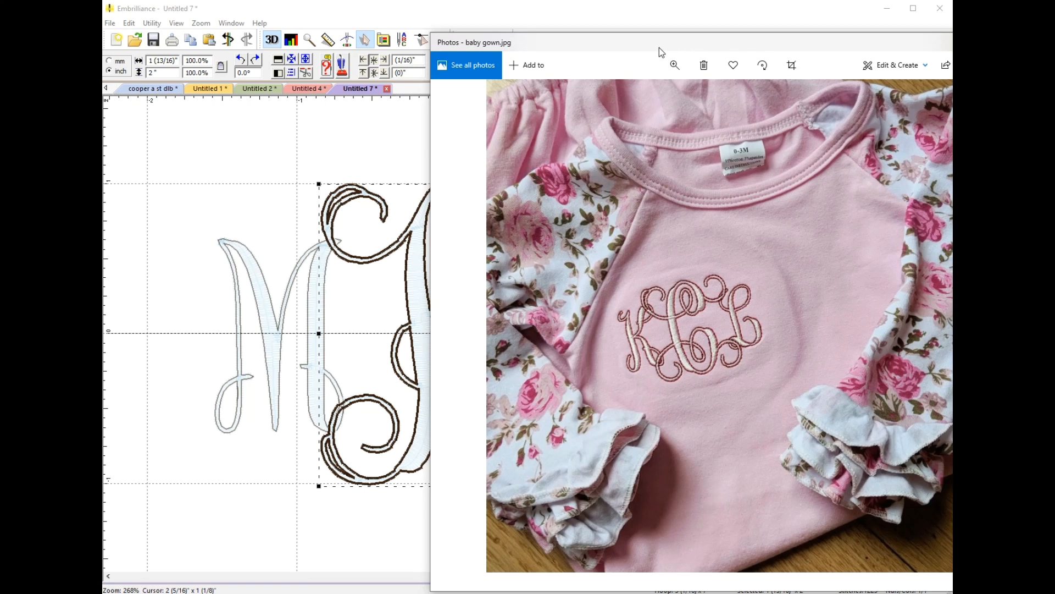
{"action": "mouse_move", "coordinate": [628, 314]}
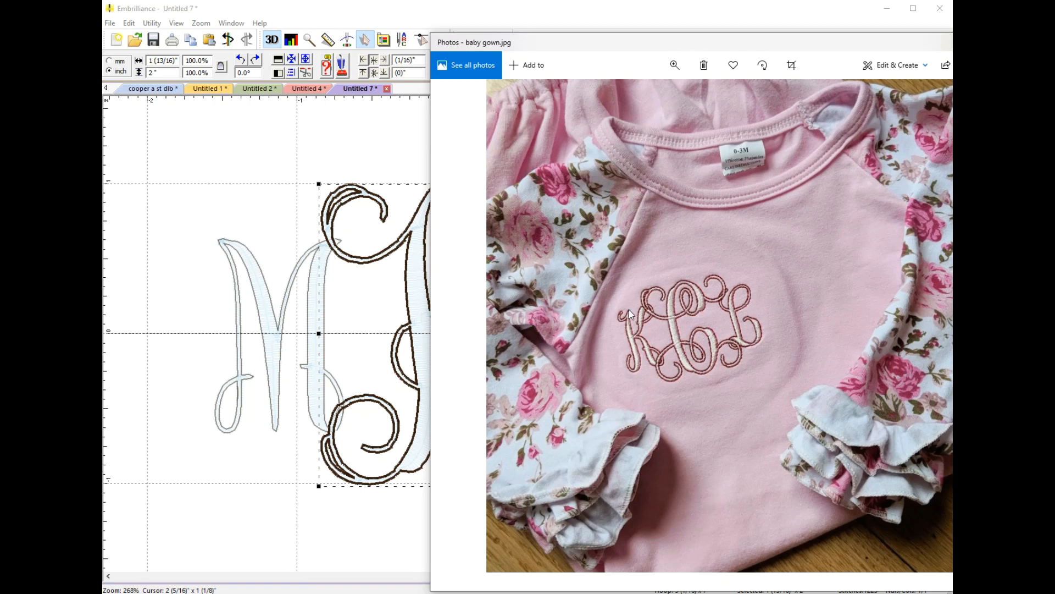